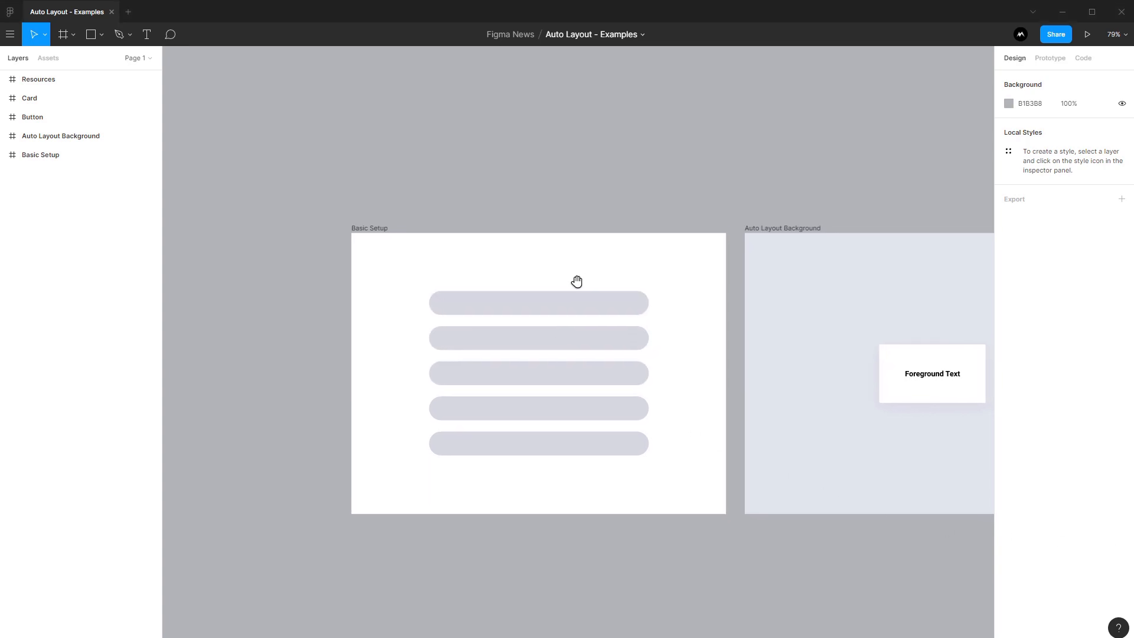
mouse_move(580, 286)
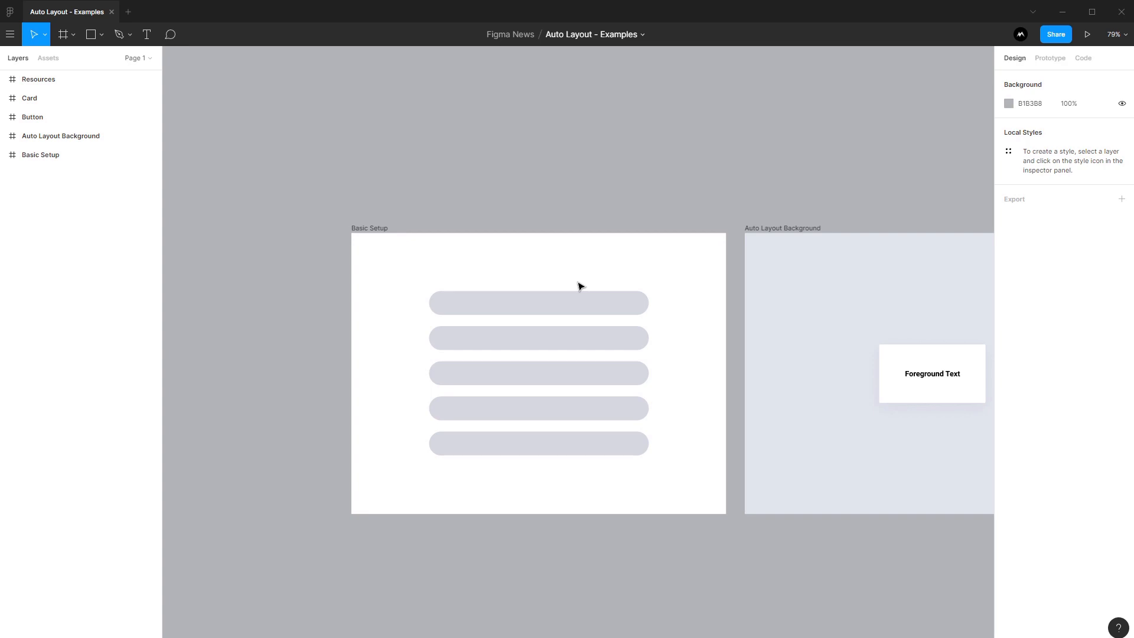
mouse_move(813, 193)
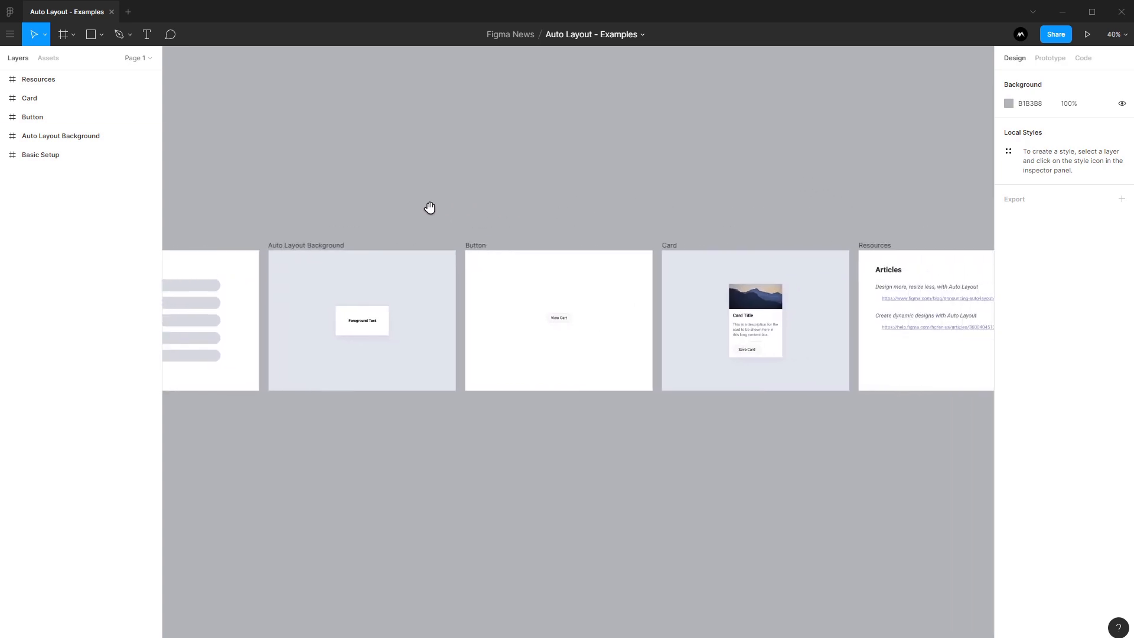
mouse_move(422, 196)
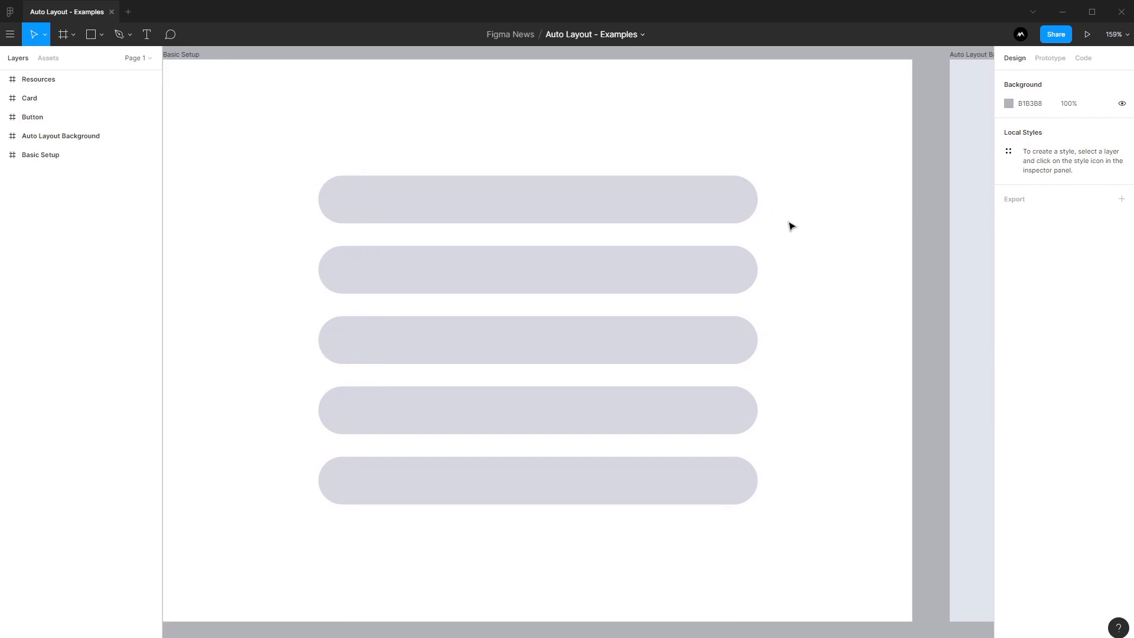
Select the pill rectangles to recolour them in graduated blue shades.
click(536, 269)
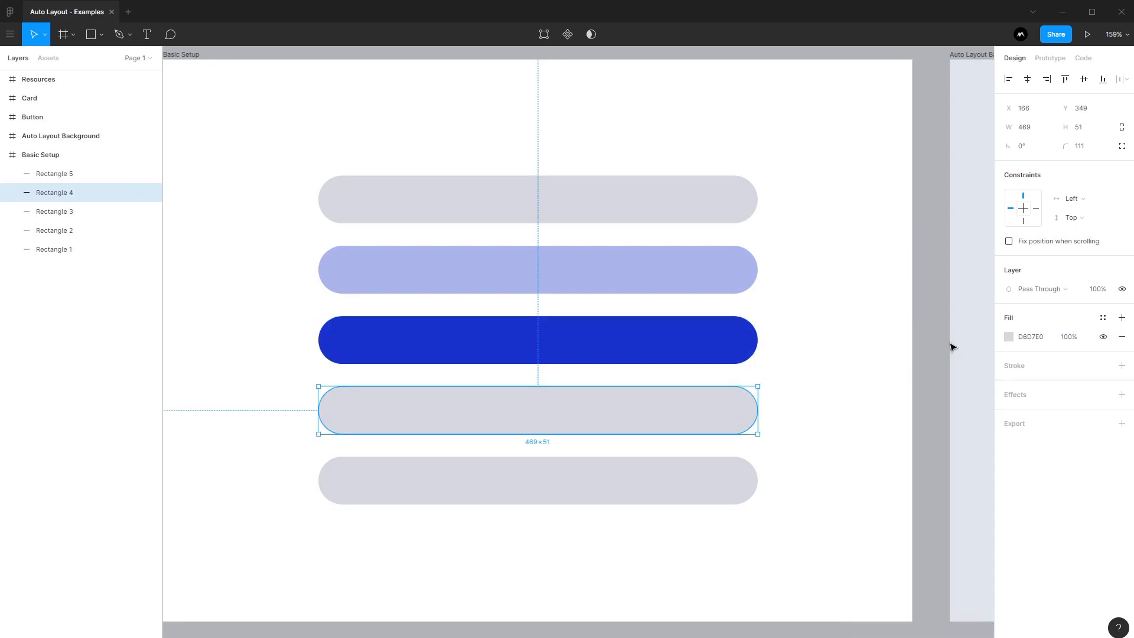
click(1008, 336)
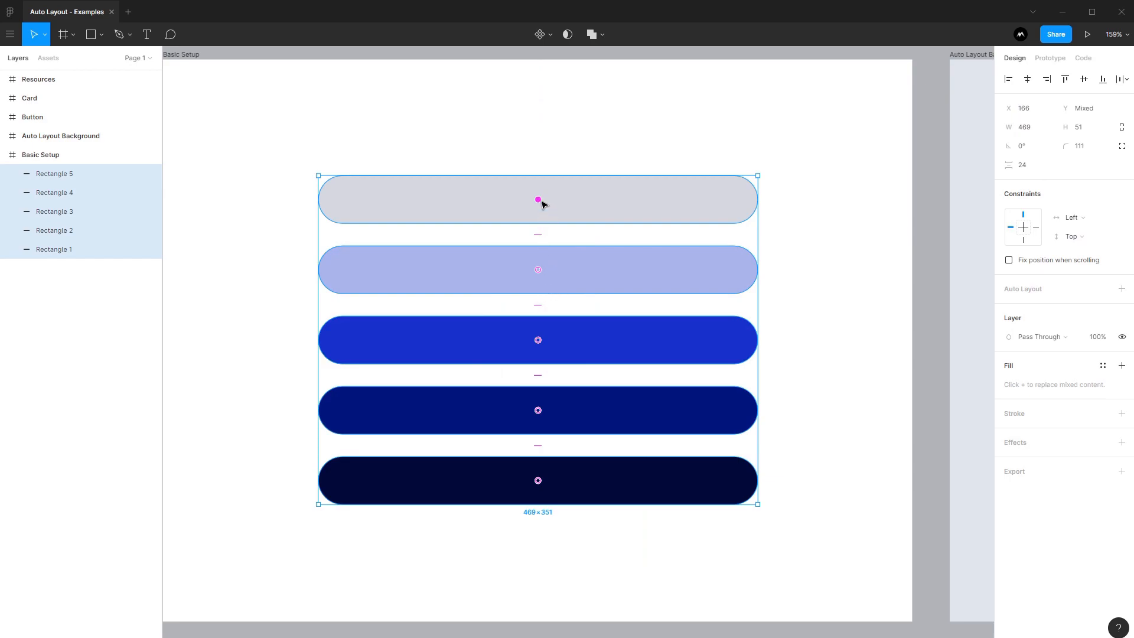
mouse_move(539, 447)
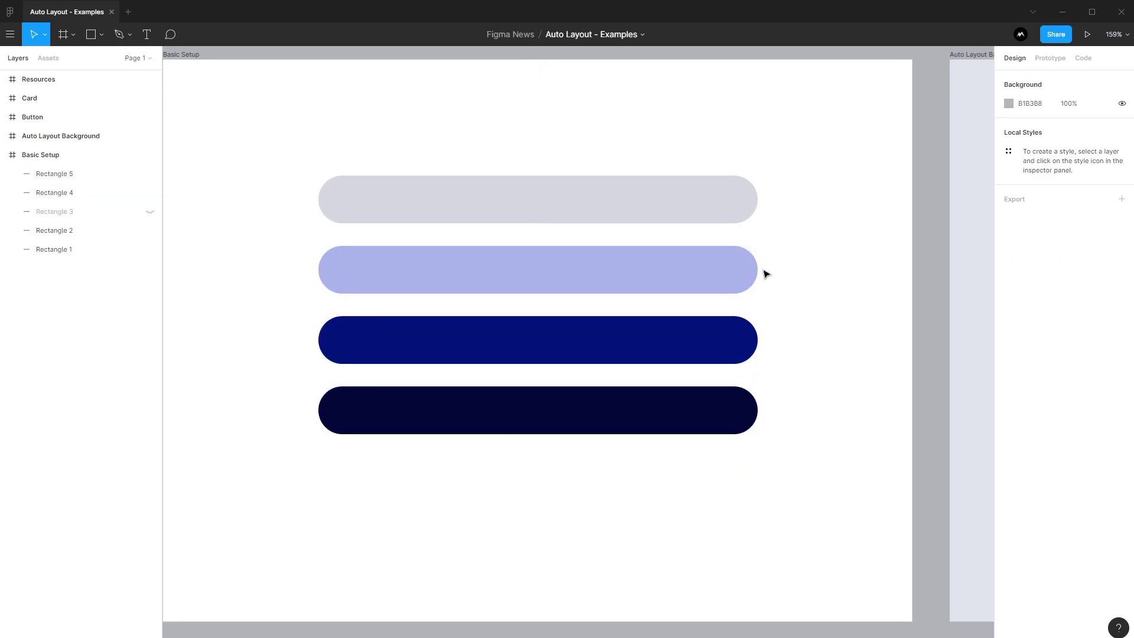
Restore visibility of the middle rectangle so all five pills show.
click(539, 340)
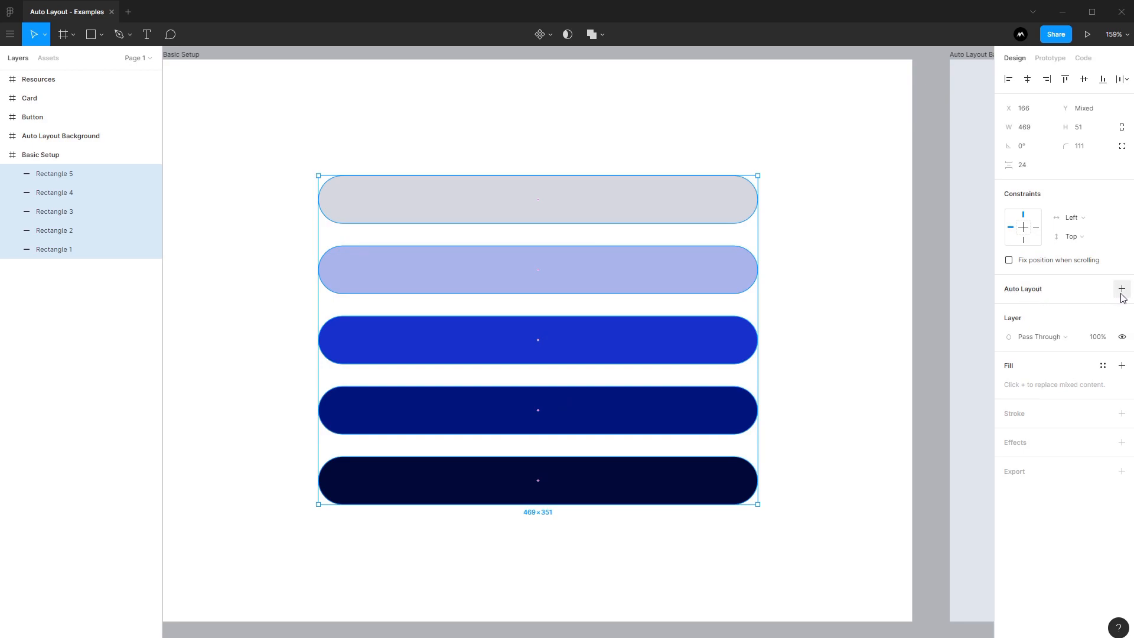
Add auto layout to the five pills, keeping vertical direction and fixed frame width.
click(1121, 288)
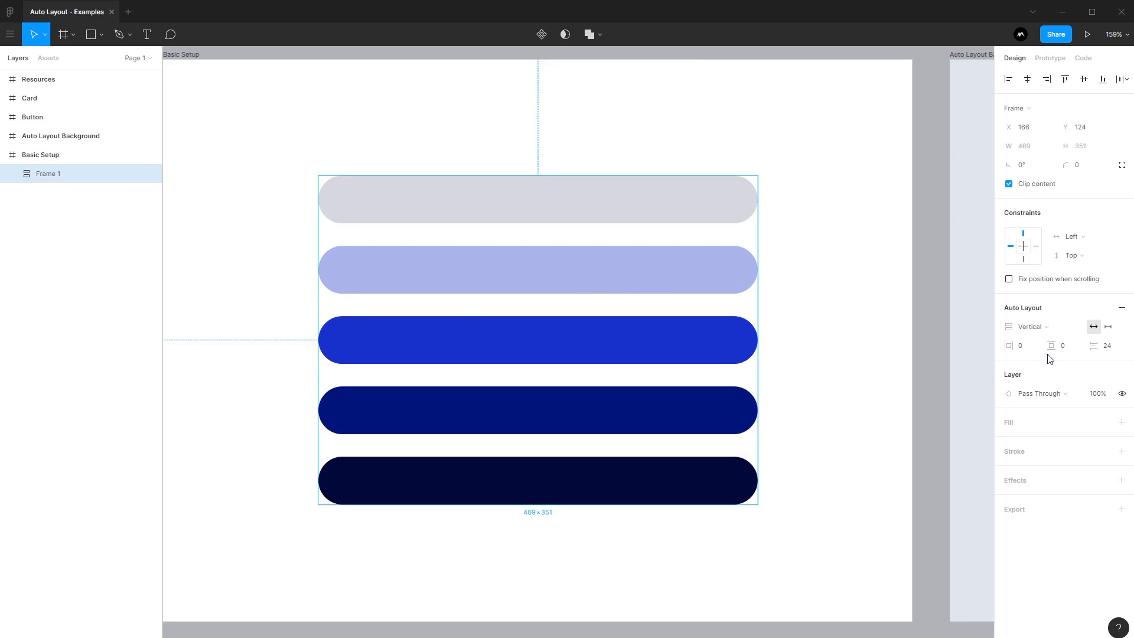
mouse_move(1102, 345)
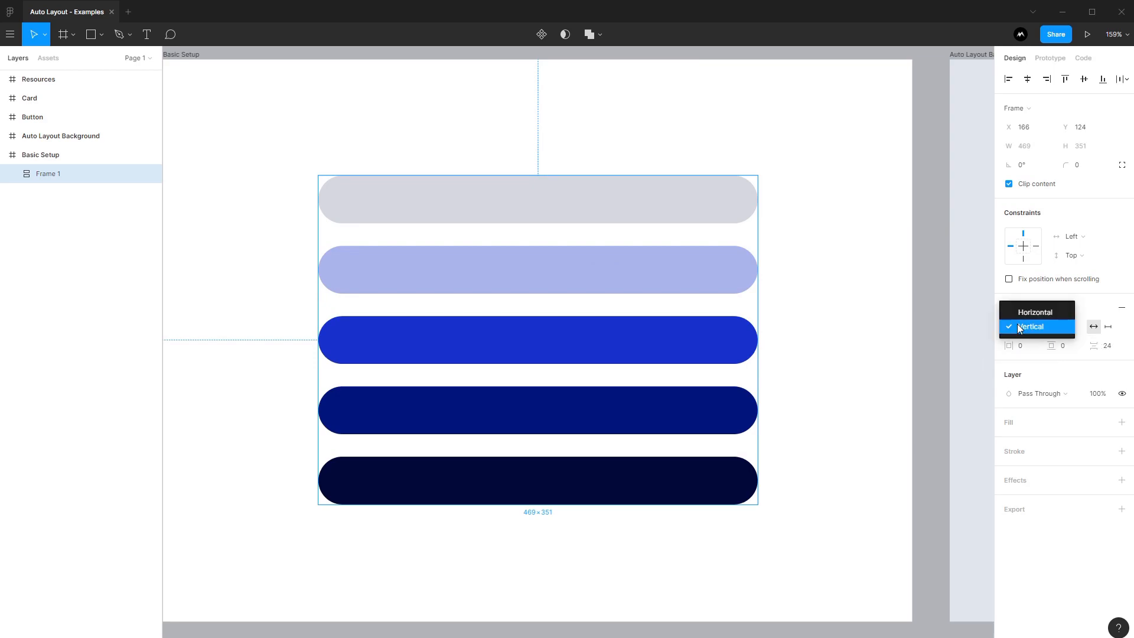
click(1036, 326)
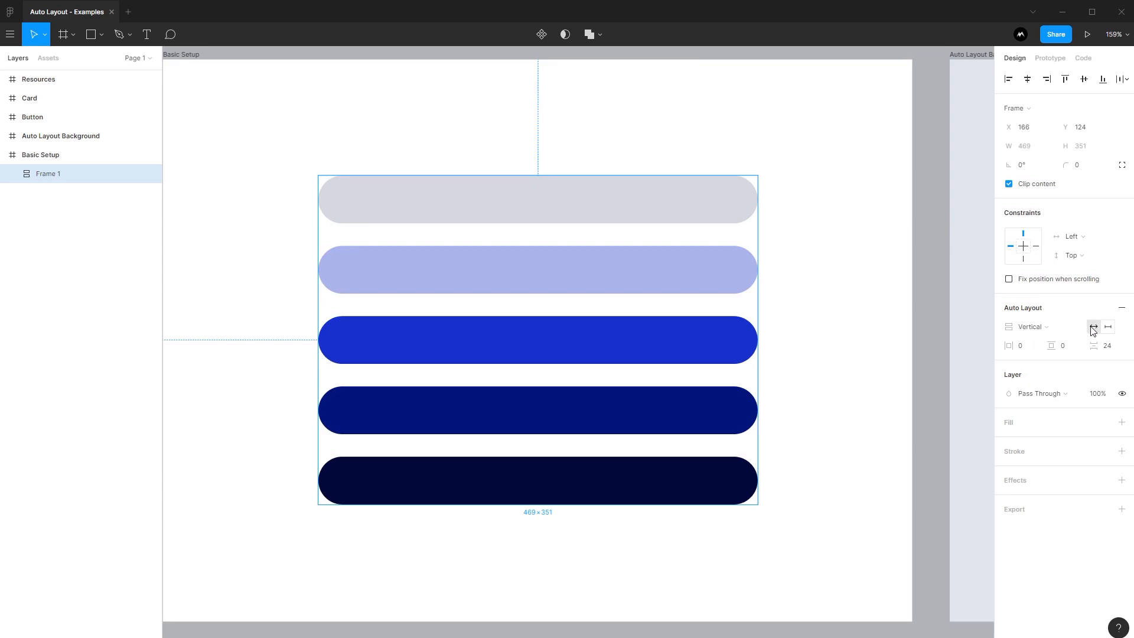
mouse_move(1108, 327)
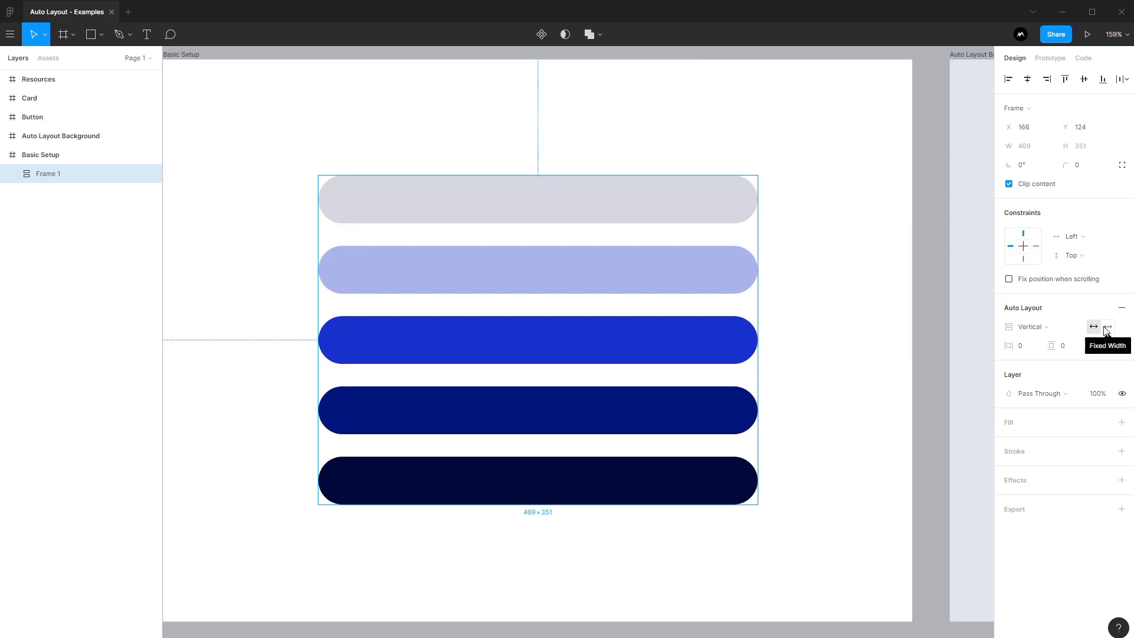
click(1101, 326)
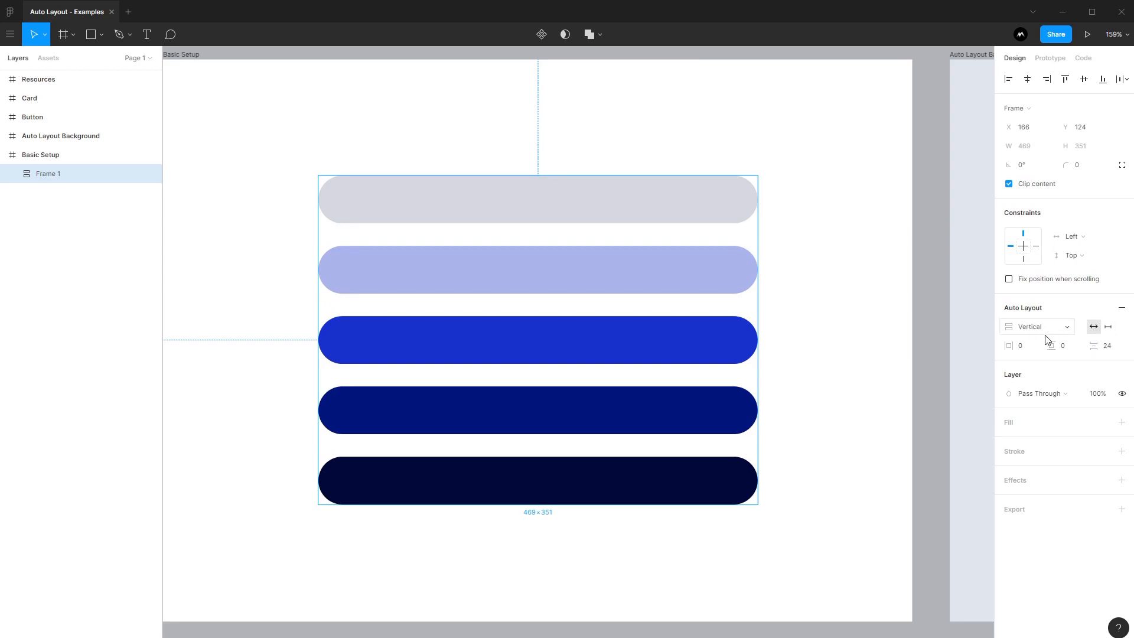
mouse_move(1016, 349)
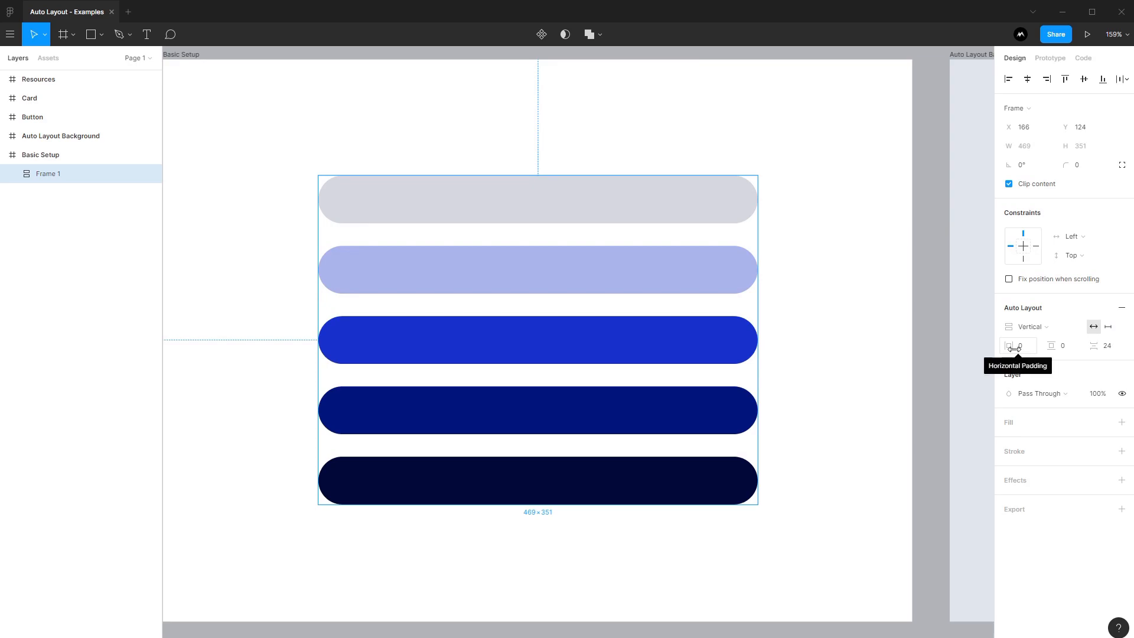
mouse_move(1058, 345)
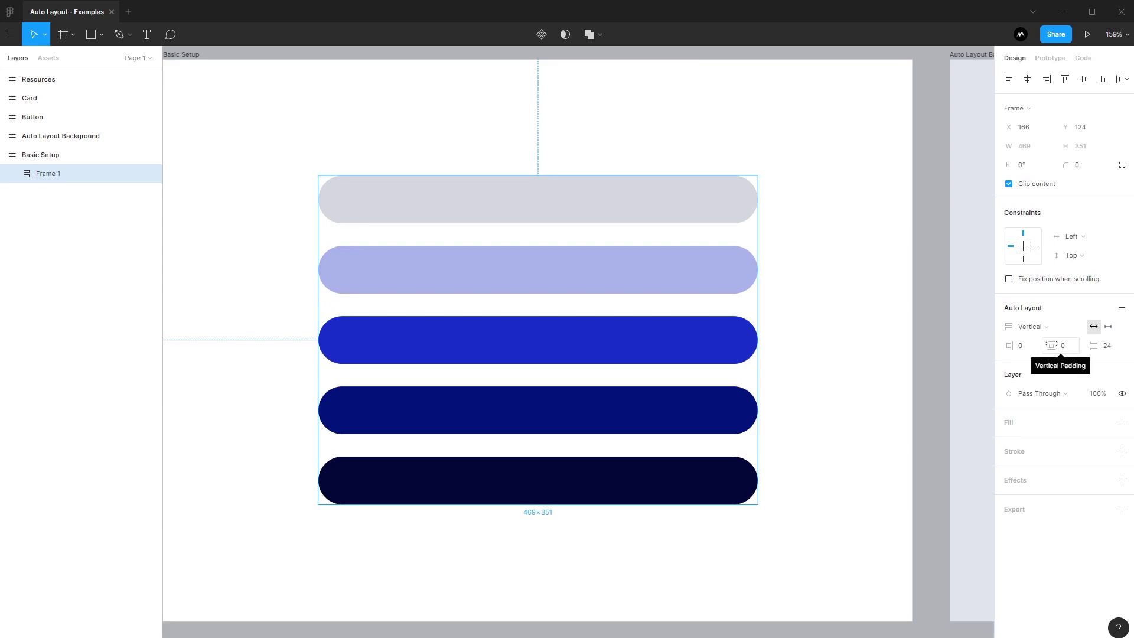
mouse_move(1101, 344)
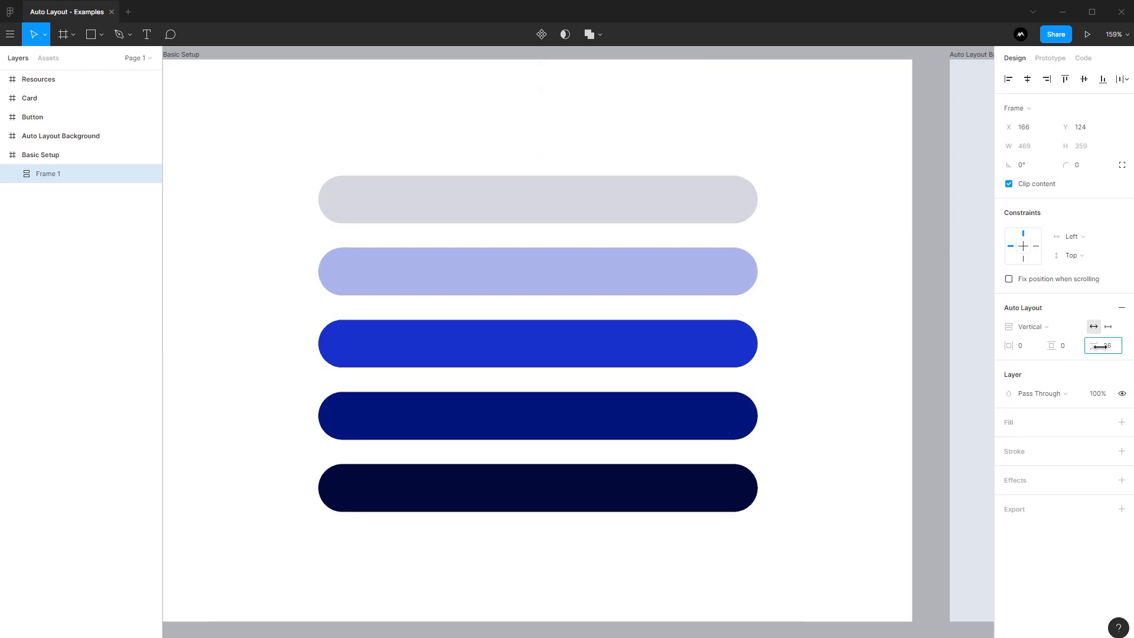
Try padding values 22 and 40, then settle on 18 horizontal padding for Frame 1.
text(22)
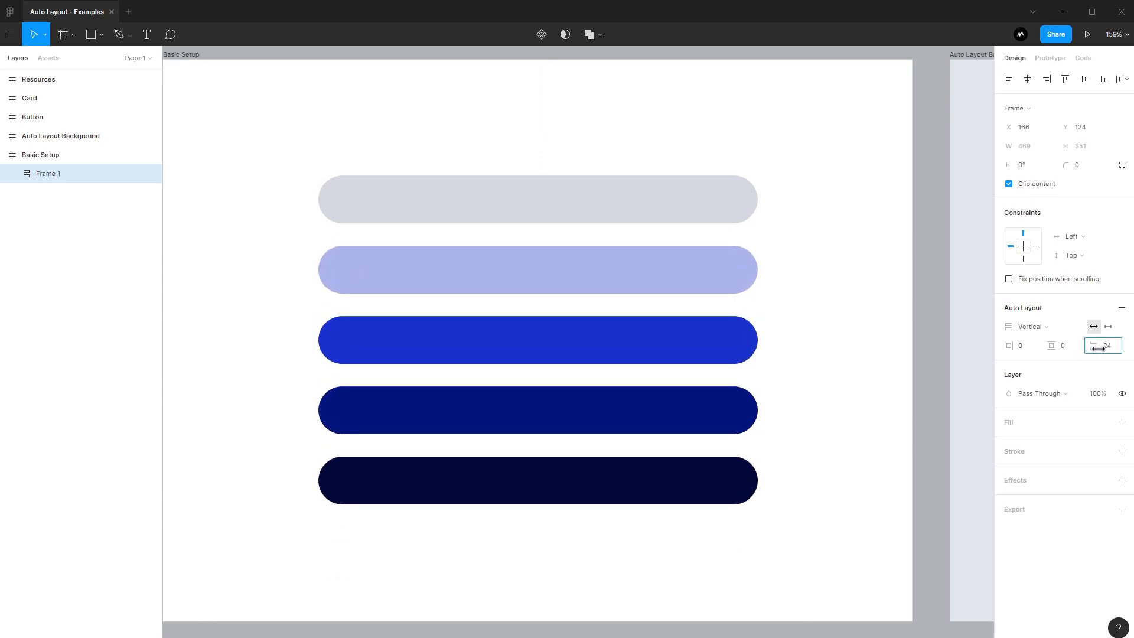
text(40)
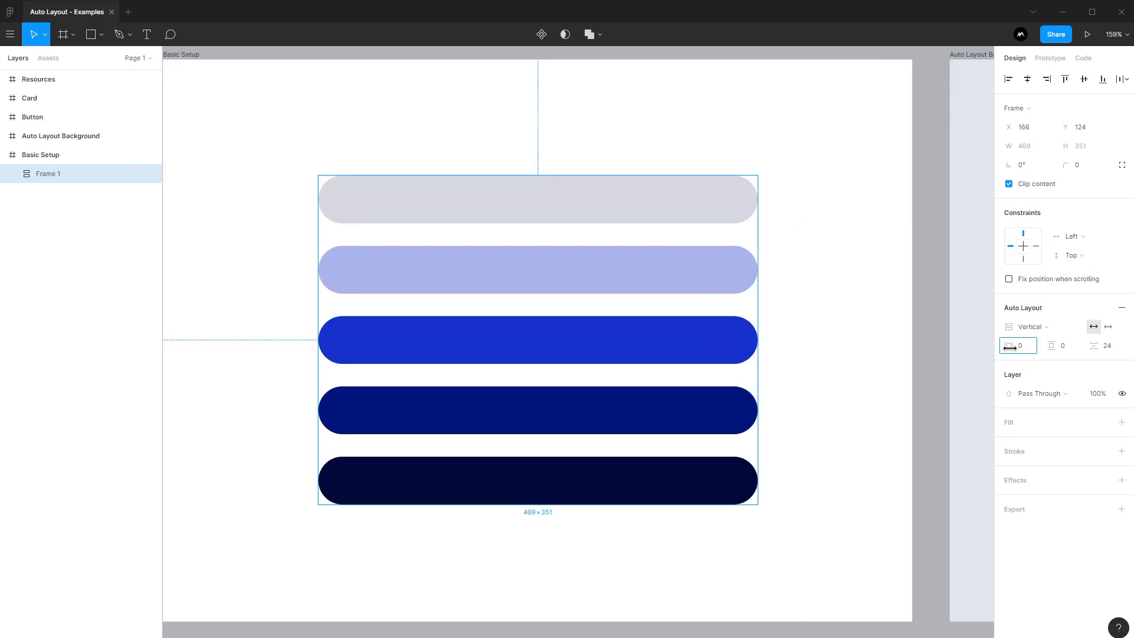
text(18)
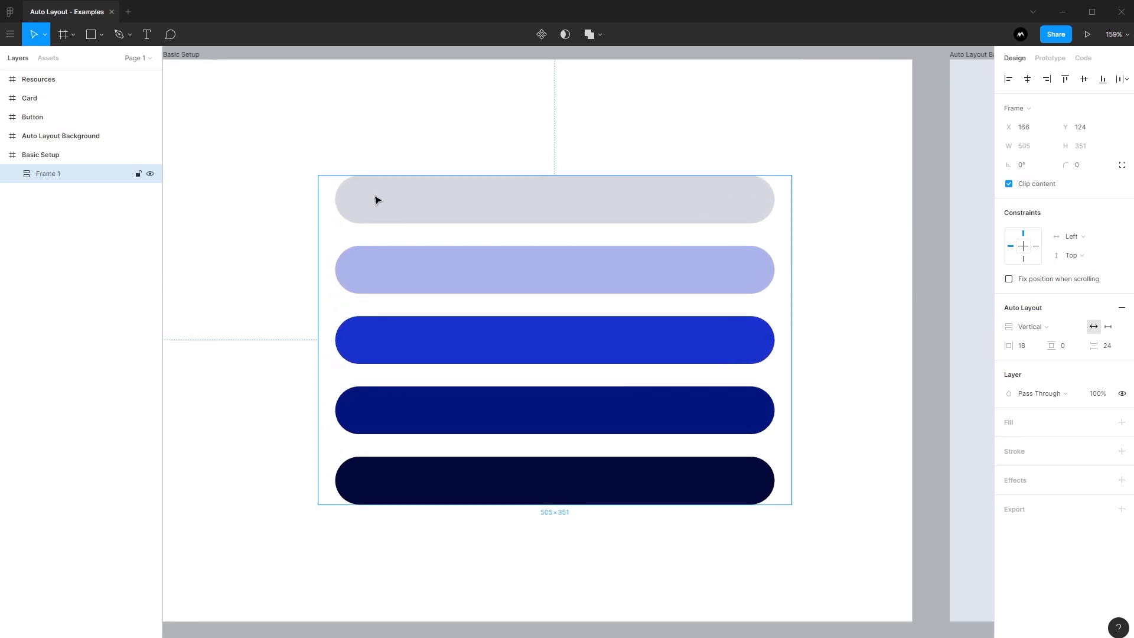
mouse_move(361, 218)
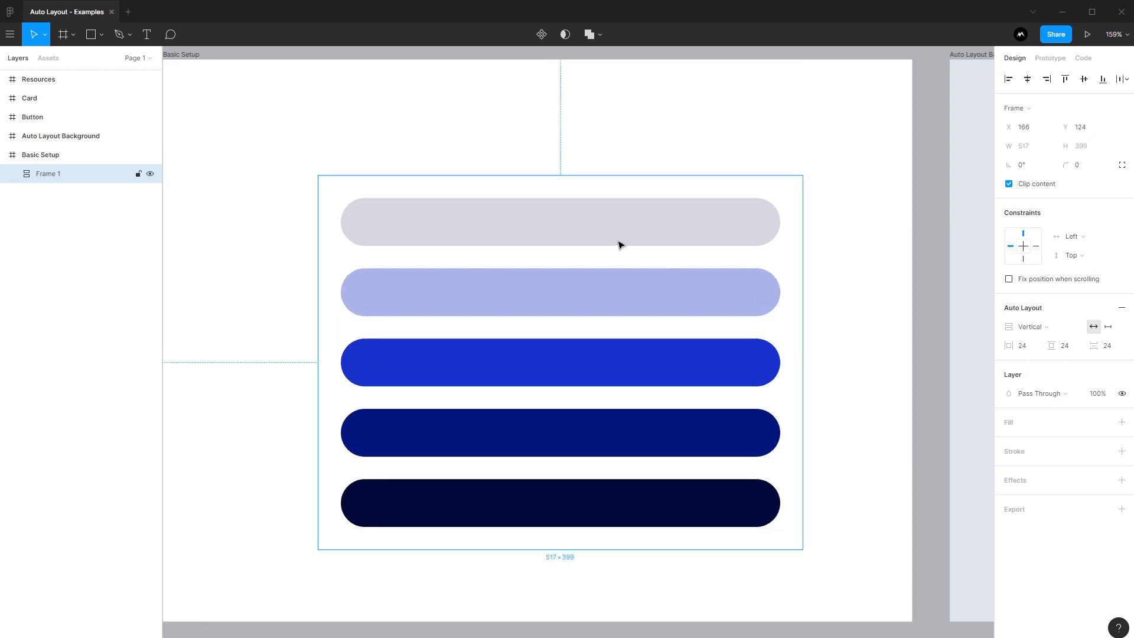
mouse_move(800, 261)
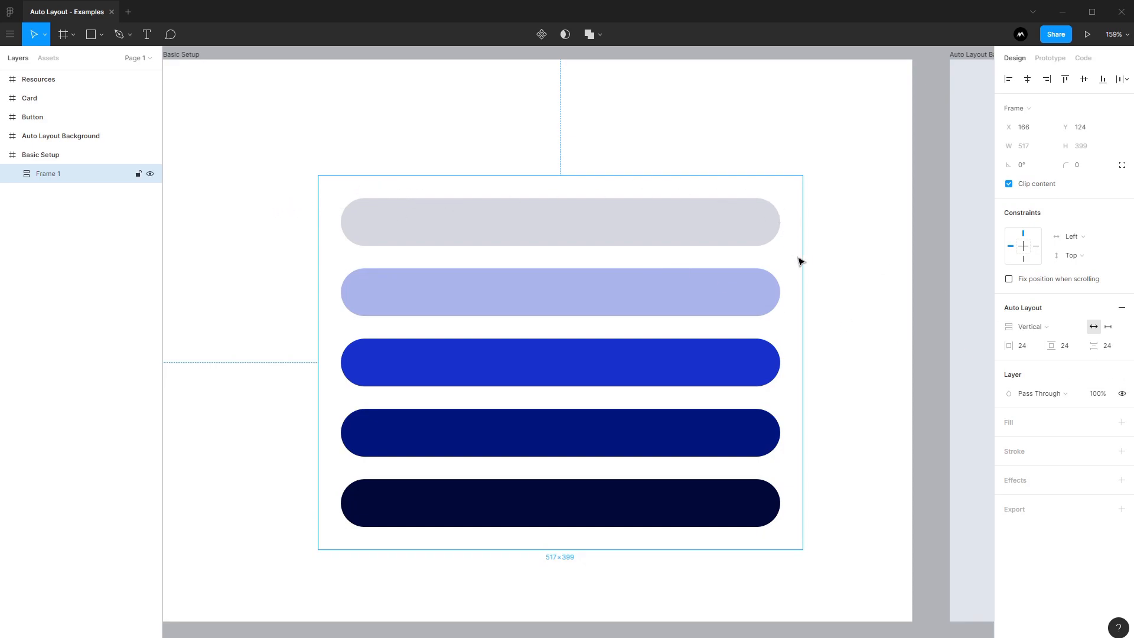
mouse_move(517, 316)
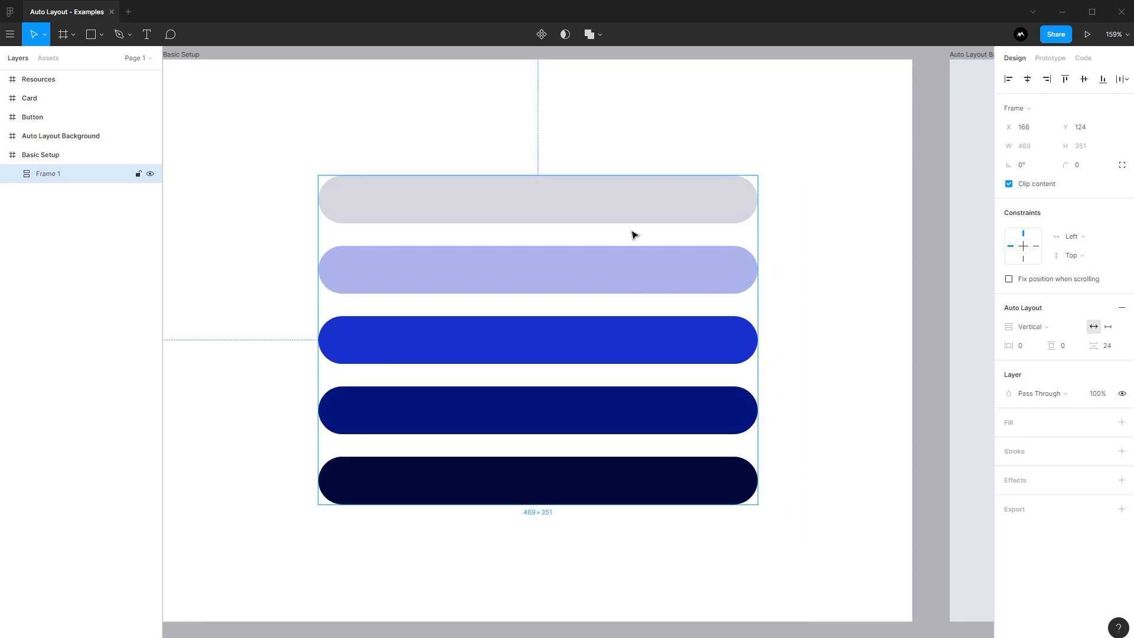
mouse_move(632, 338)
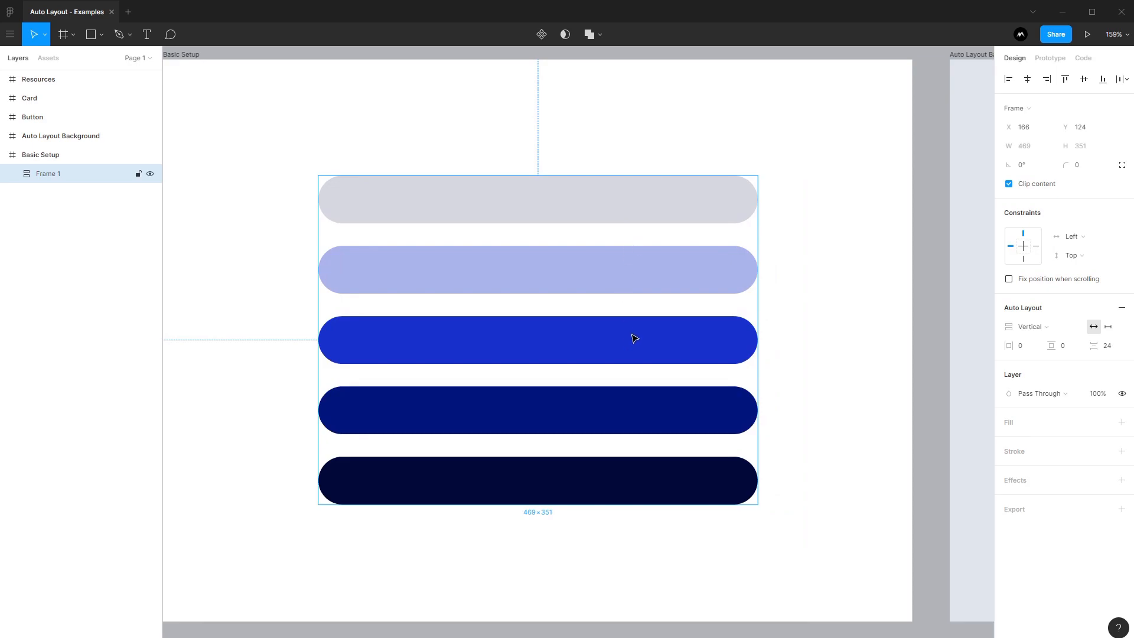
mouse_move(643, 324)
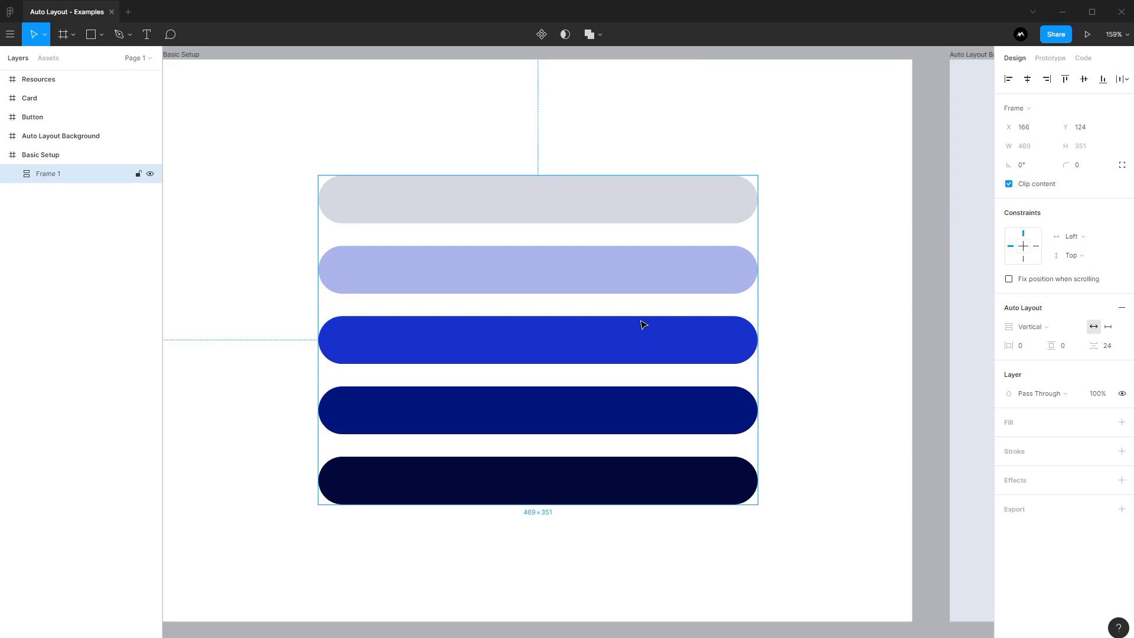
mouse_move(631, 279)
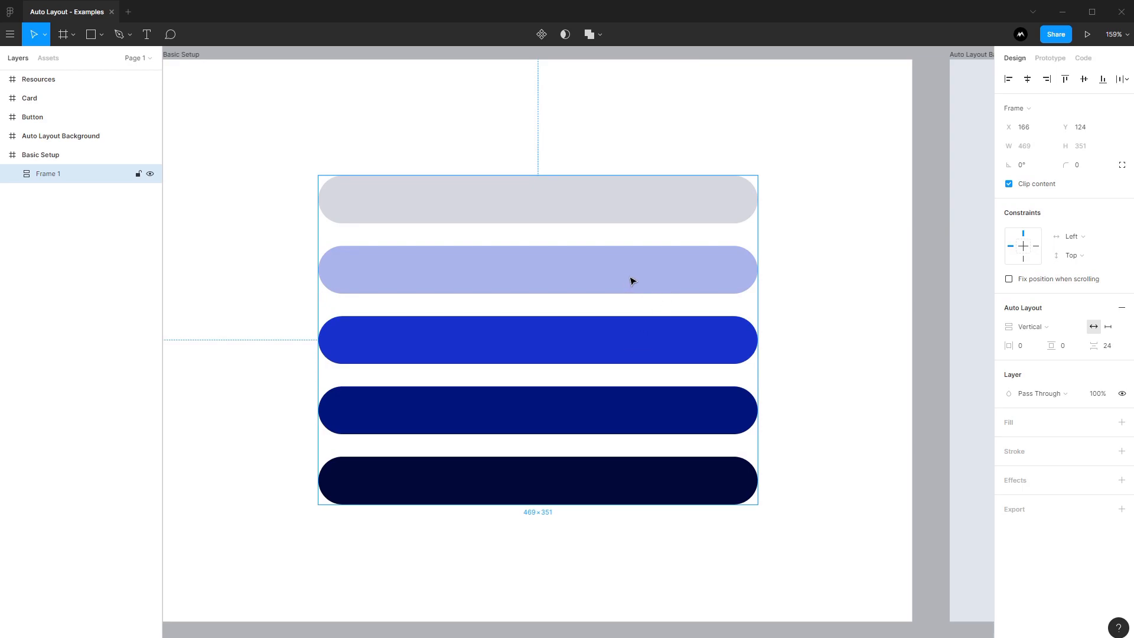
mouse_move(633, 274)
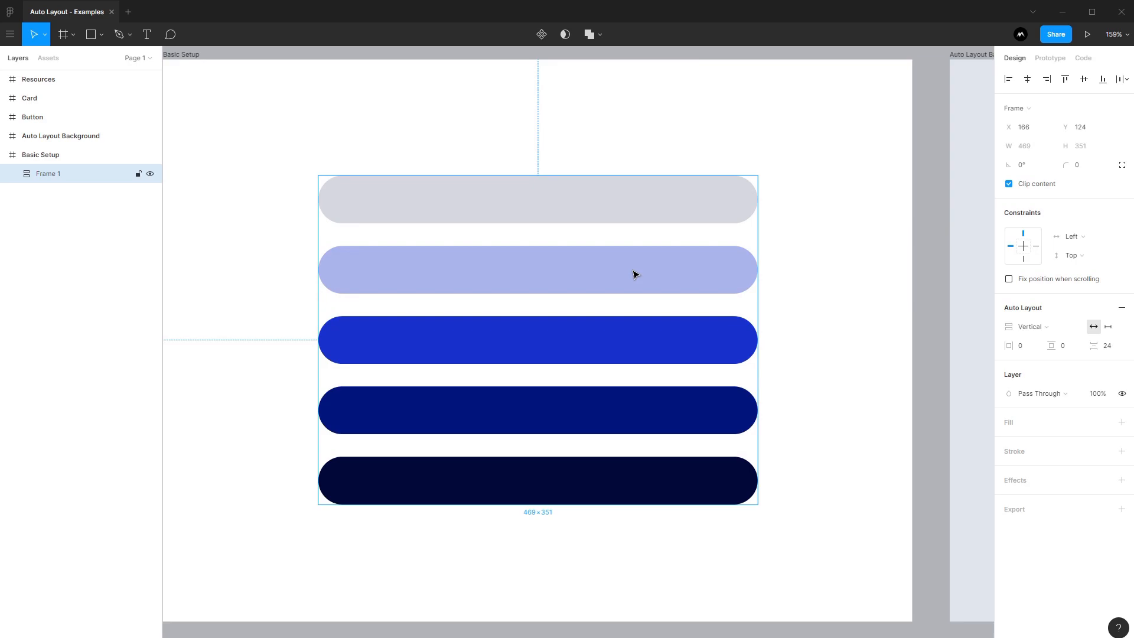
mouse_move(229, 185)
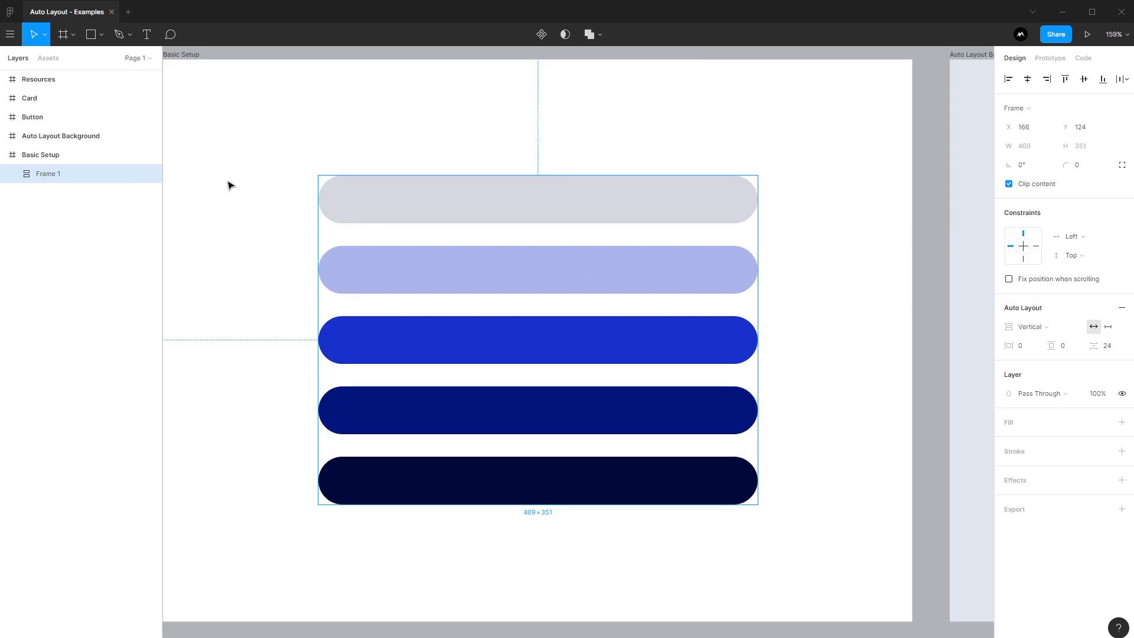
Hide the middle pill and select Frame 1 to see it reflow around four pills.
click(11, 173)
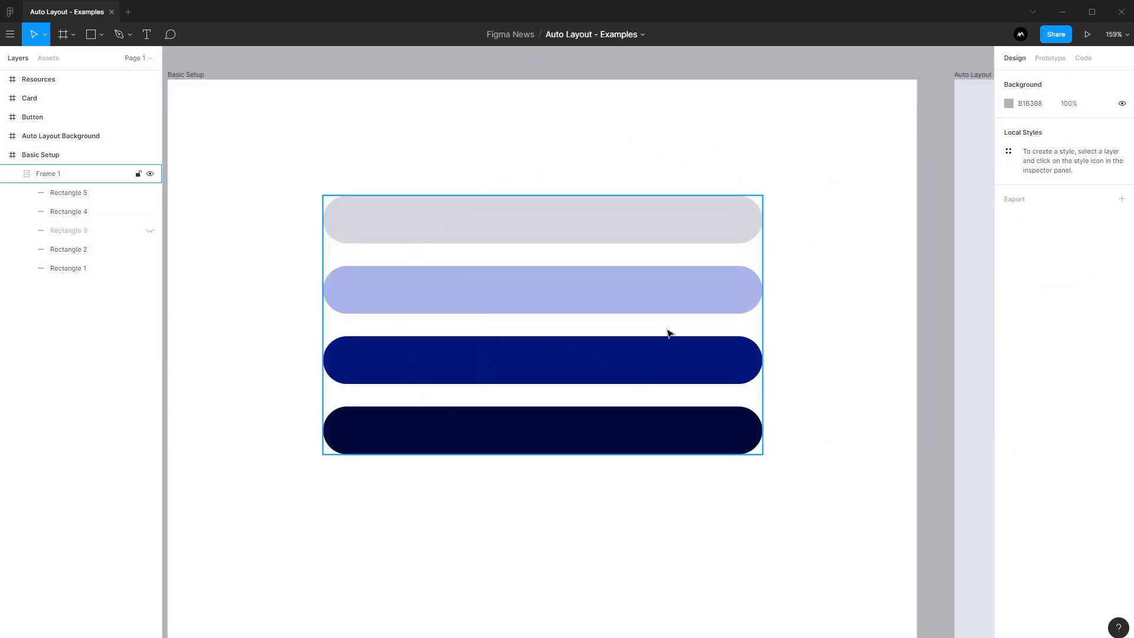
mouse_move(564, 229)
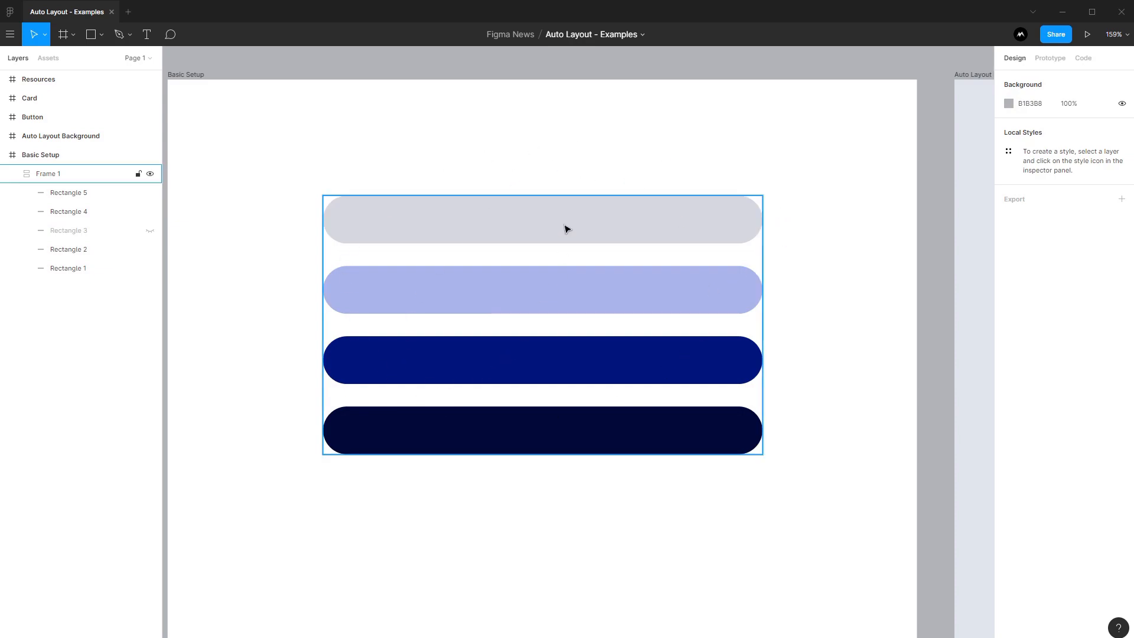
click(49, 174)
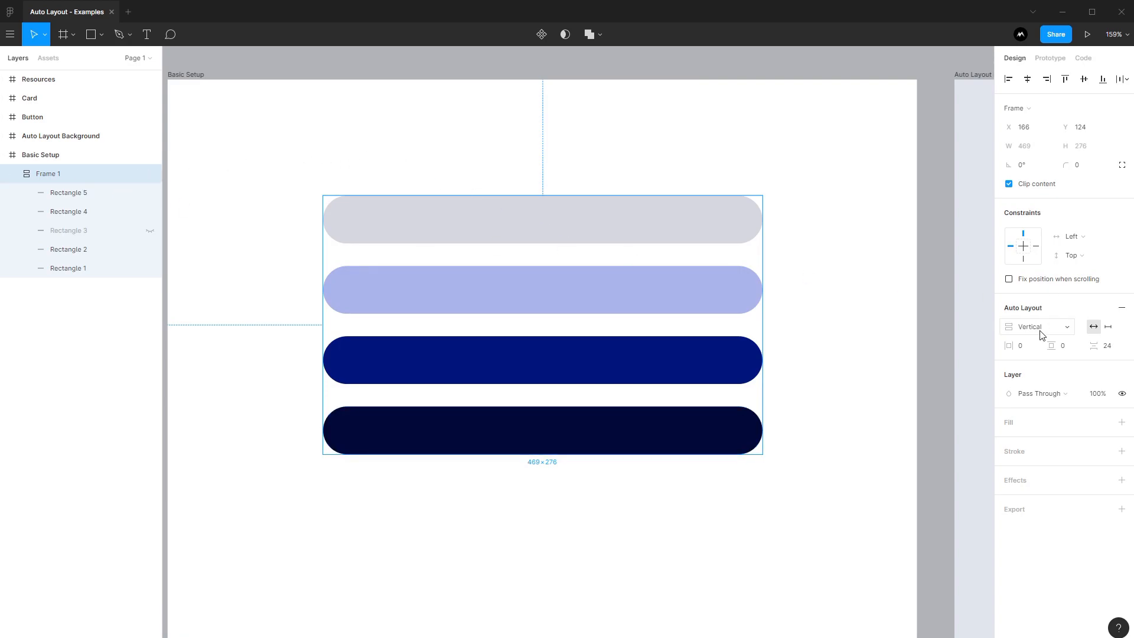
mouse_move(873, 246)
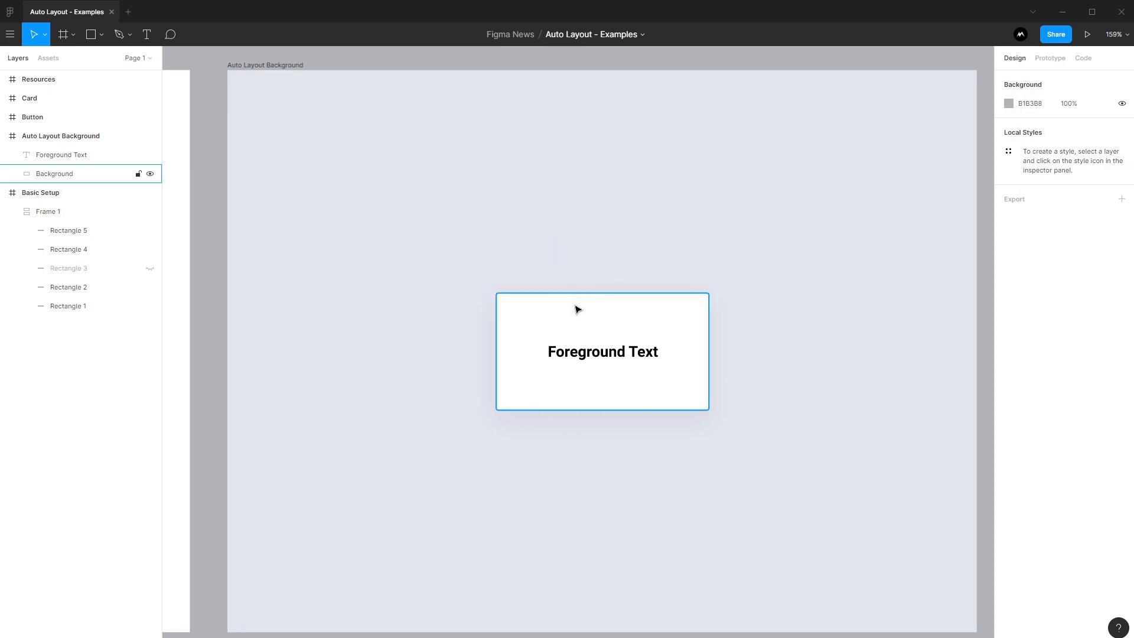
Select the Foreground Text layer together with the white Background card.
click(61, 154)
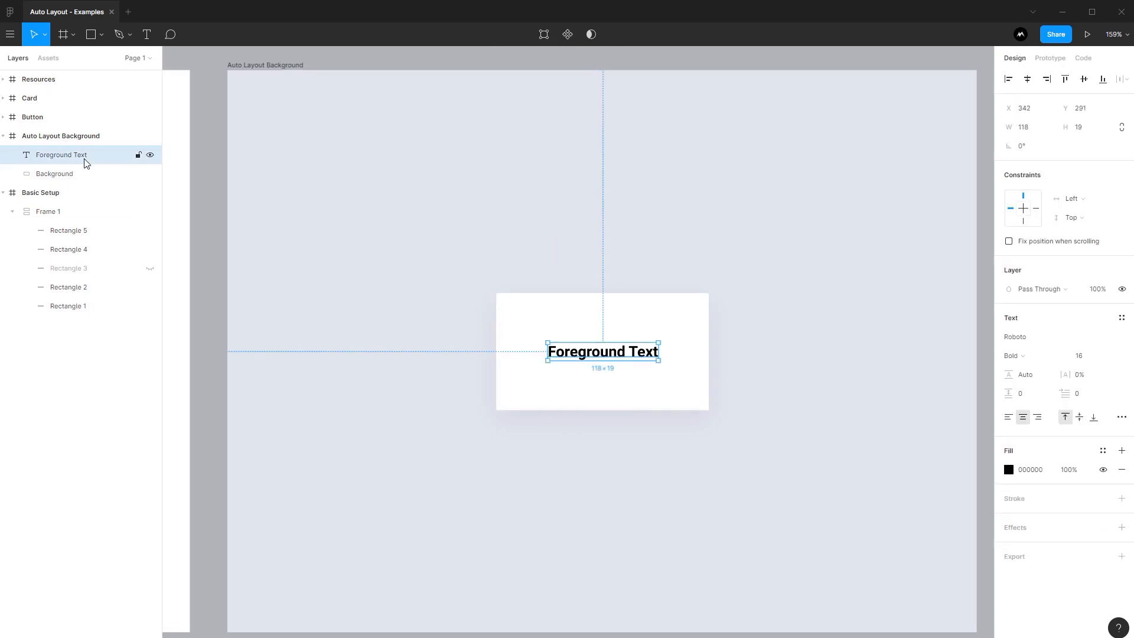
click(562, 294)
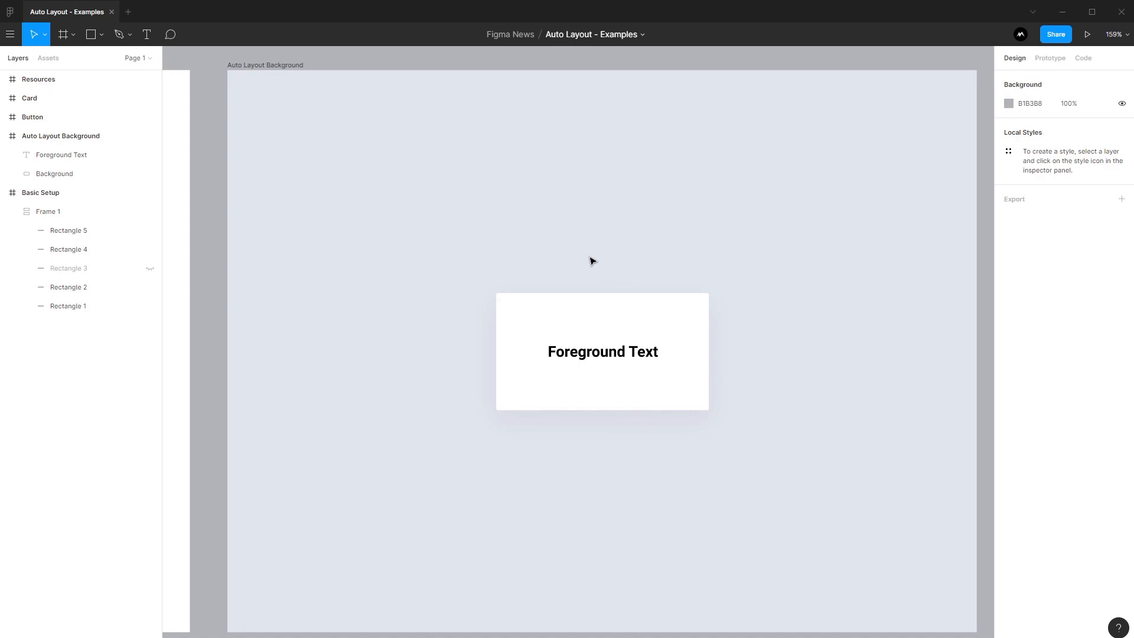
mouse_move(380, 173)
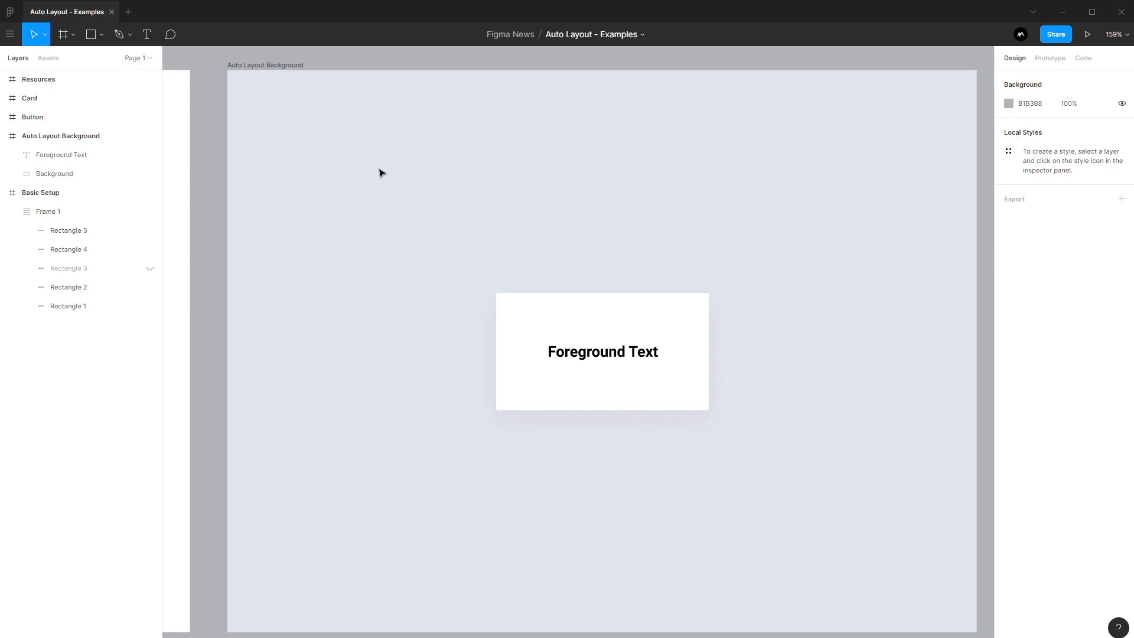
click(55, 173)
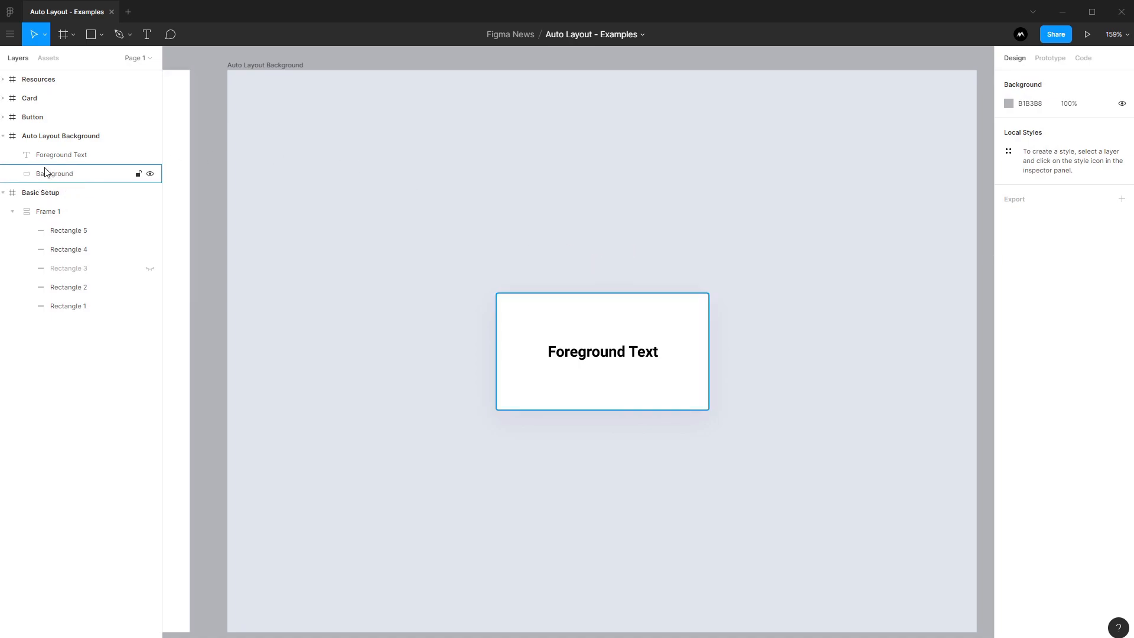
click(55, 173)
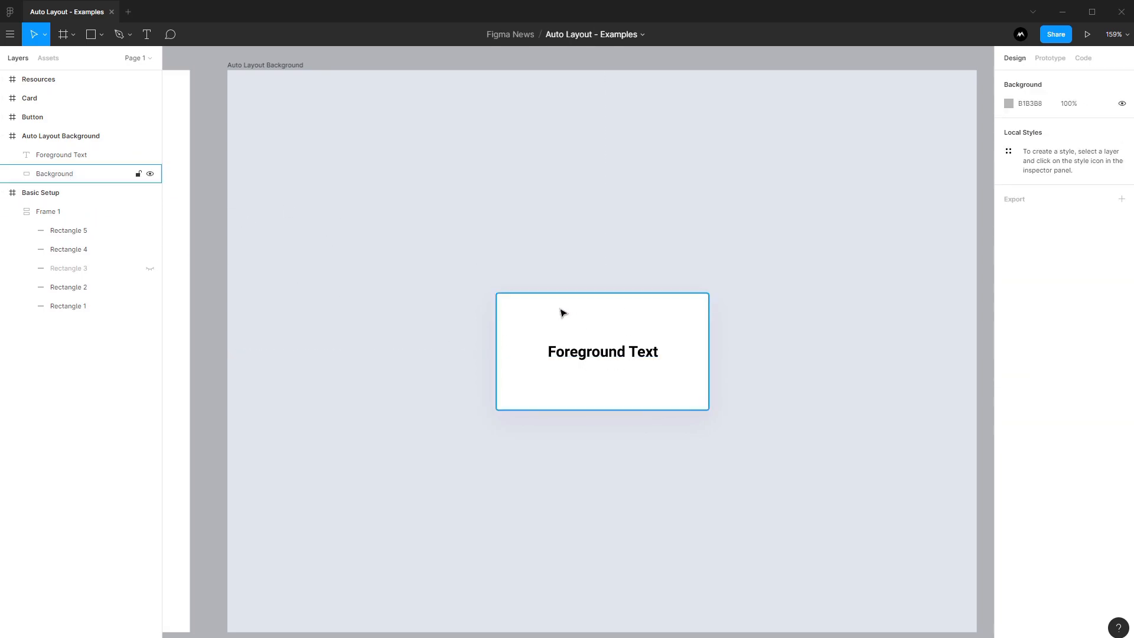
mouse_move(635, 314)
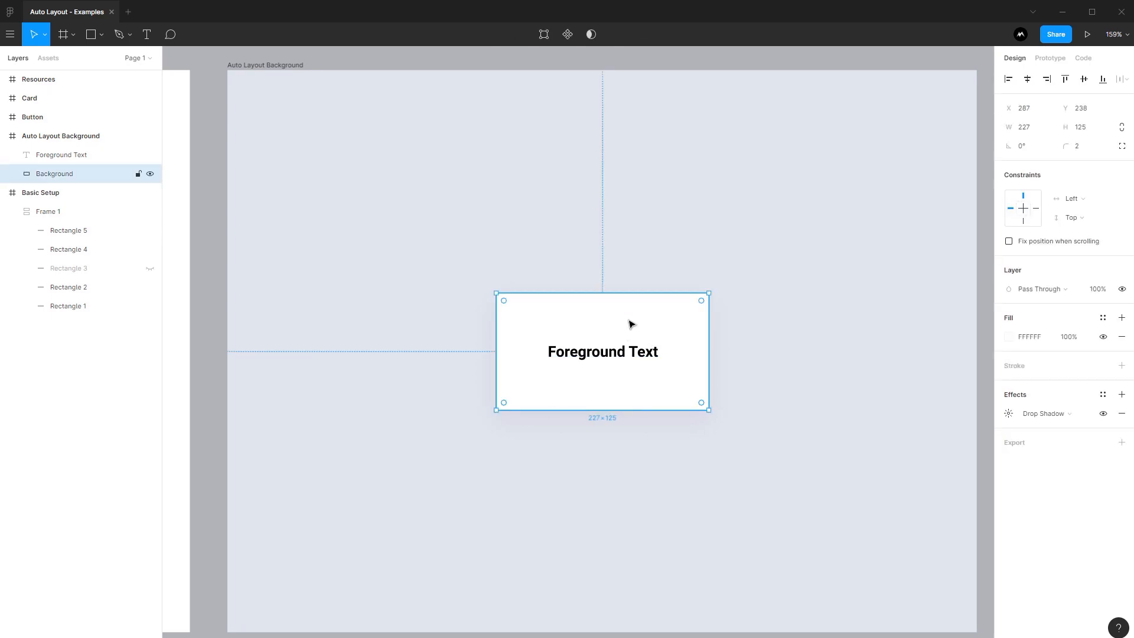
click(61, 154)
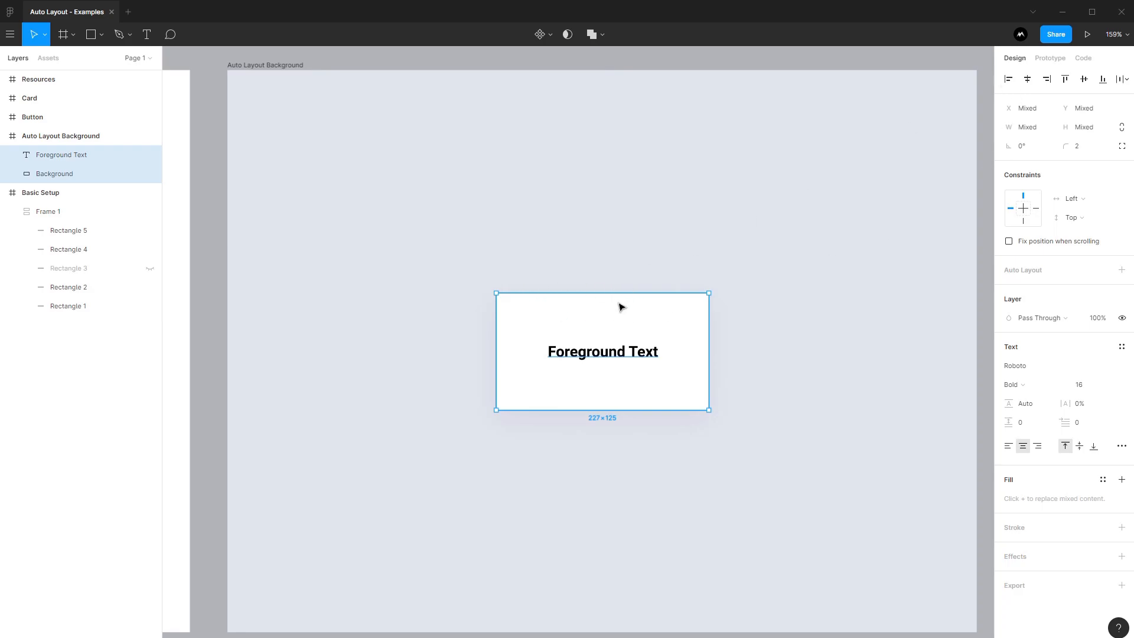
click(54, 174)
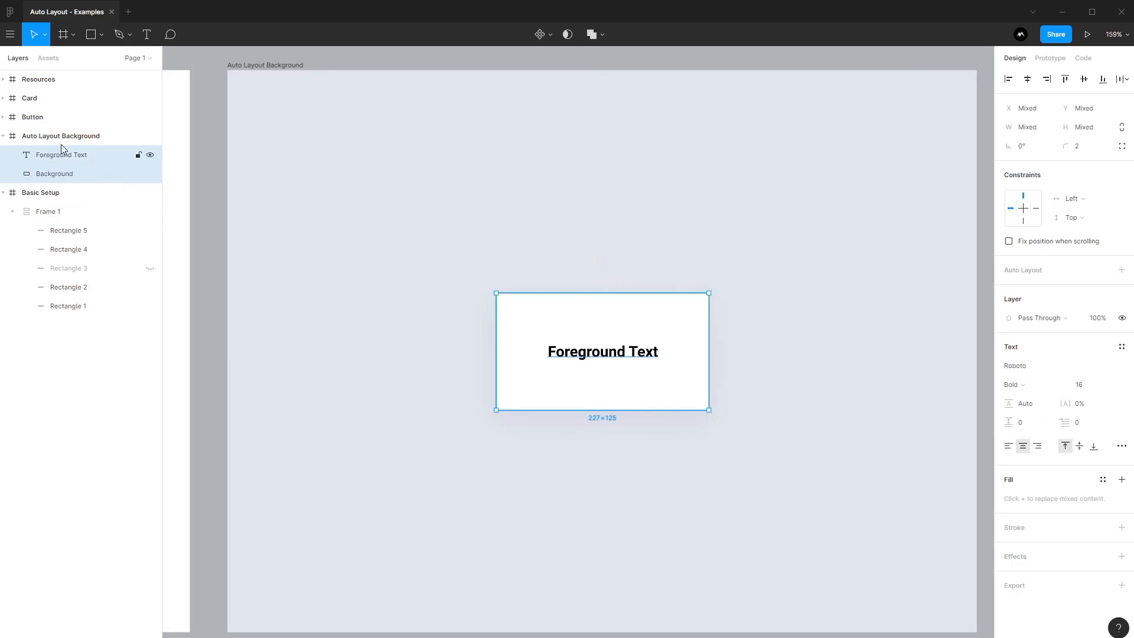
Wrap the text and white card in auto layout with Shift+A, forming Frame 2.
key(Shift+A)
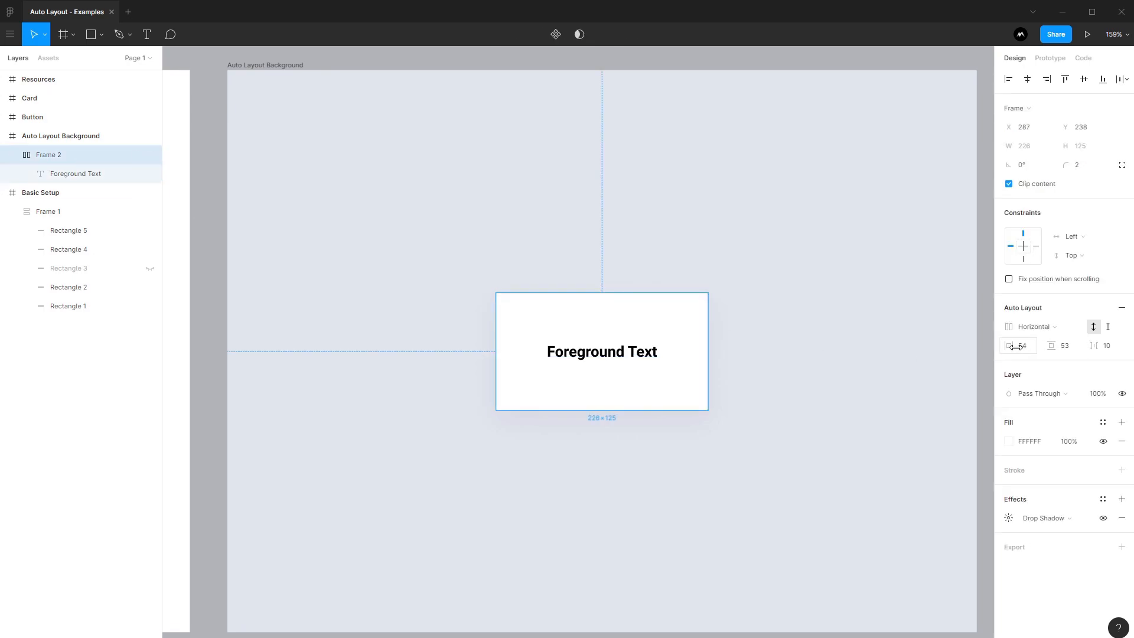
mouse_move(1015, 345)
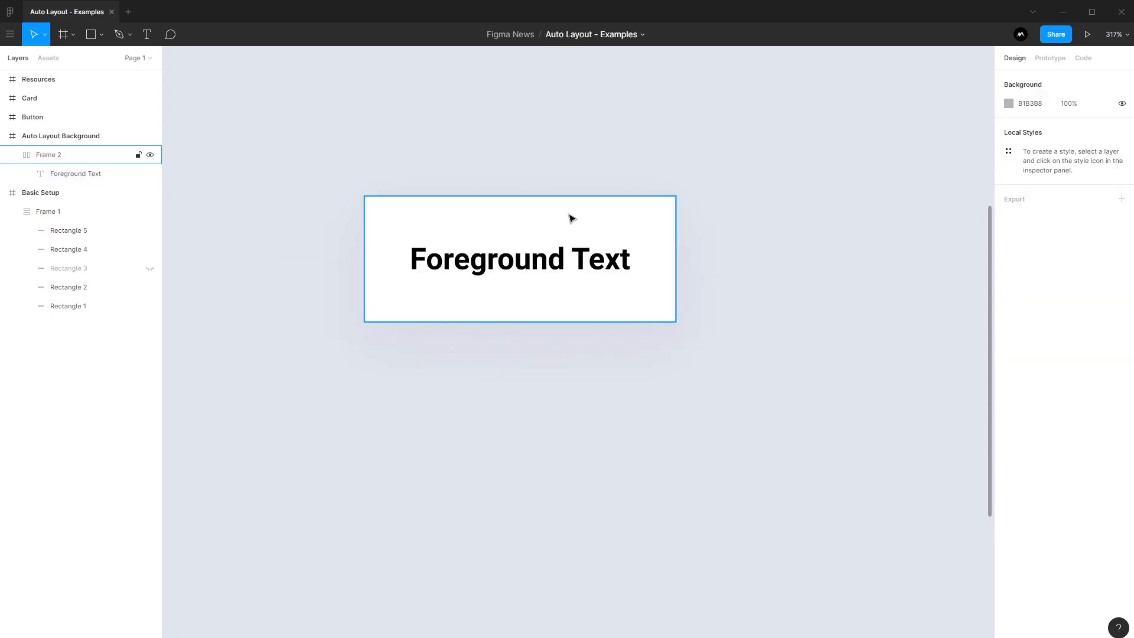
mouse_move(510, 271)
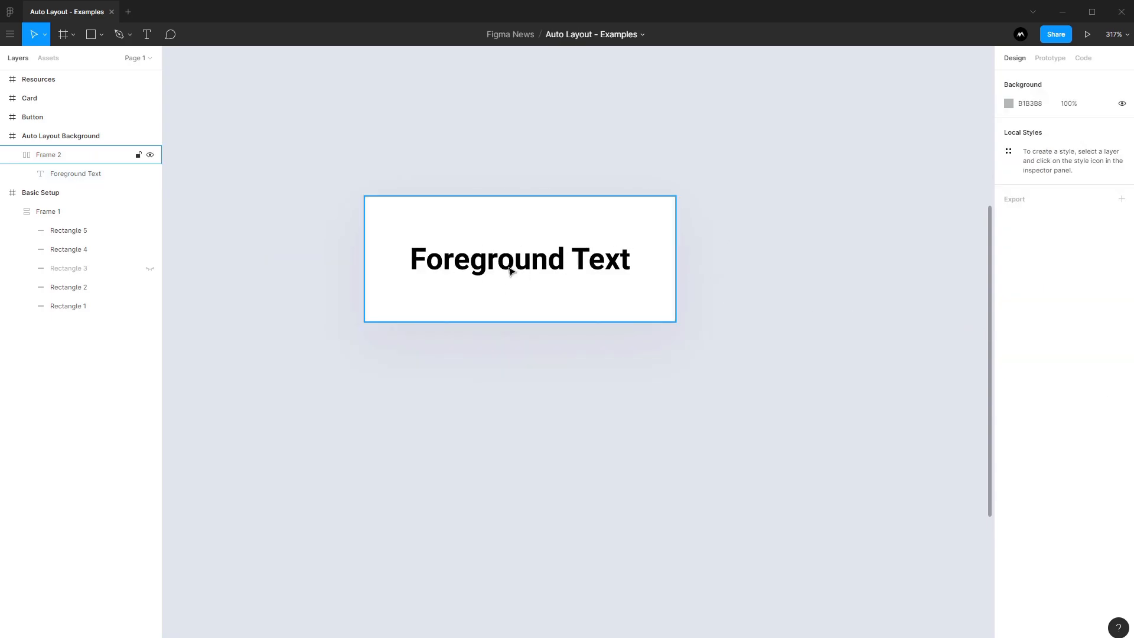
Select Frame 2 and the Foreground Text inside it to set up 24 padding.
click(49, 155)
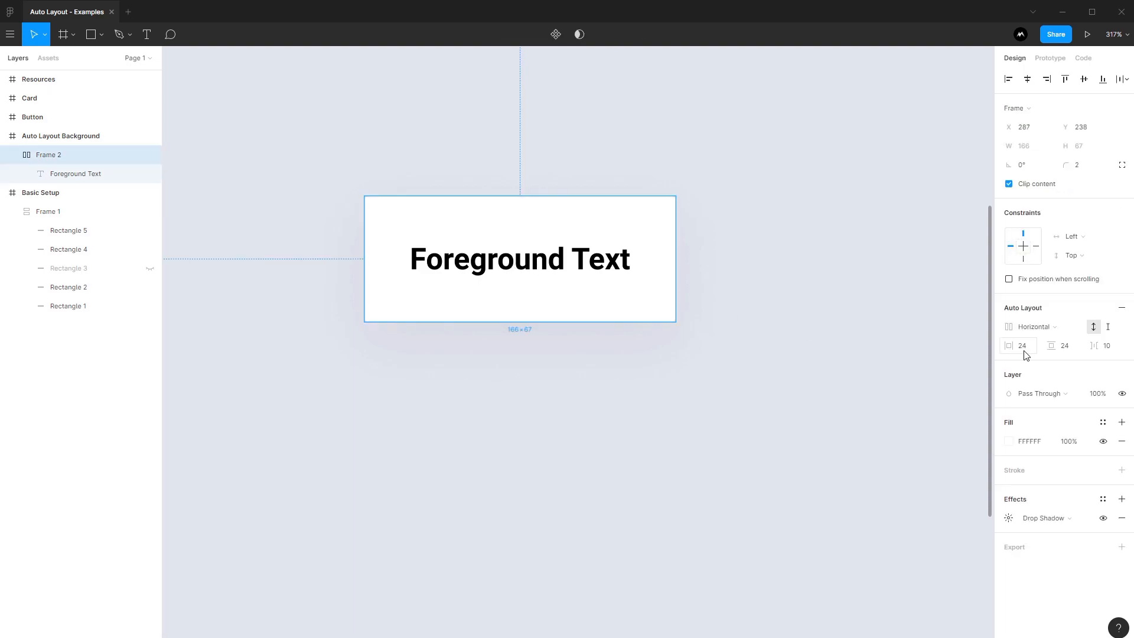
click(76, 174)
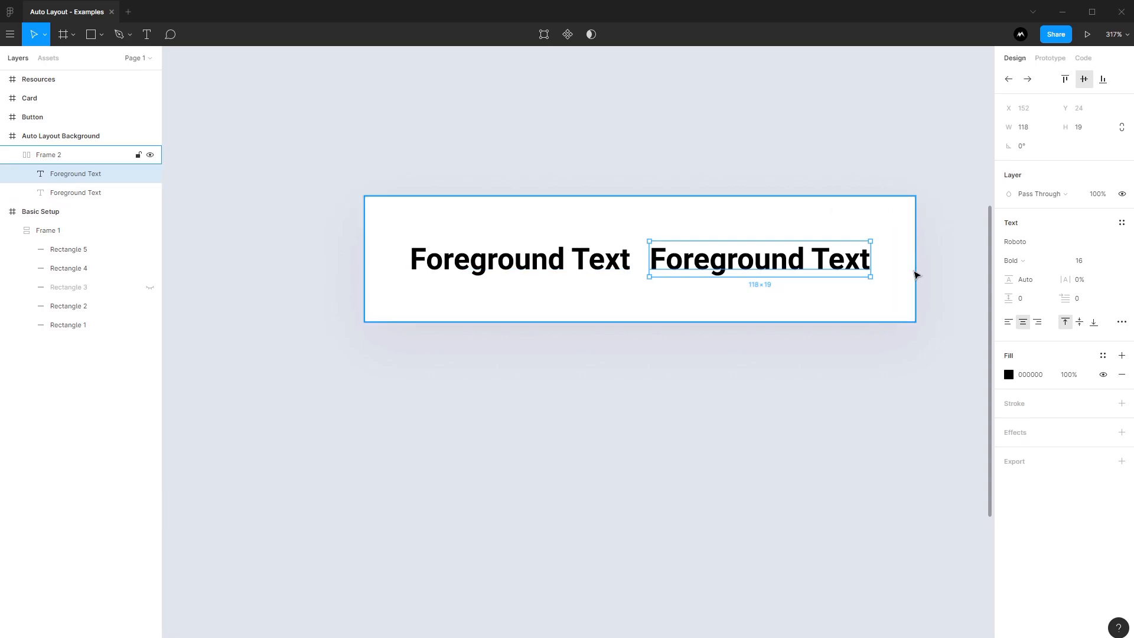
mouse_move(490, 232)
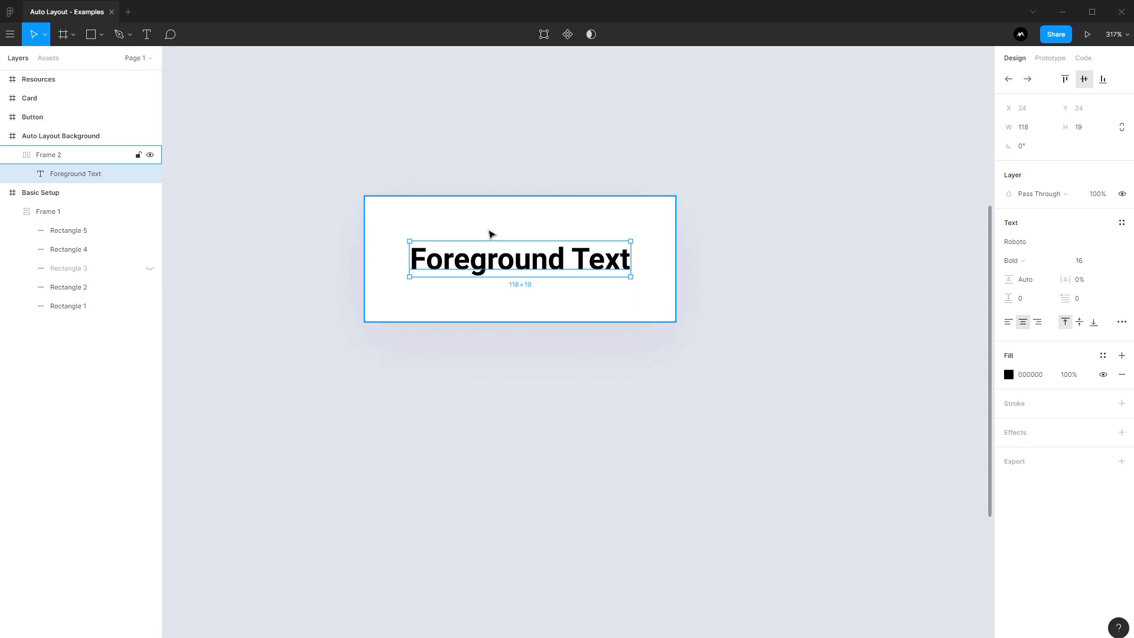
mouse_move(435, 228)
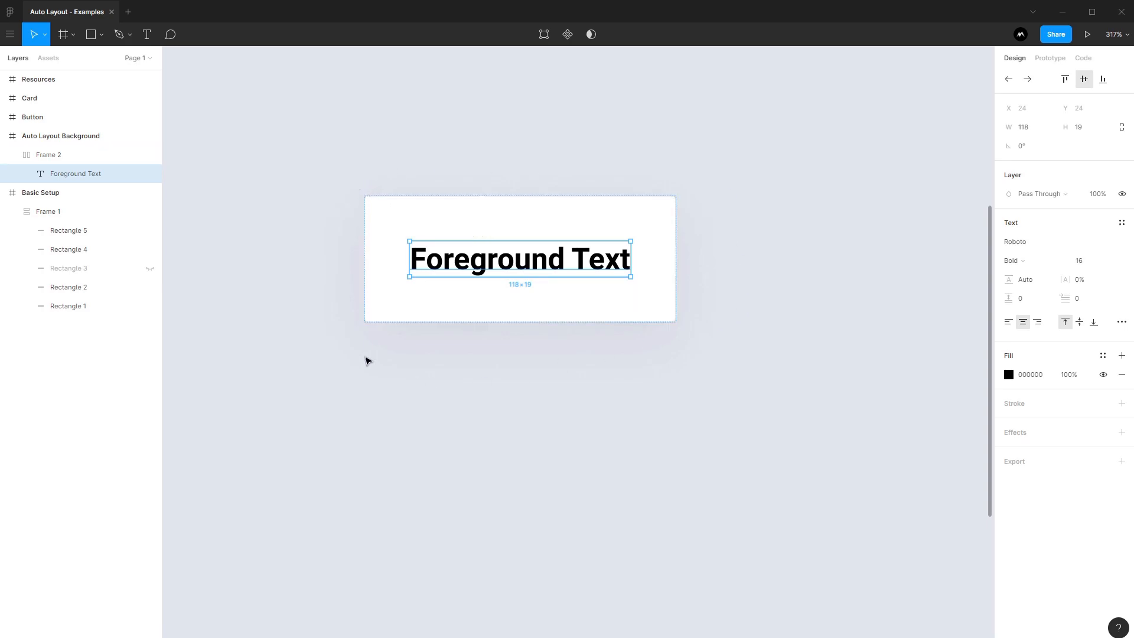
mouse_move(358, 158)
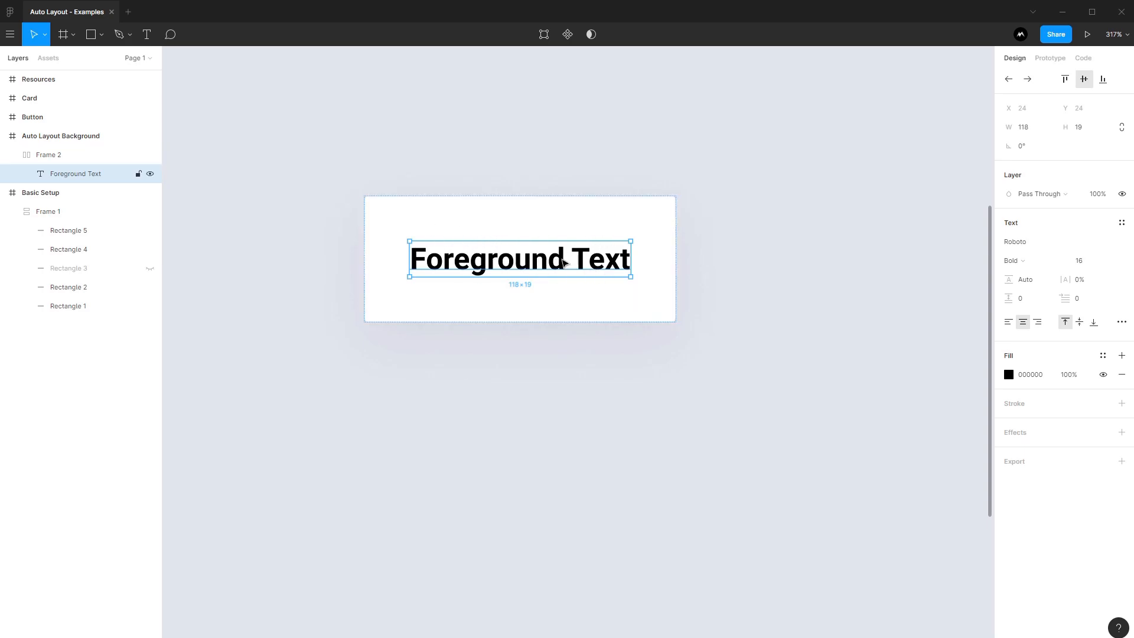
Select the white card frame and set its corner radius to 17.
click(48, 155)
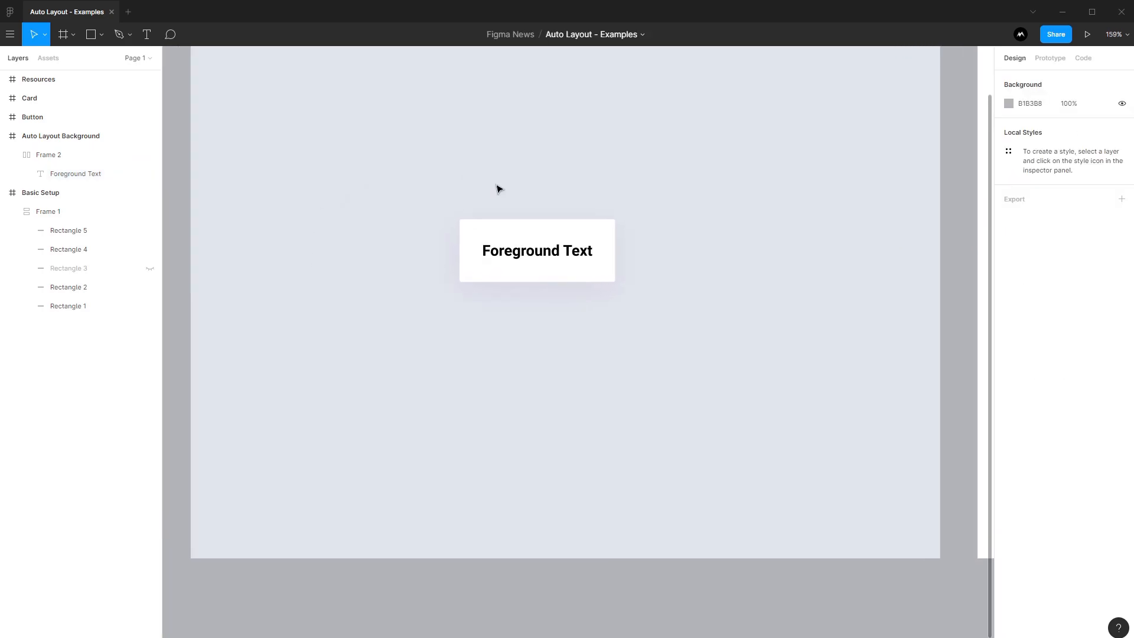
drag(497, 188, 536, 217)
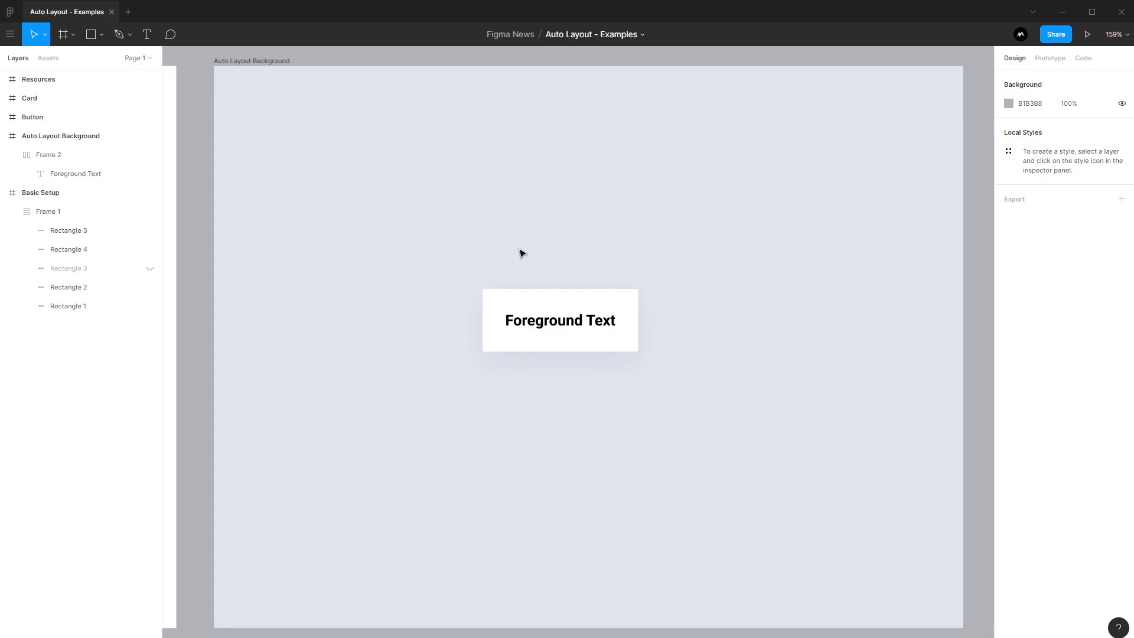
click(548, 302)
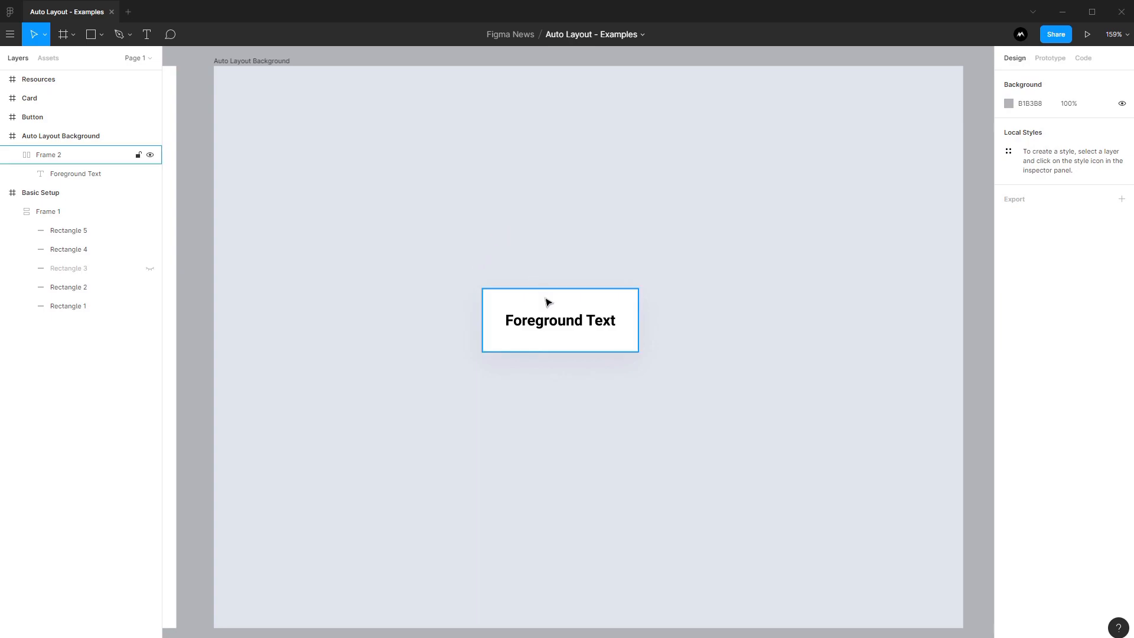
click(75, 173)
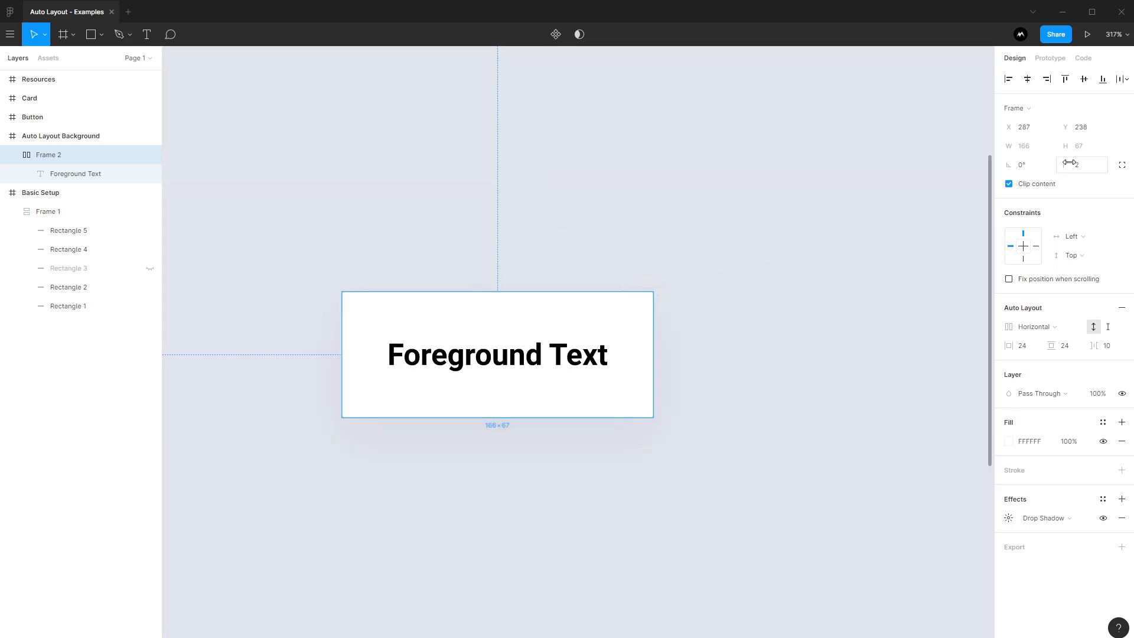
text(17)
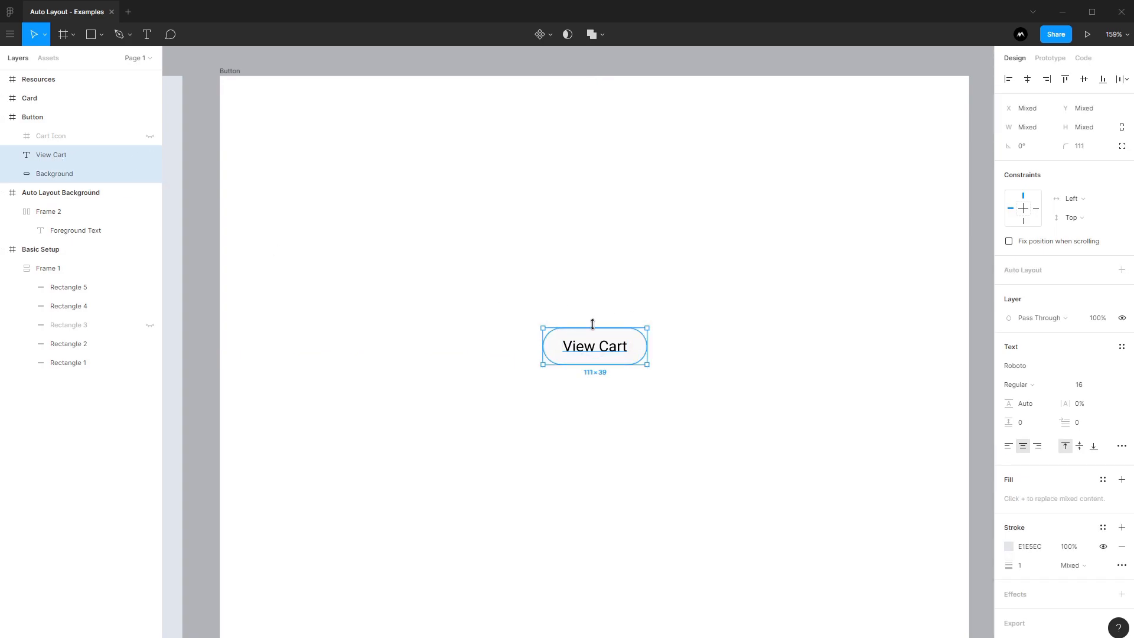
mouse_move(572, 323)
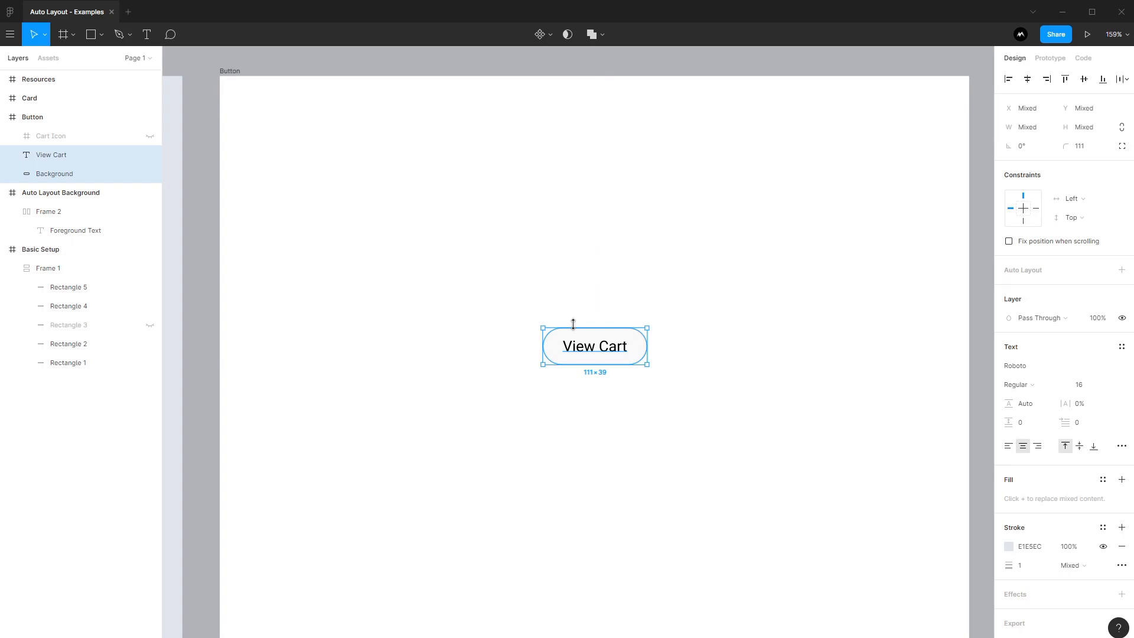
Wrap View Cart and its background in auto layout as Frame 3 and expand its layers.
key(Shift+A)
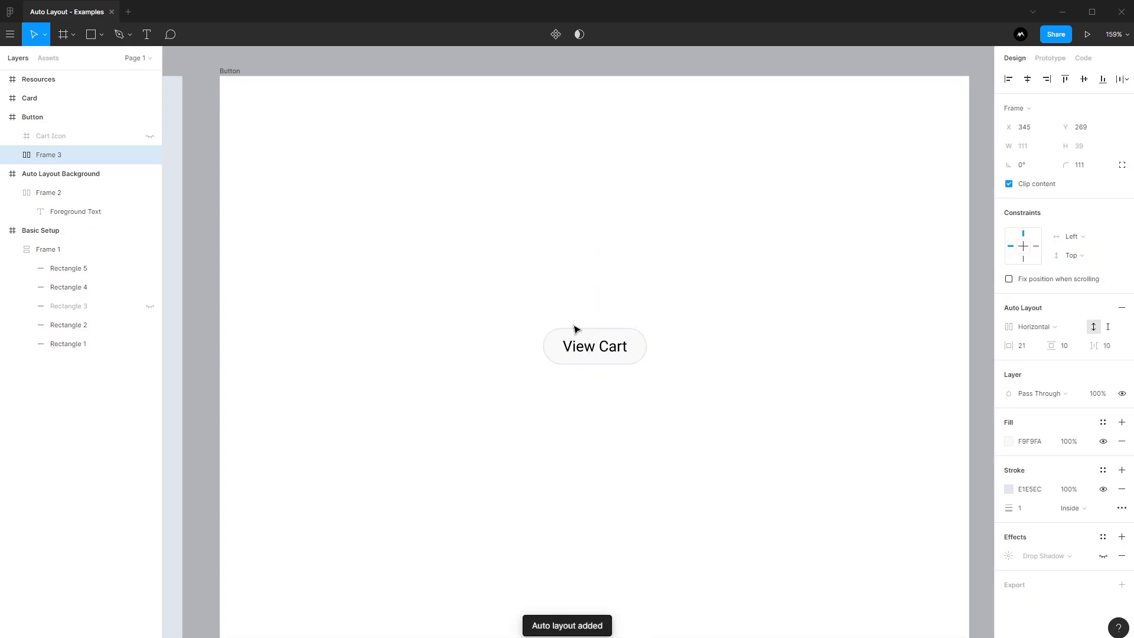
click(12, 155)
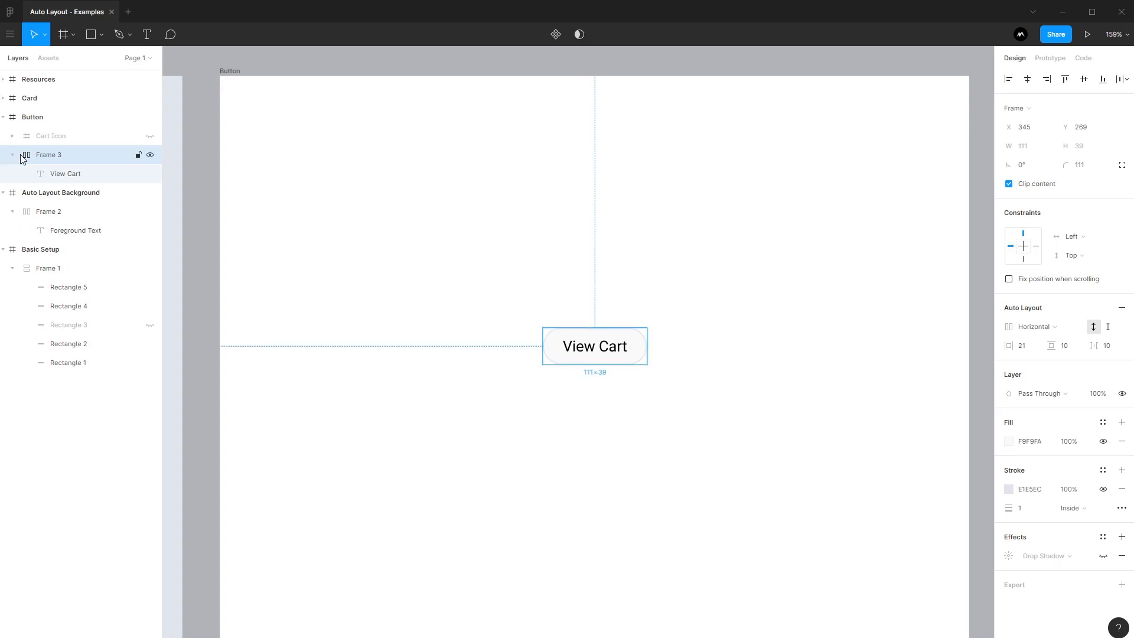
click(65, 173)
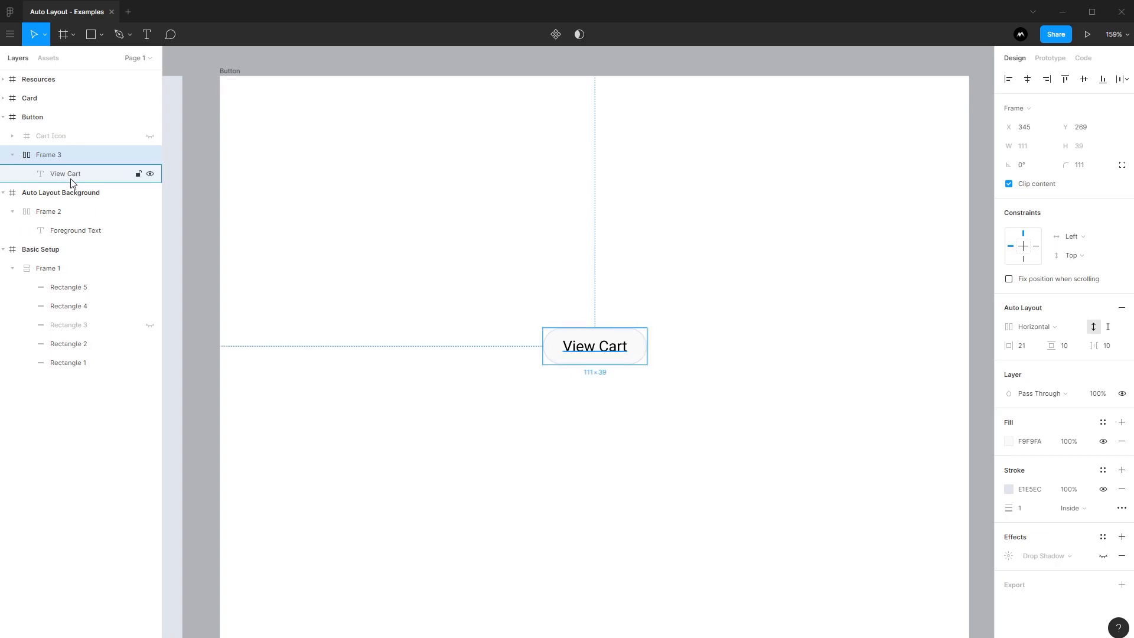
click(49, 155)
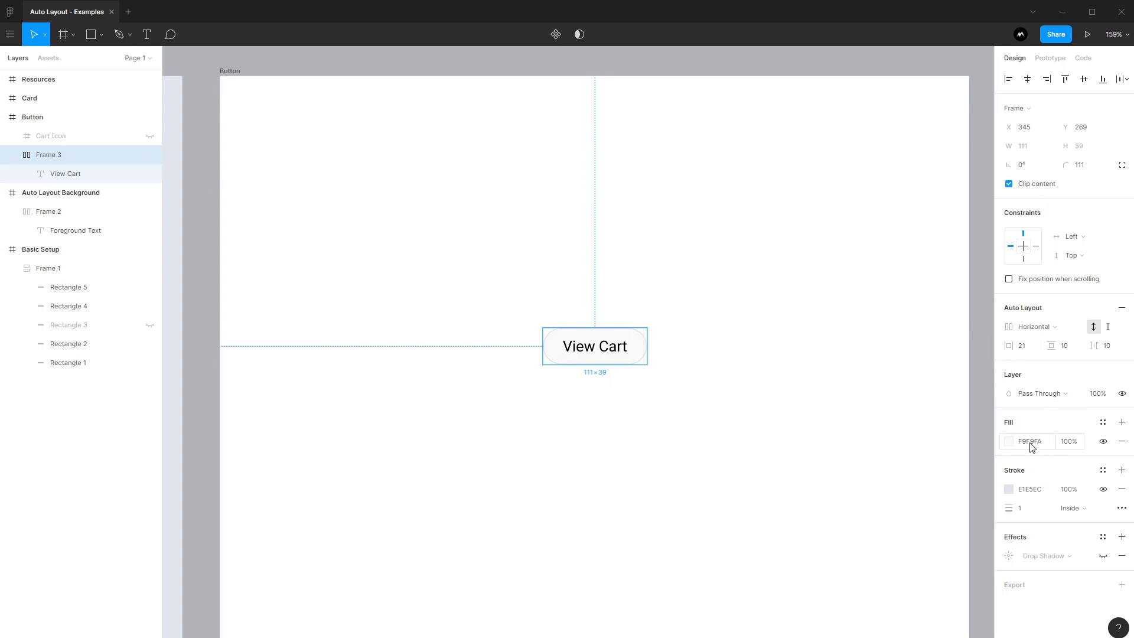
mouse_move(699, 347)
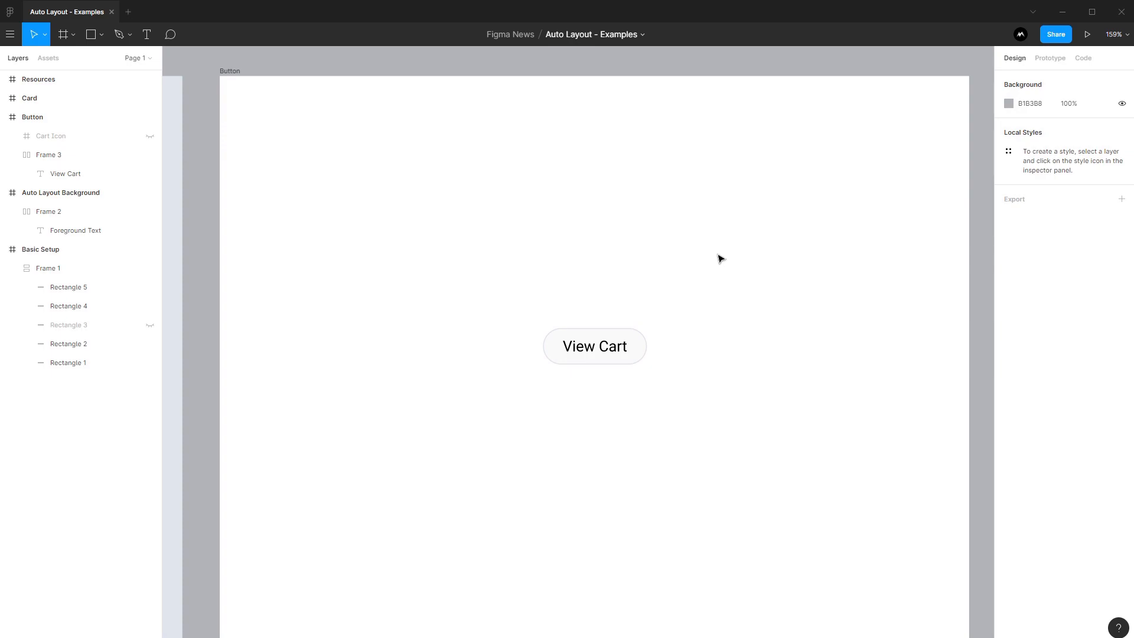
Edit the button label from 'View Cart' to 'This' so the auto layout frame shrinks to fit.
click(594, 346)
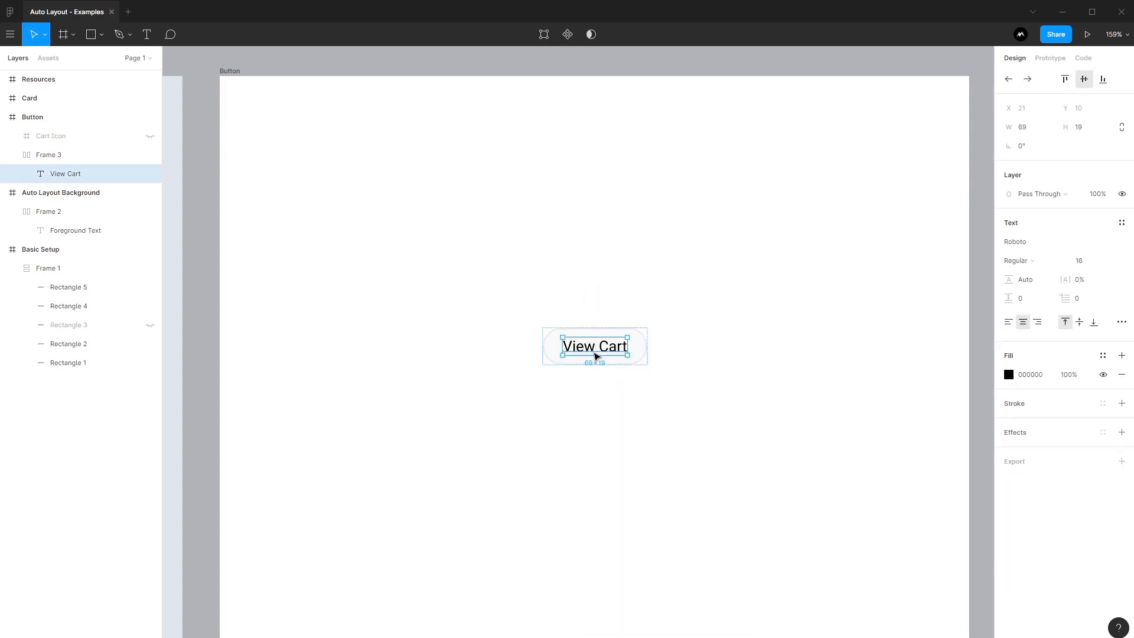
double_click(594, 346)
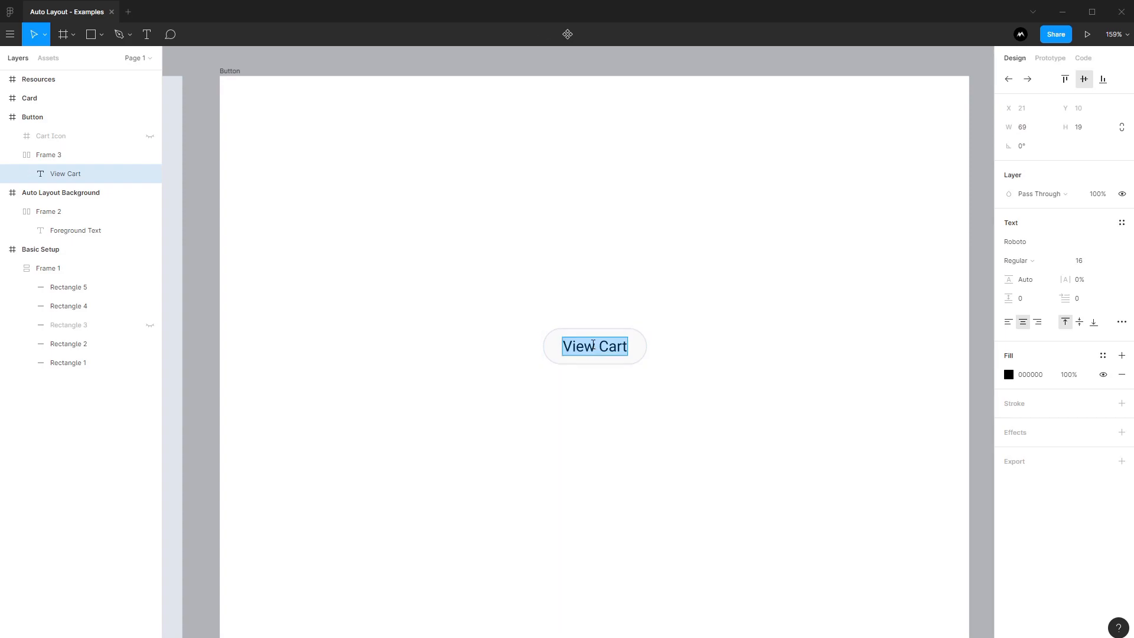
text(This)
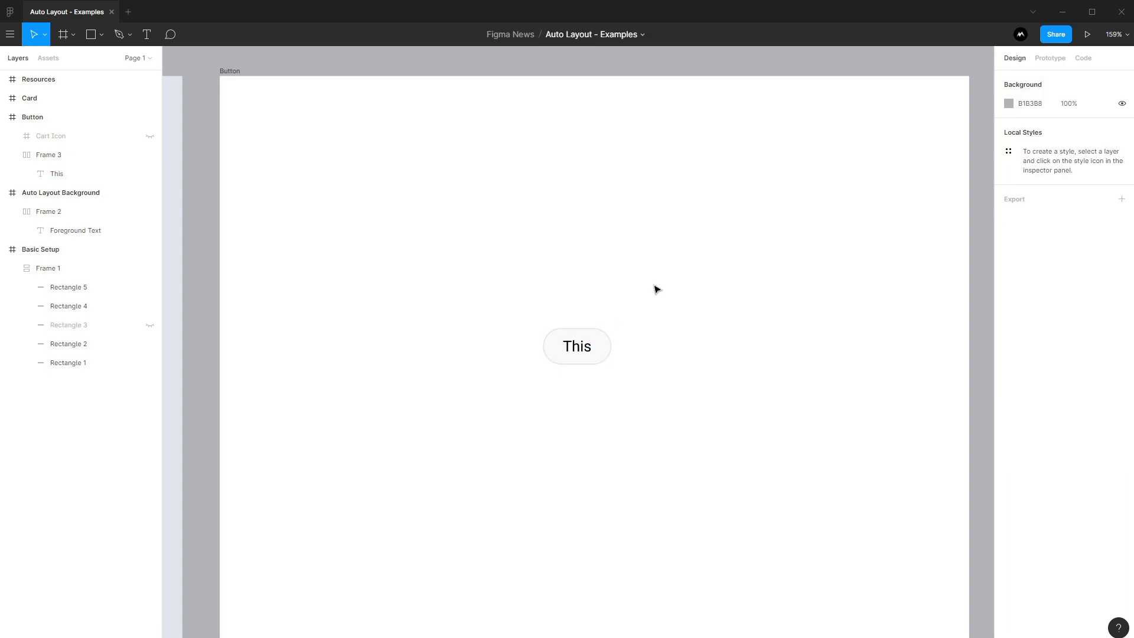
Try turning the This button frame into a component and nudge it into place.
click(576, 346)
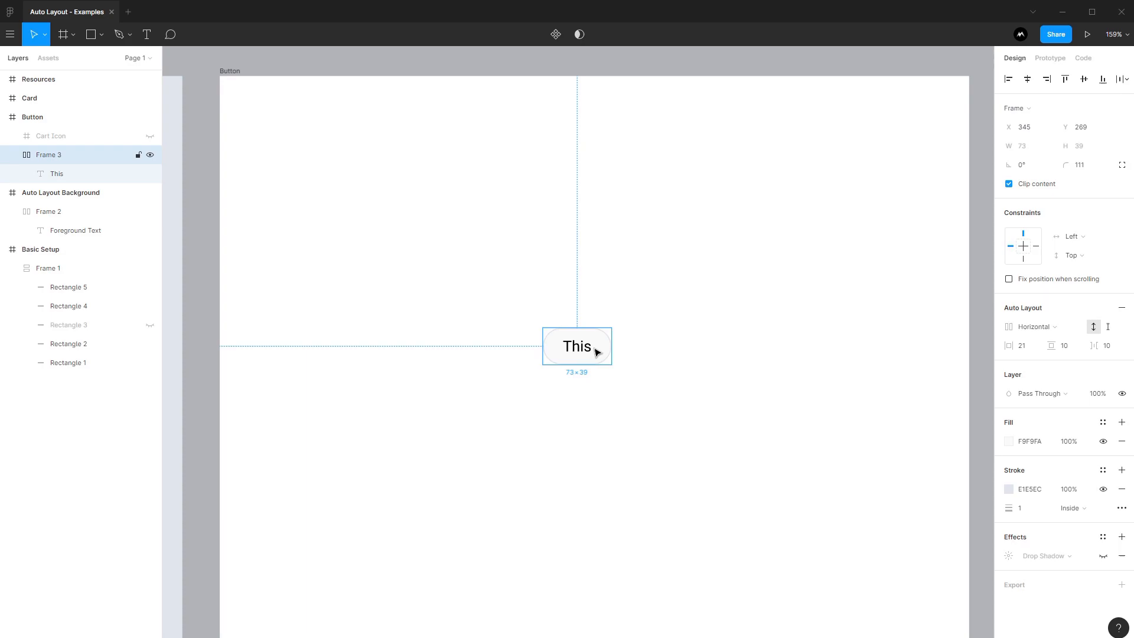
right_click(593, 350)
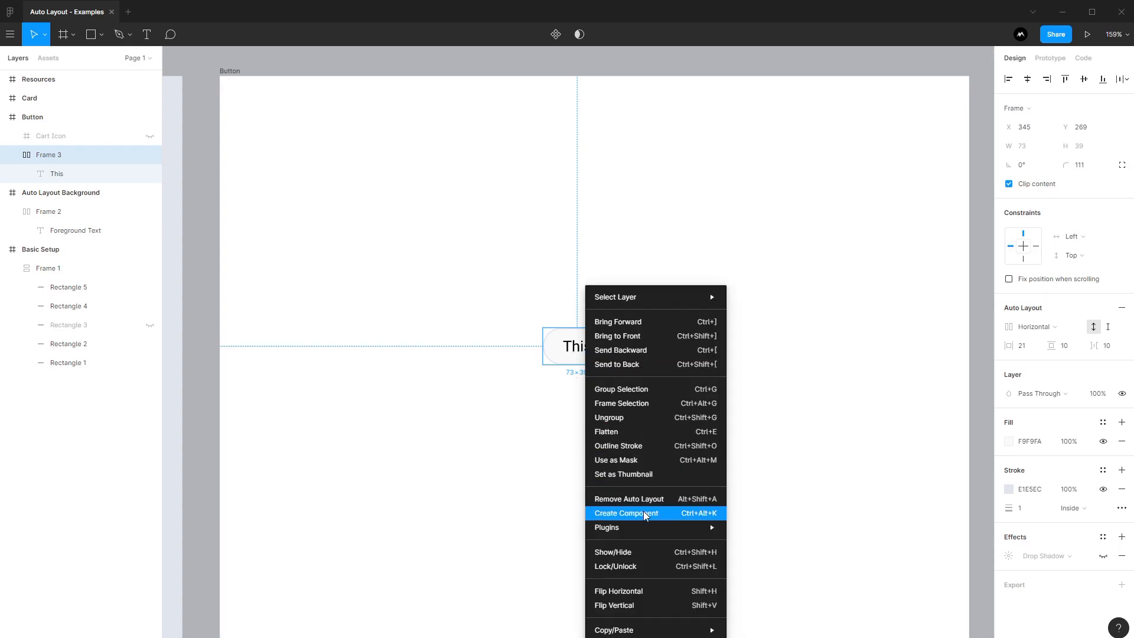
click(626, 512)
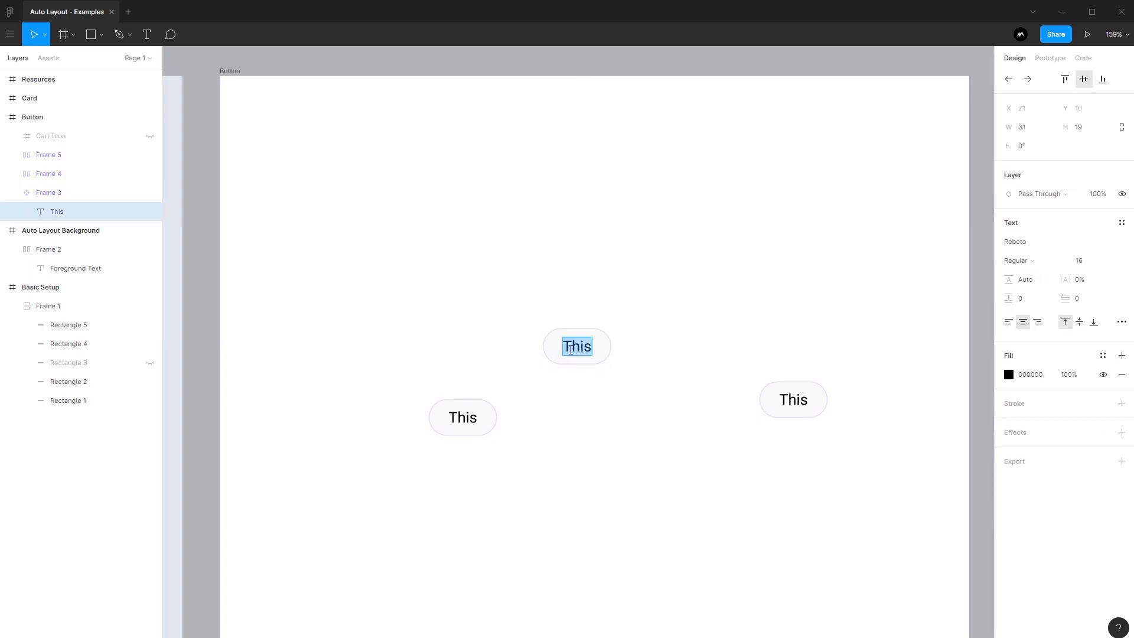
text(I can update t)
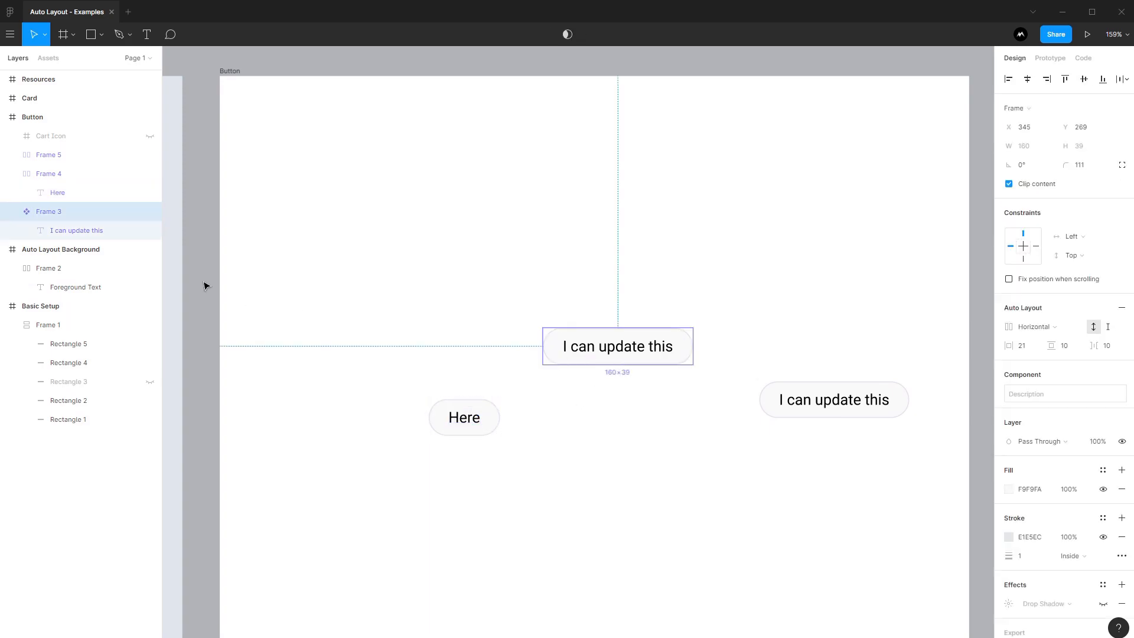
click(1008, 489)
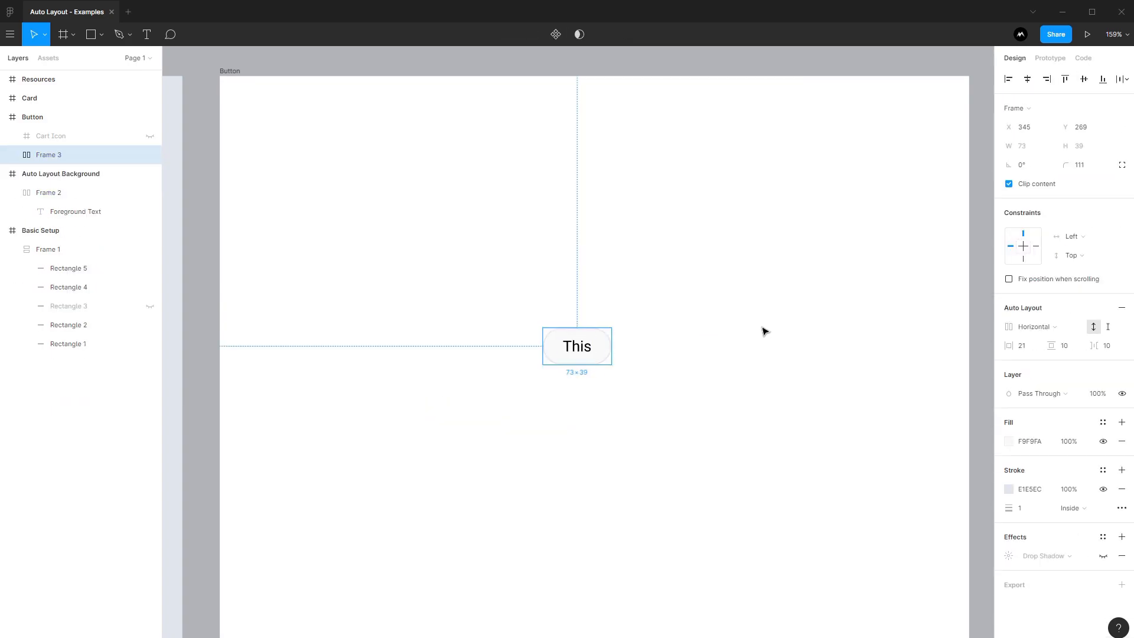
drag(576, 346, 593, 355)
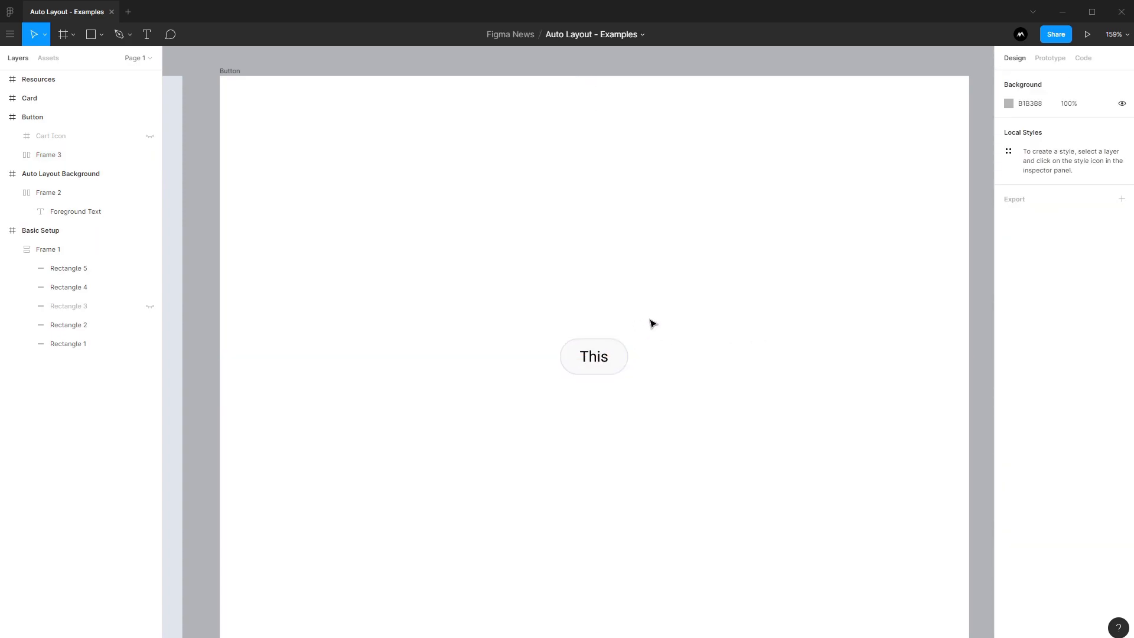
mouse_move(444, 318)
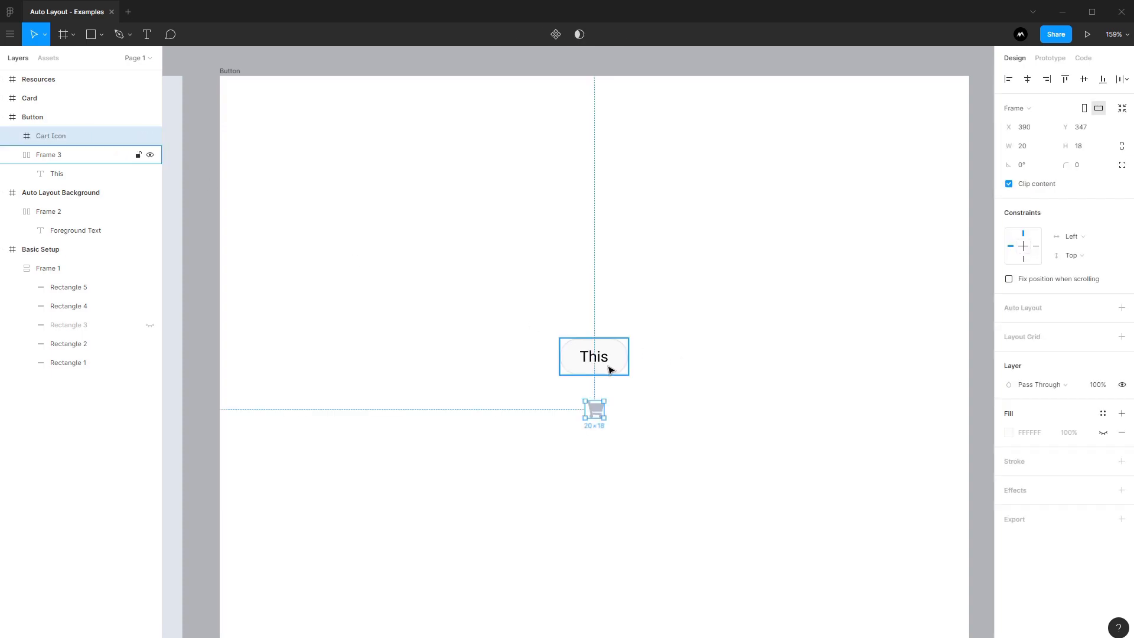
Put the cart icon inside the button frame beside 'This' and adjust the label-icon gap.
click(550, 333)
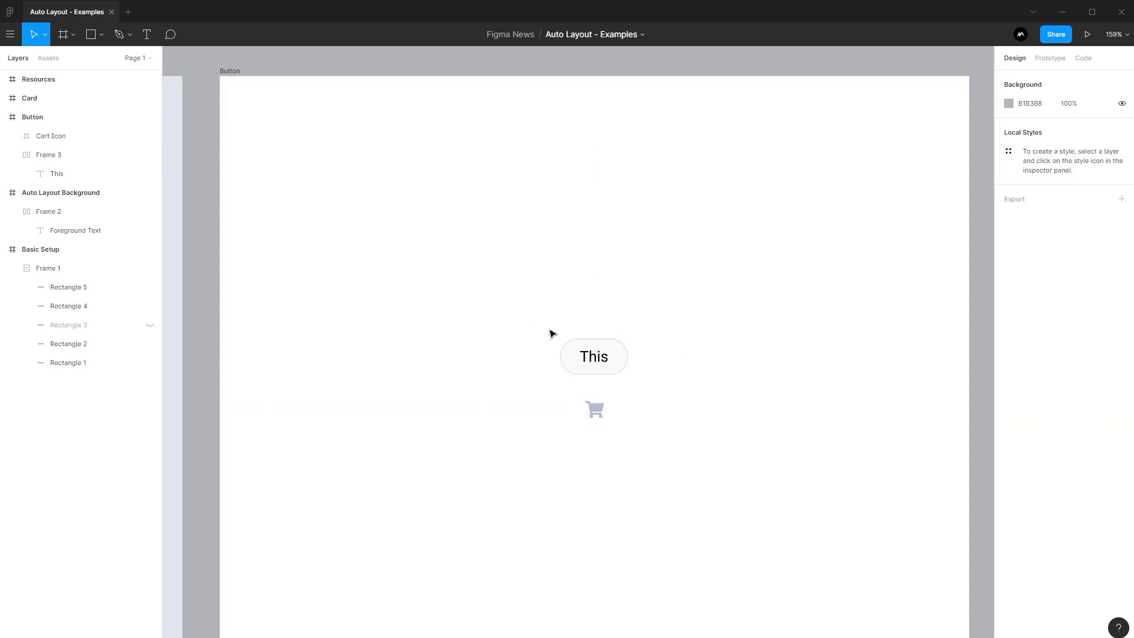
click(50, 136)
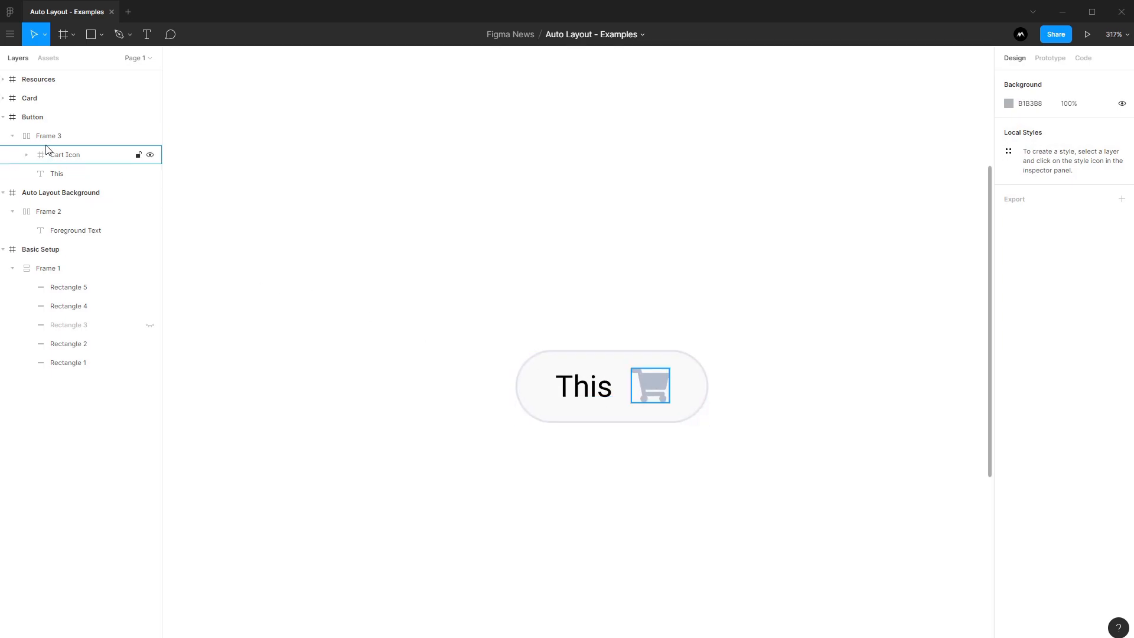
click(48, 136)
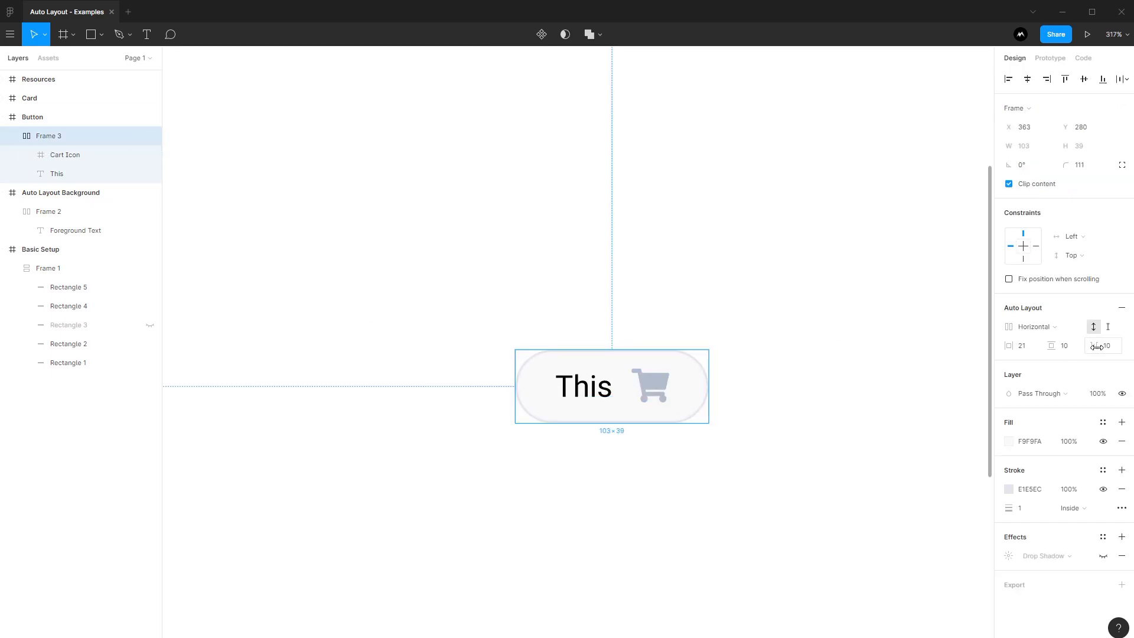
click(1106, 345)
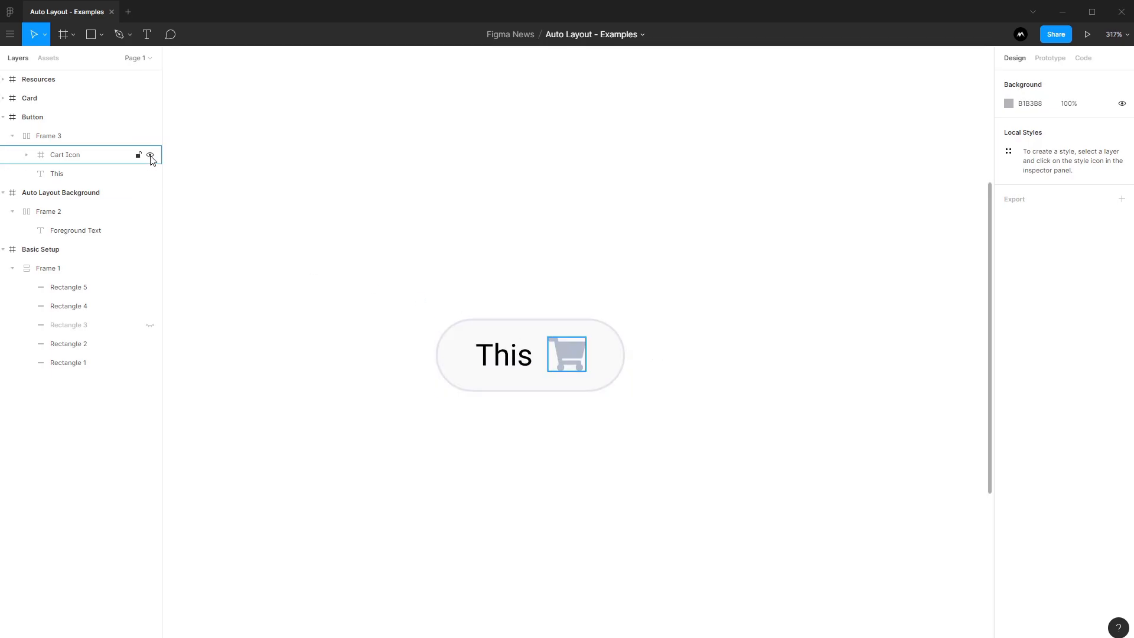
Make the icon button a component, keeping a copy with the cart icon hidden.
right_click(484, 355)
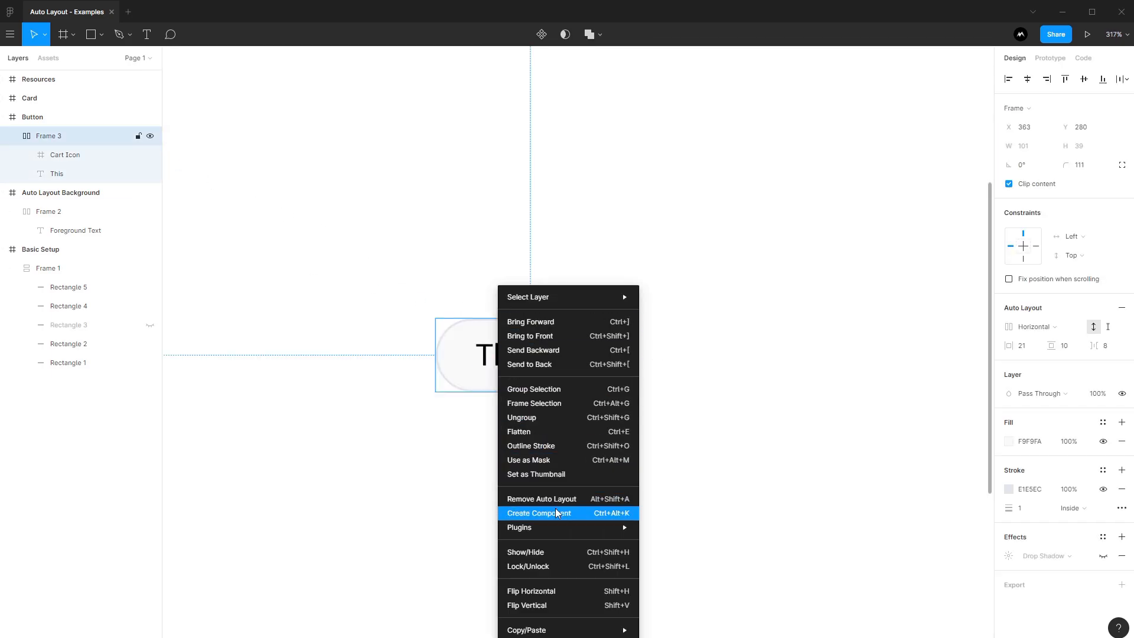
click(539, 512)
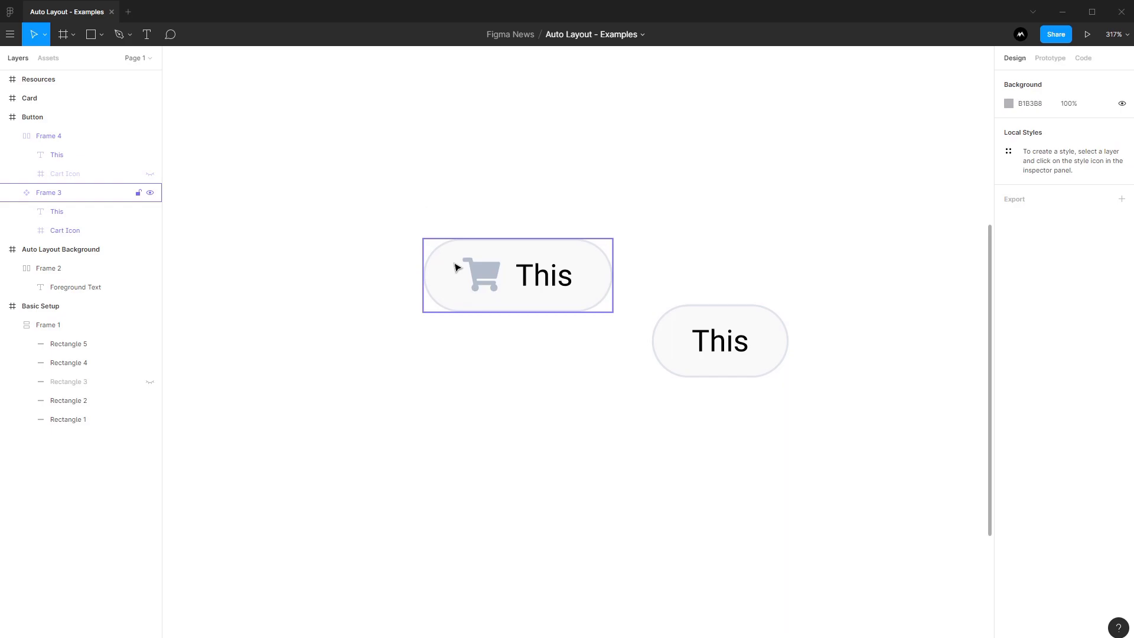
mouse_move(515, 251)
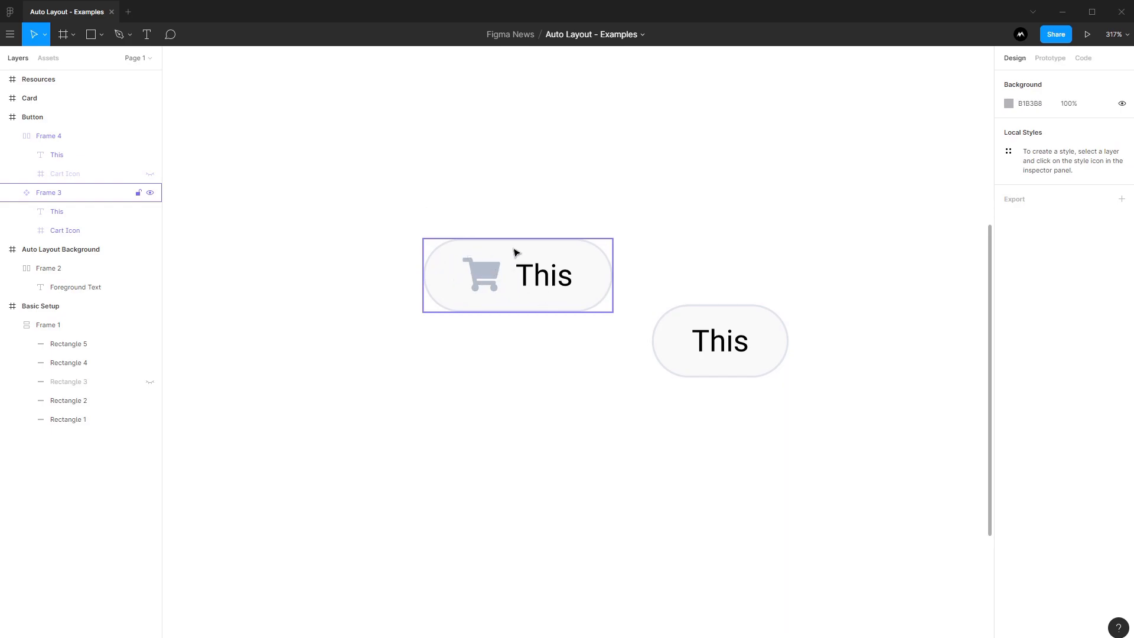
mouse_move(522, 272)
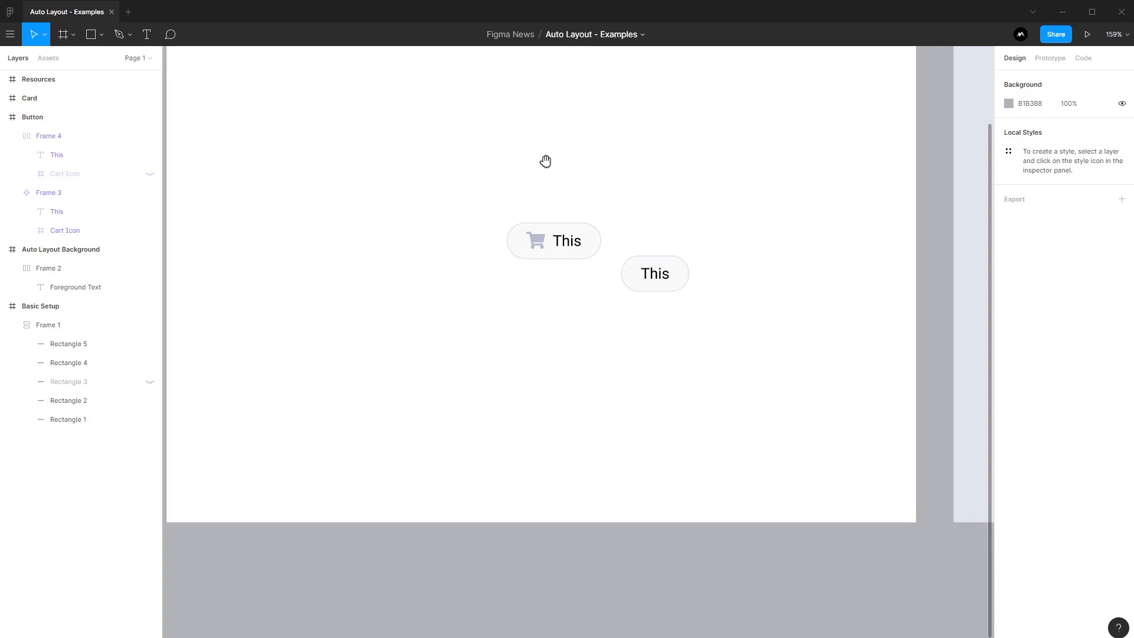
Bring the Card example into view and select its Card and Card Content layers.
scroll(down, 3)
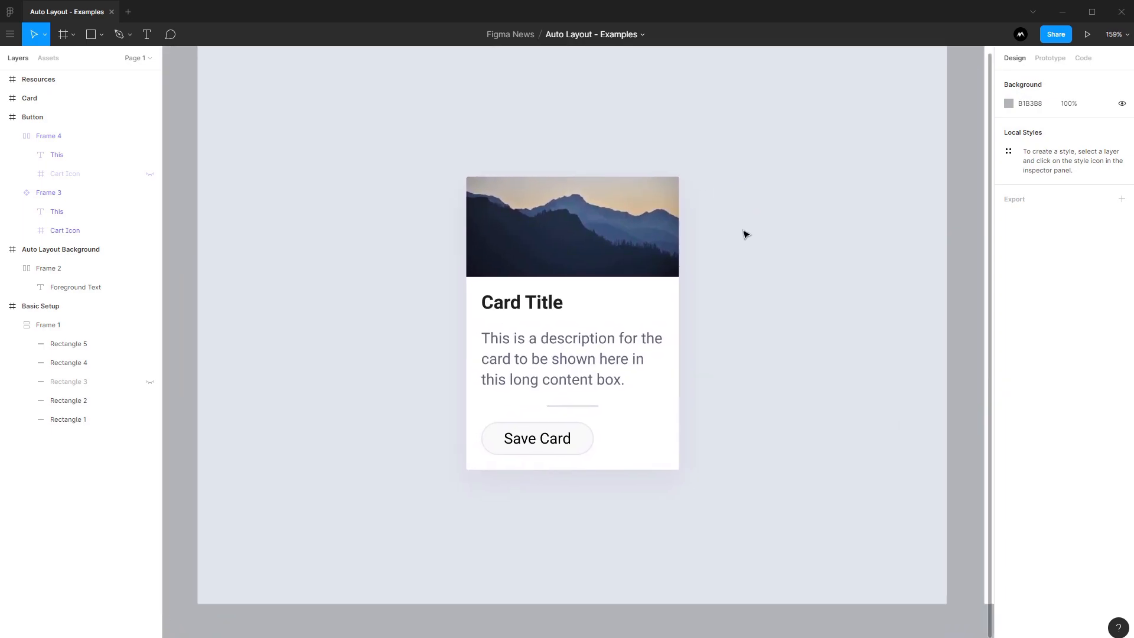
mouse_move(744, 282)
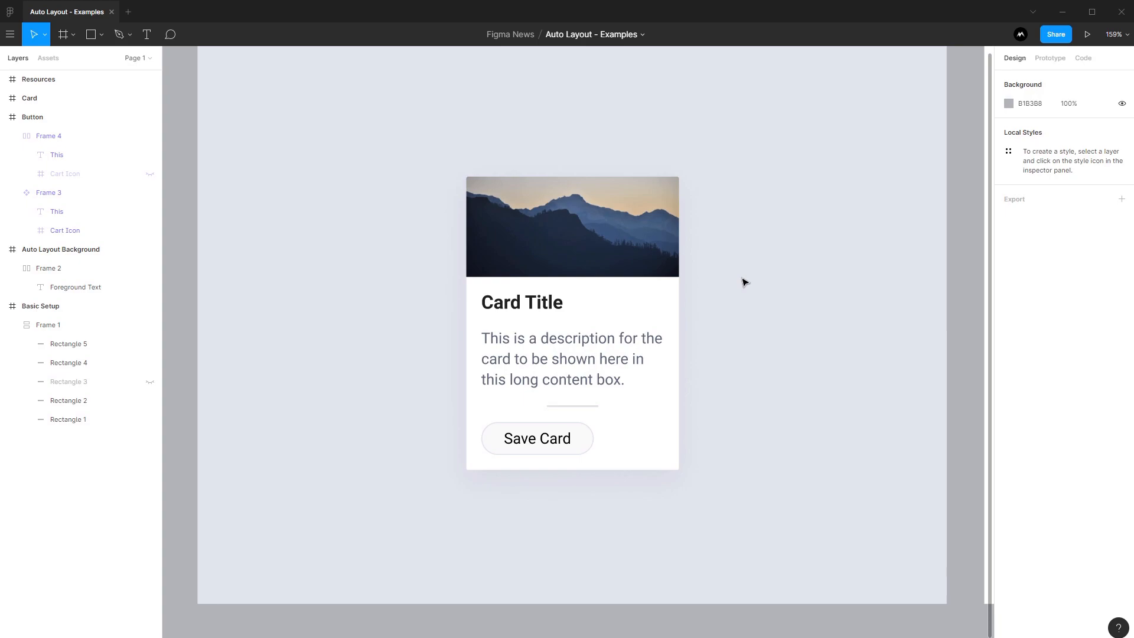
click(28, 98)
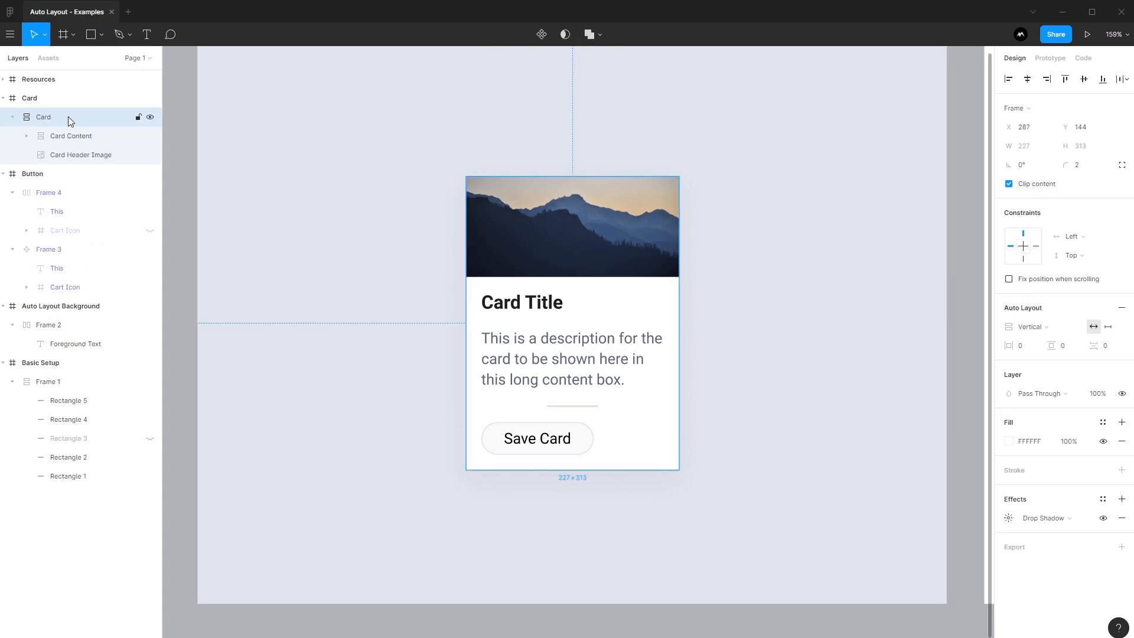
click(71, 136)
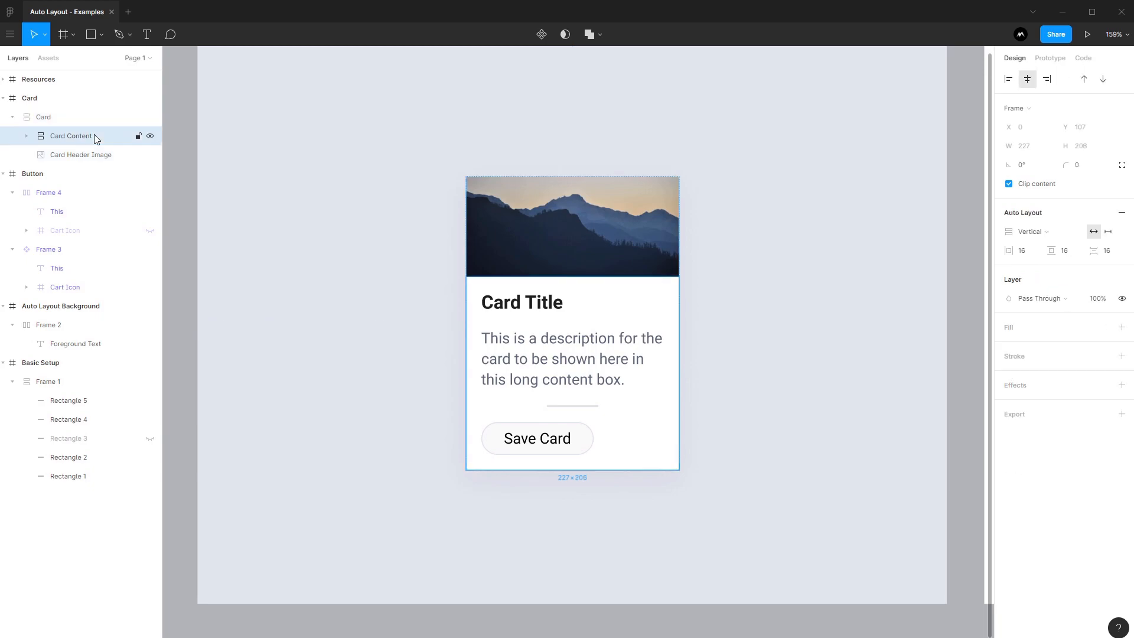
click(80, 155)
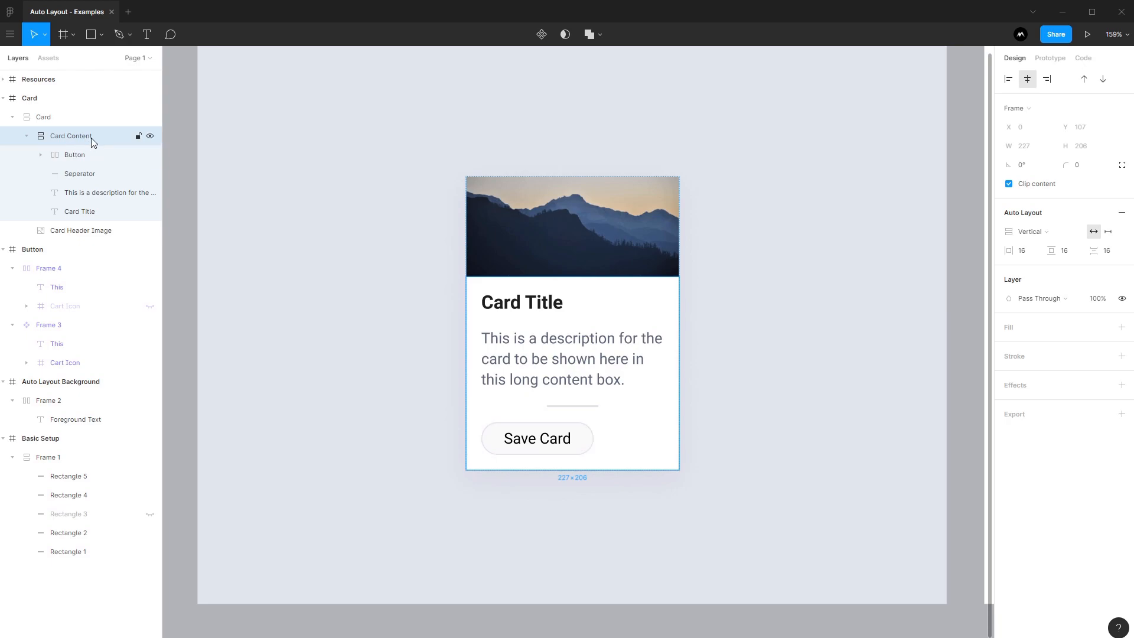
Inspect the Save Card button inside Card Content, then collapse the content's layer list.
click(74, 155)
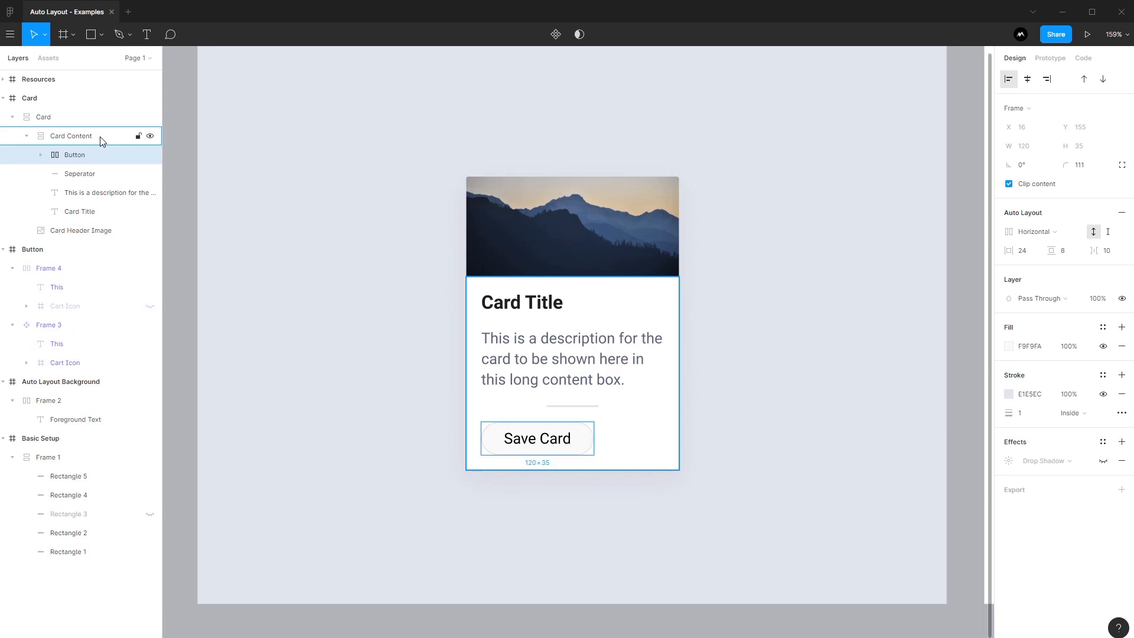
click(42, 115)
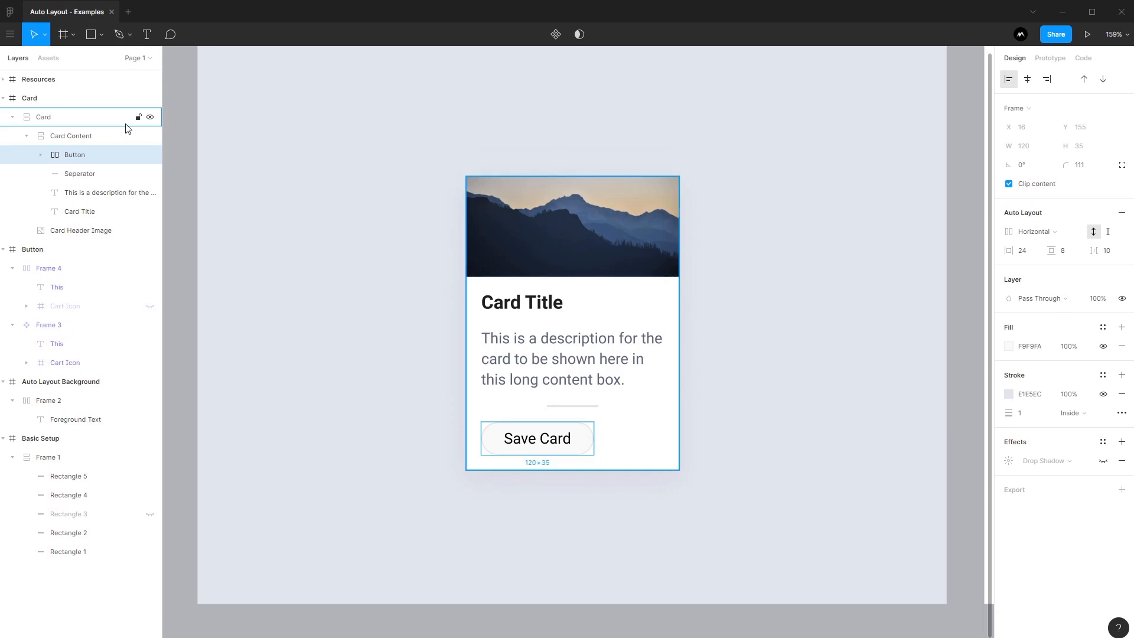
click(71, 136)
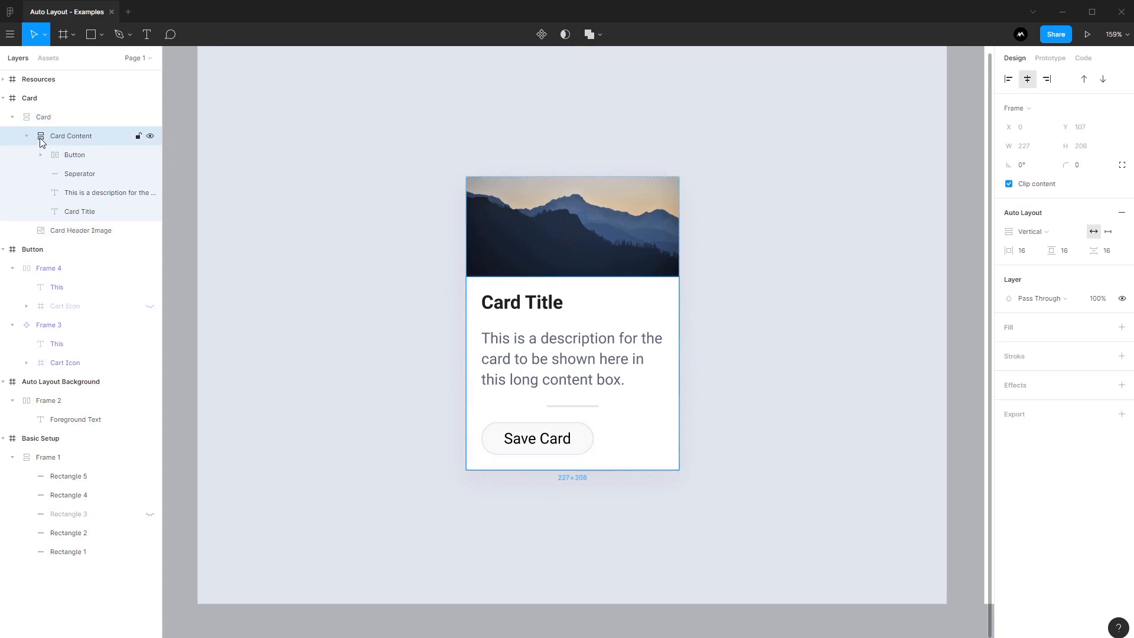
click(26, 136)
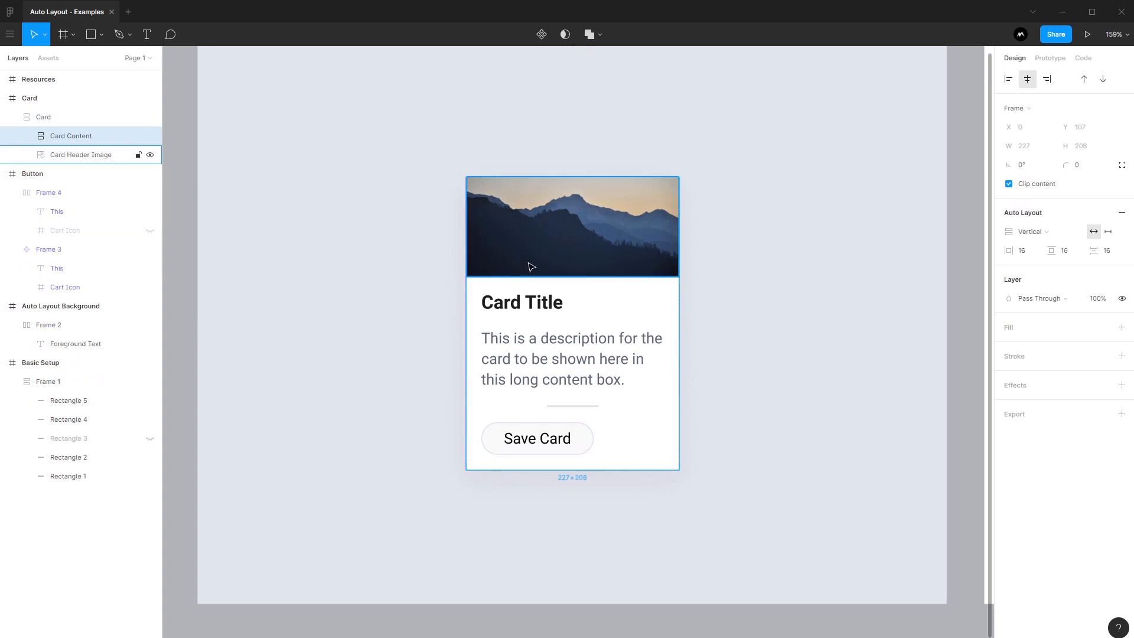
Duplicate the card and hide the header image and Save Card button to make the stripped variants.
key(Ctrl+D)
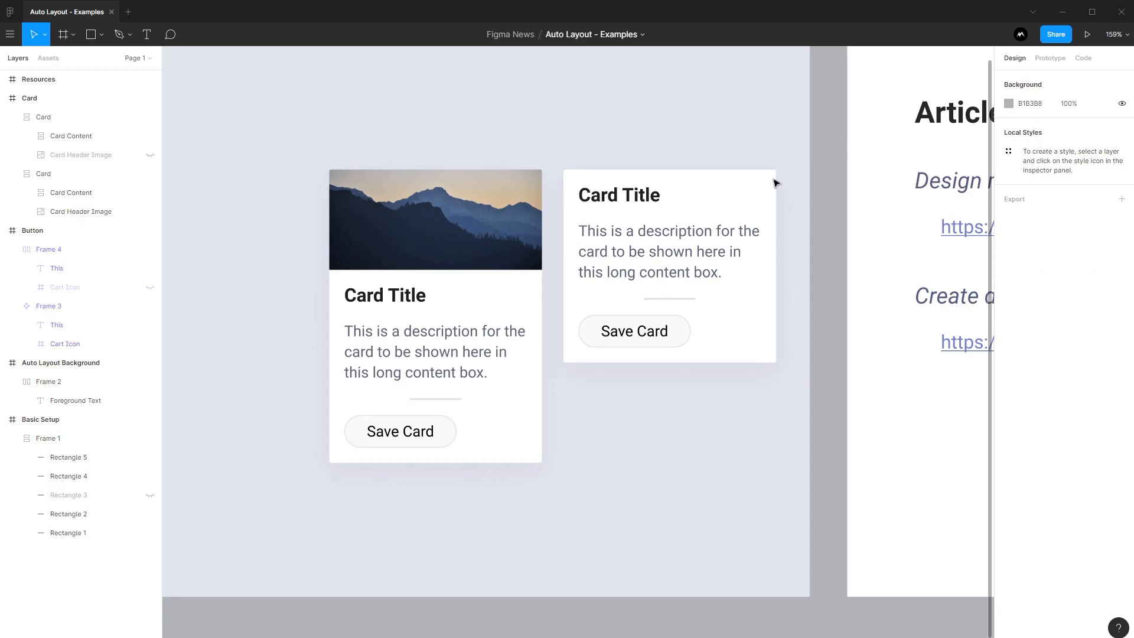
mouse_move(200, 164)
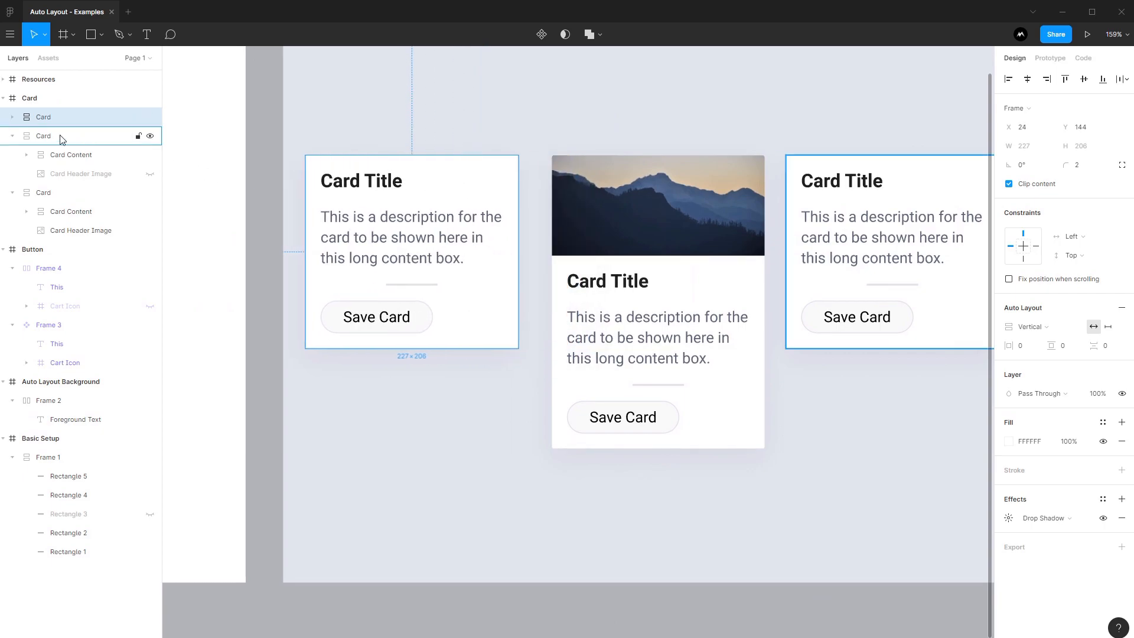
click(12, 117)
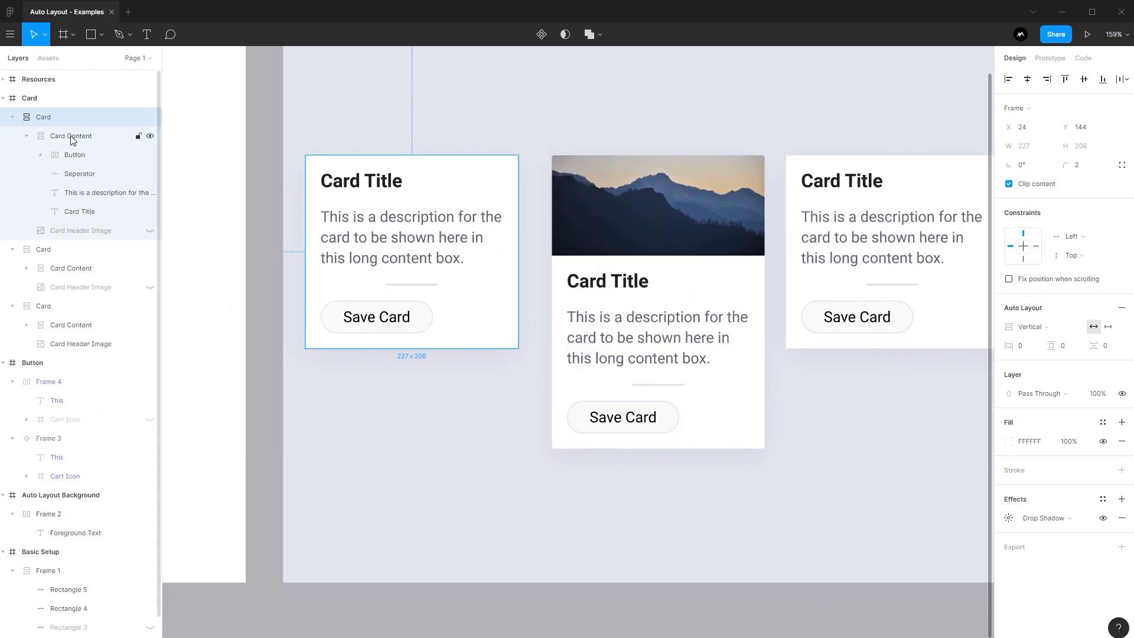
click(75, 155)
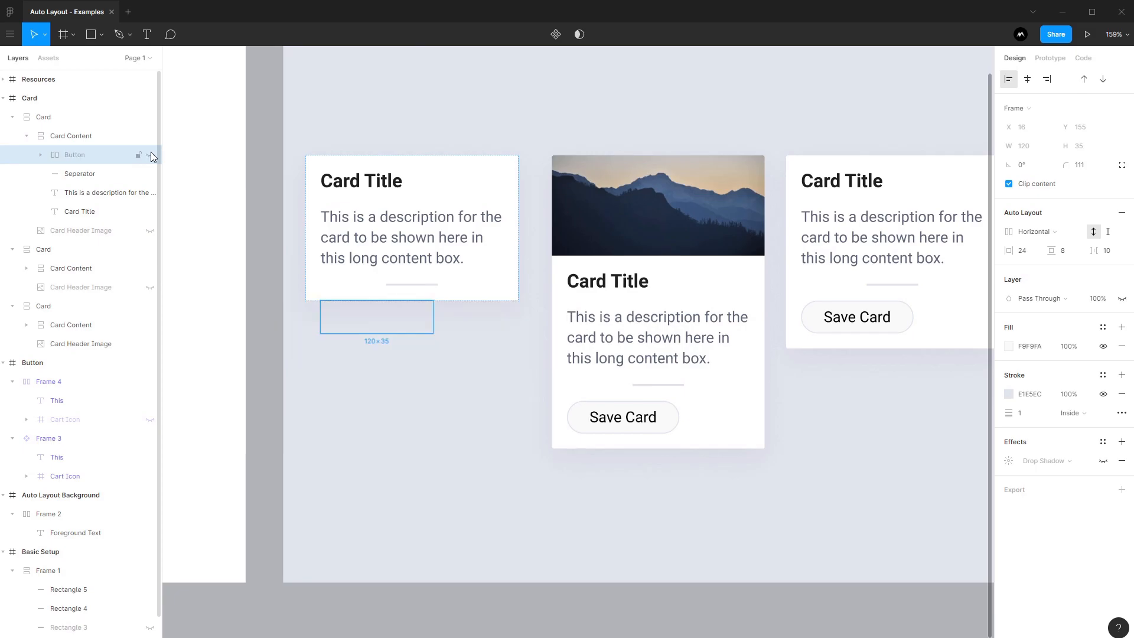
click(386, 354)
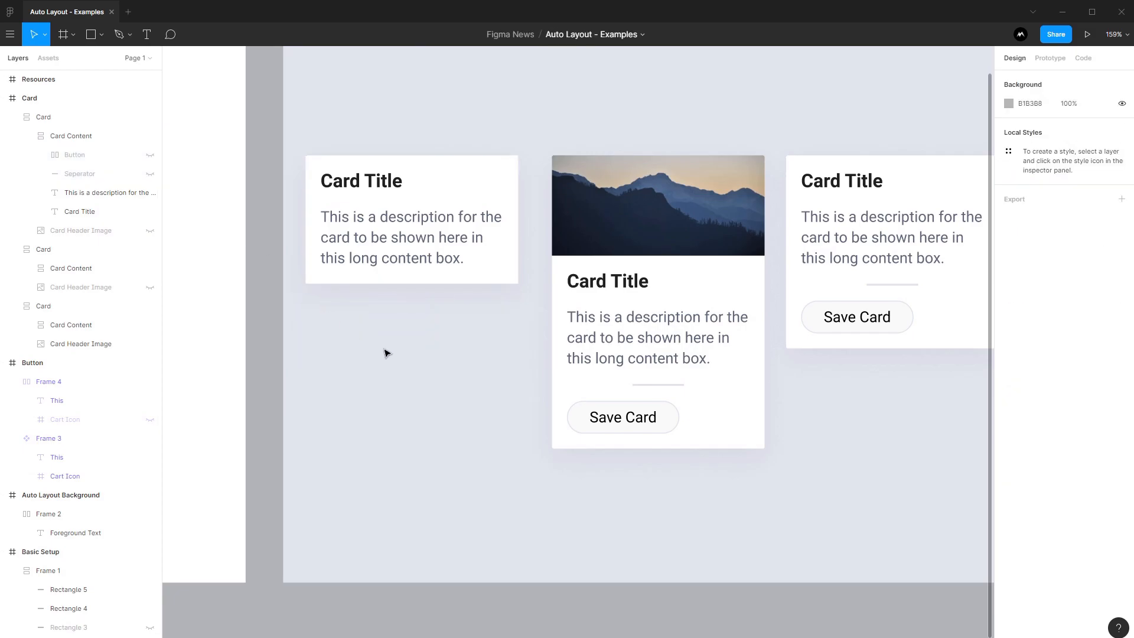
drag(388, 354, 568, 140)
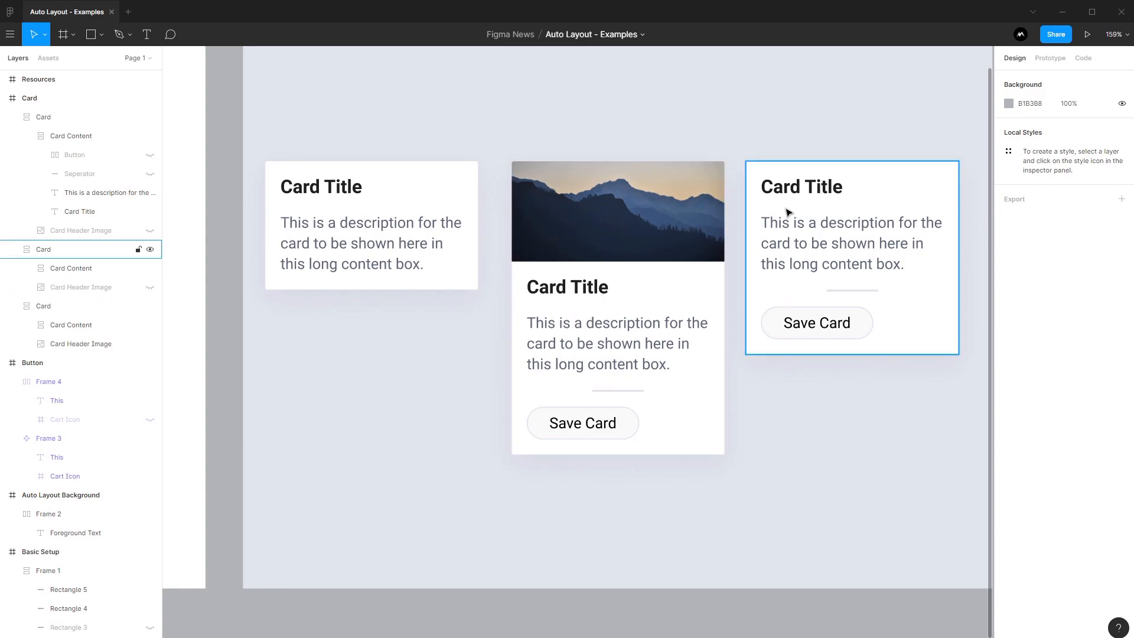
click(578, 263)
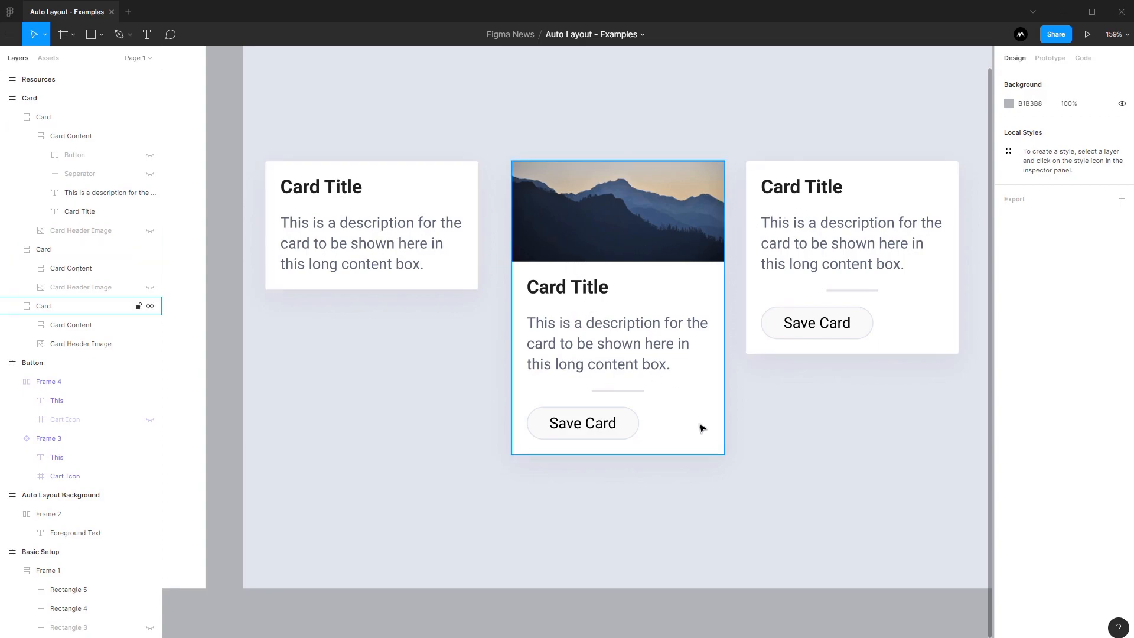
mouse_move(722, 458)
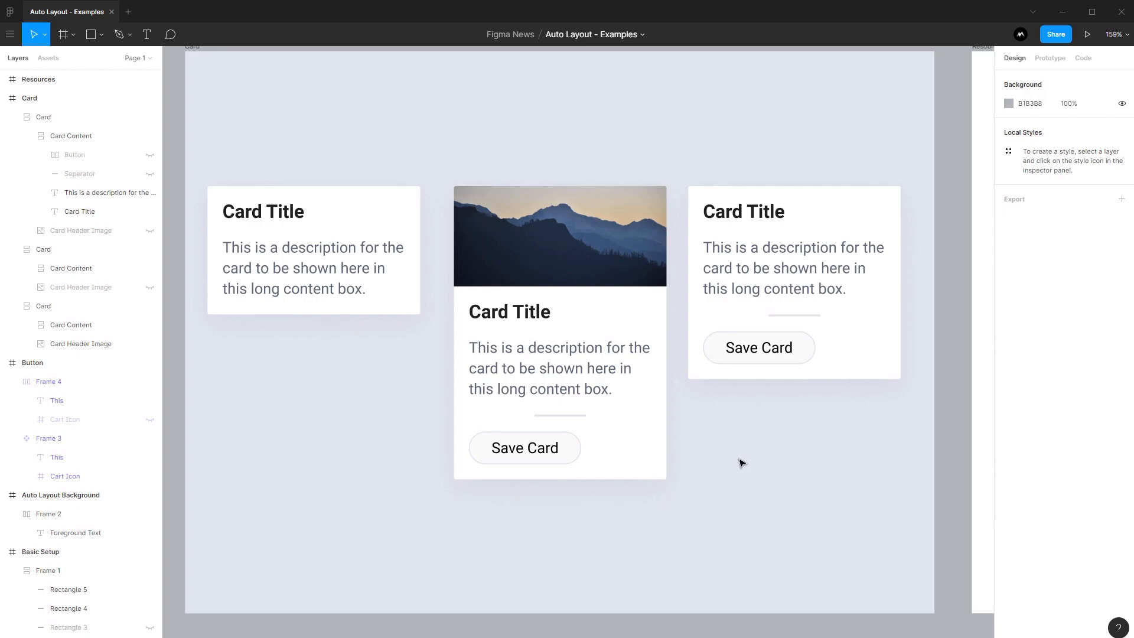
mouse_move(732, 456)
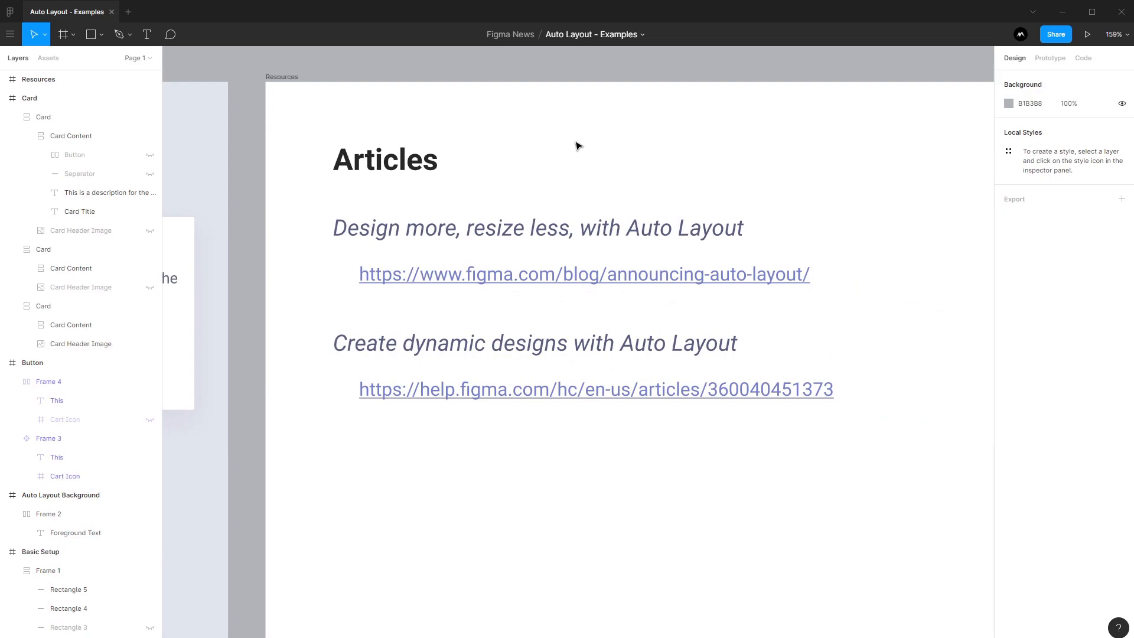
mouse_move(632, 282)
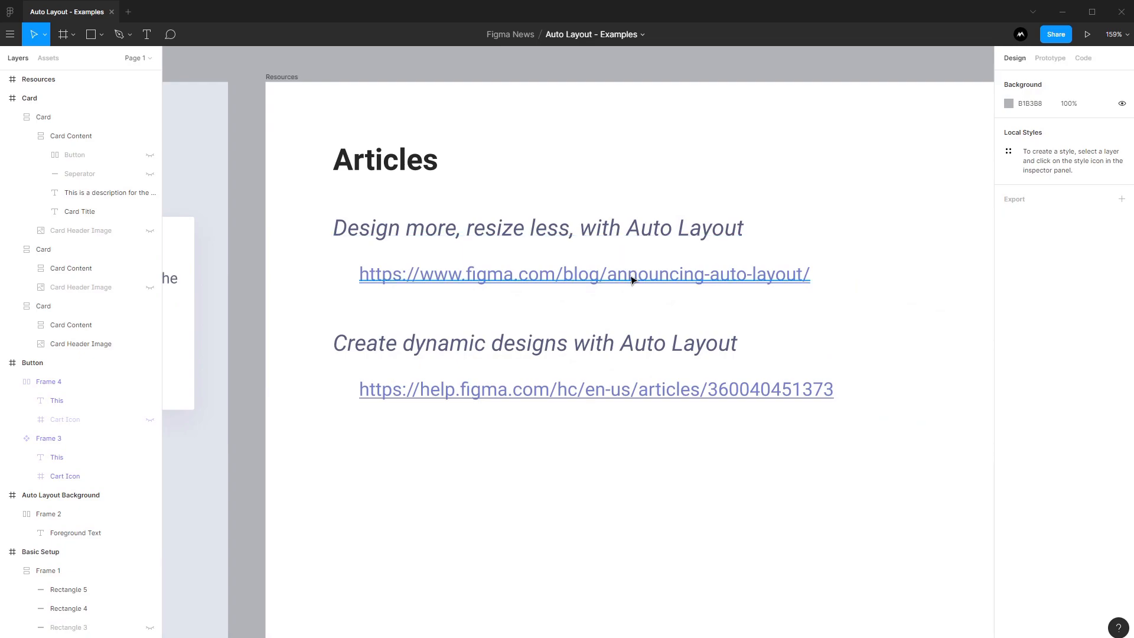
mouse_move(555, 397)
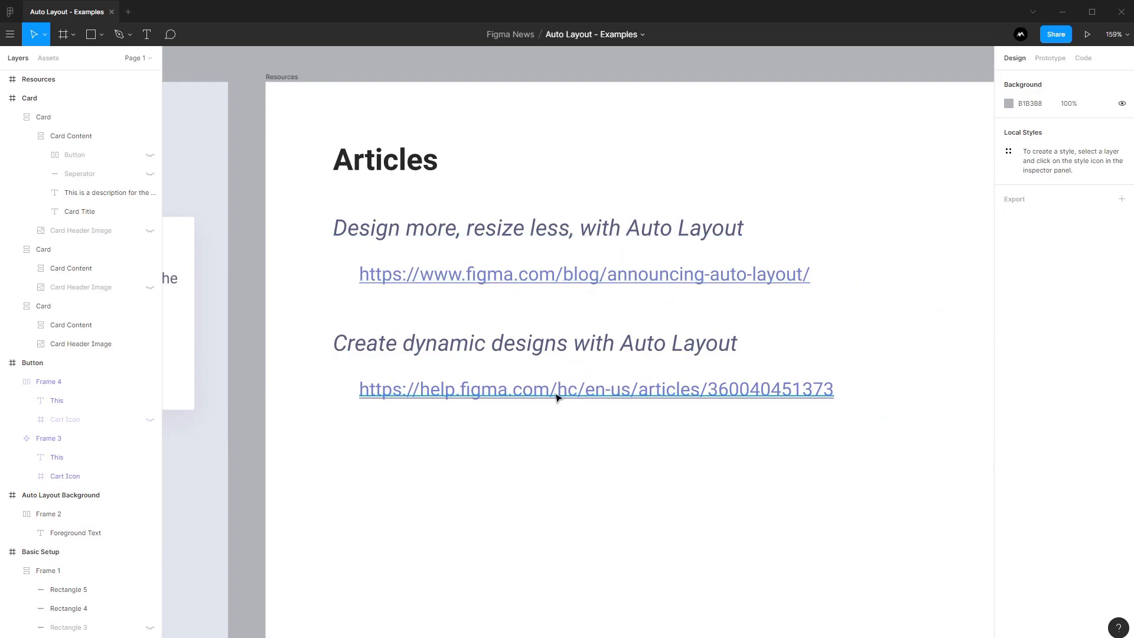
mouse_move(593, 297)
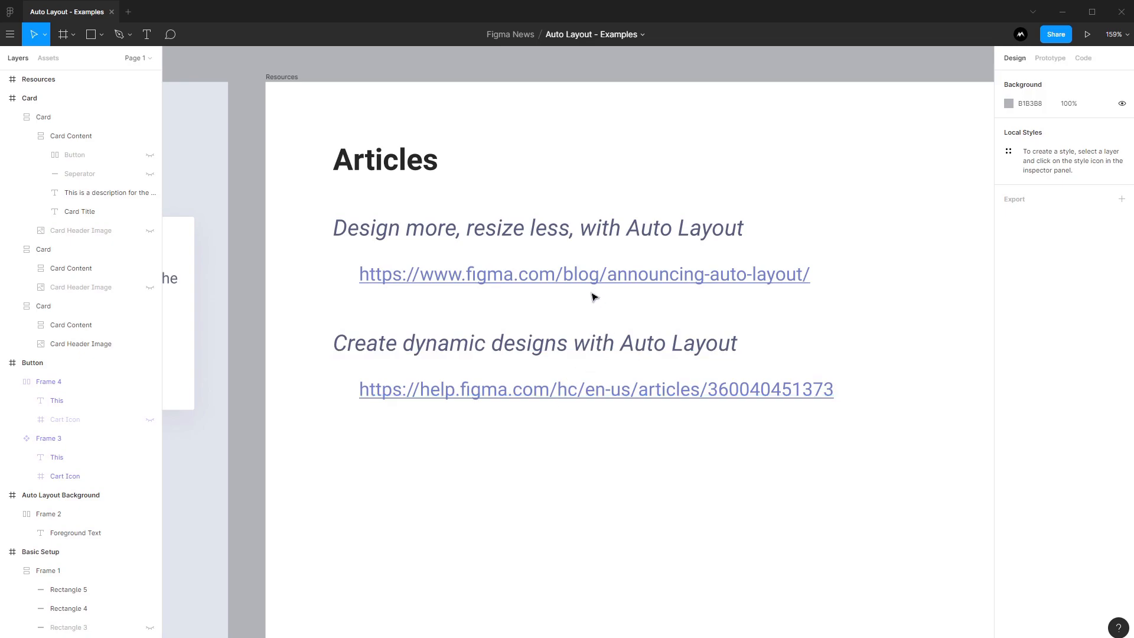
mouse_move(600, 284)
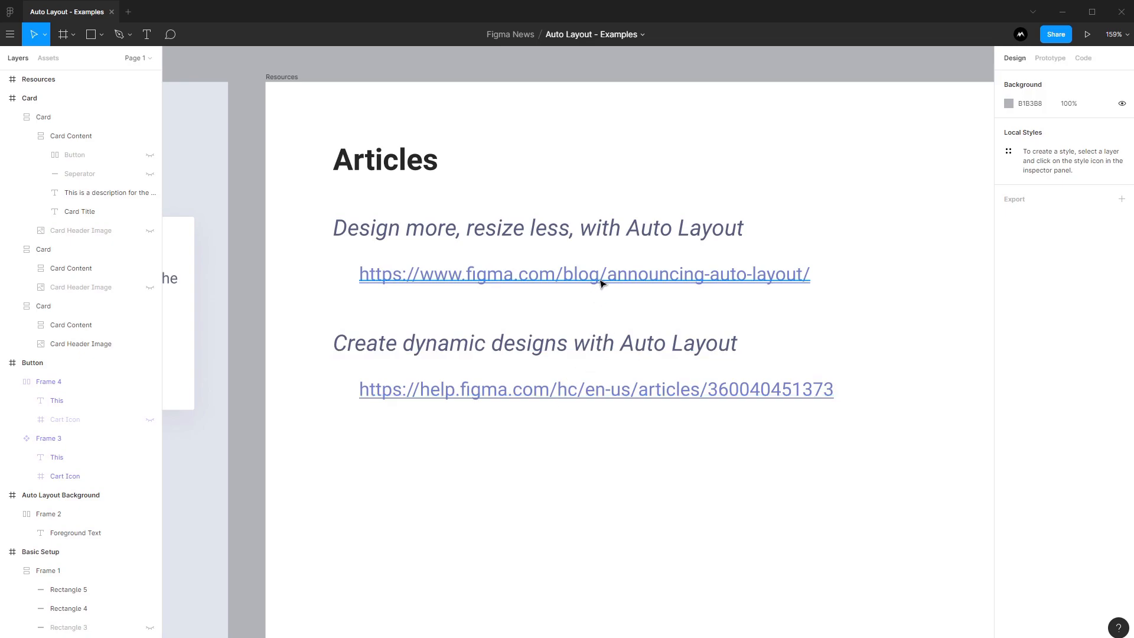